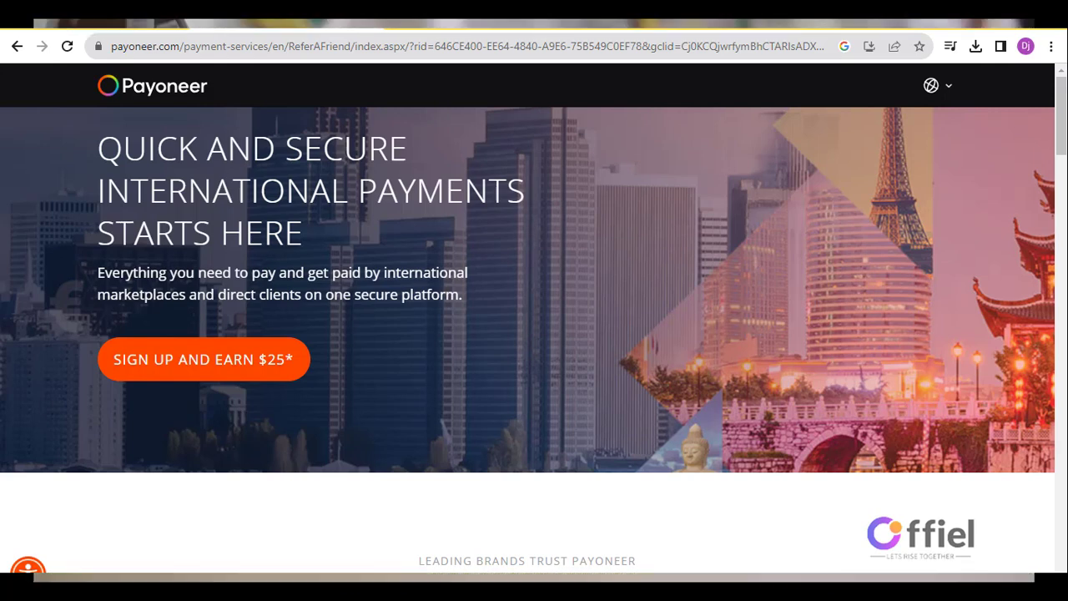
Step: Search Google for 'appen connect'
type("appen connect")
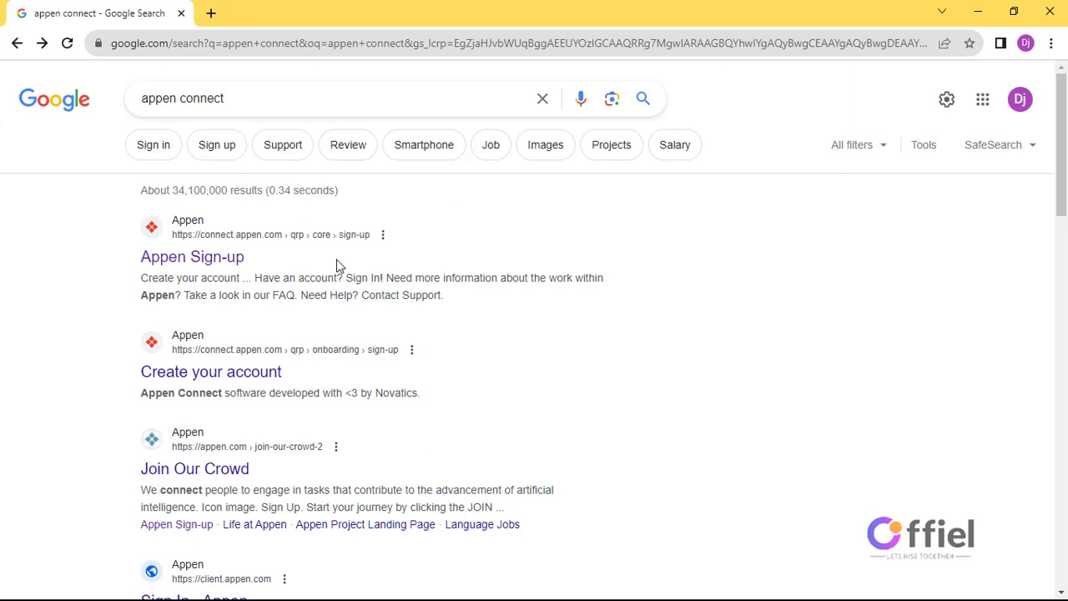
Step: Fill the Appen sign-up form with email, password, names and Kenya as country of residence
left_click(192, 256)
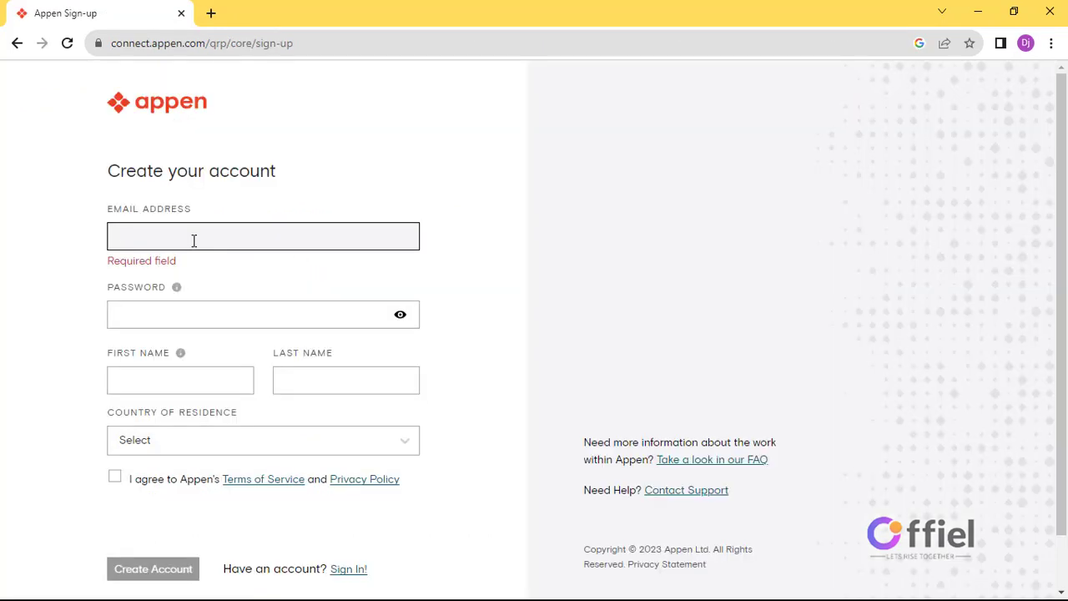
type("26")
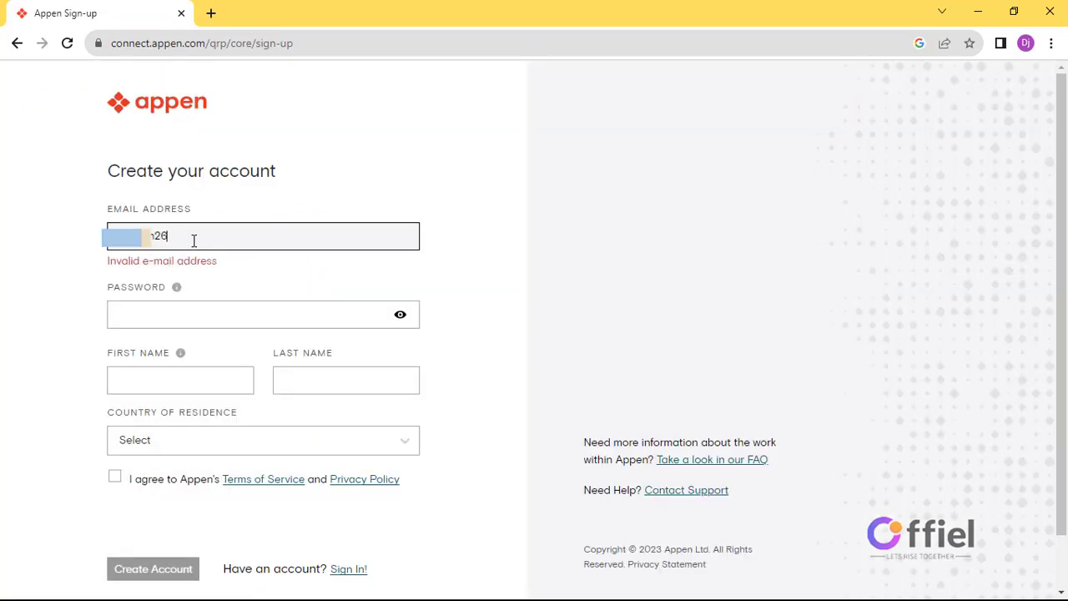
left_click(250, 295)
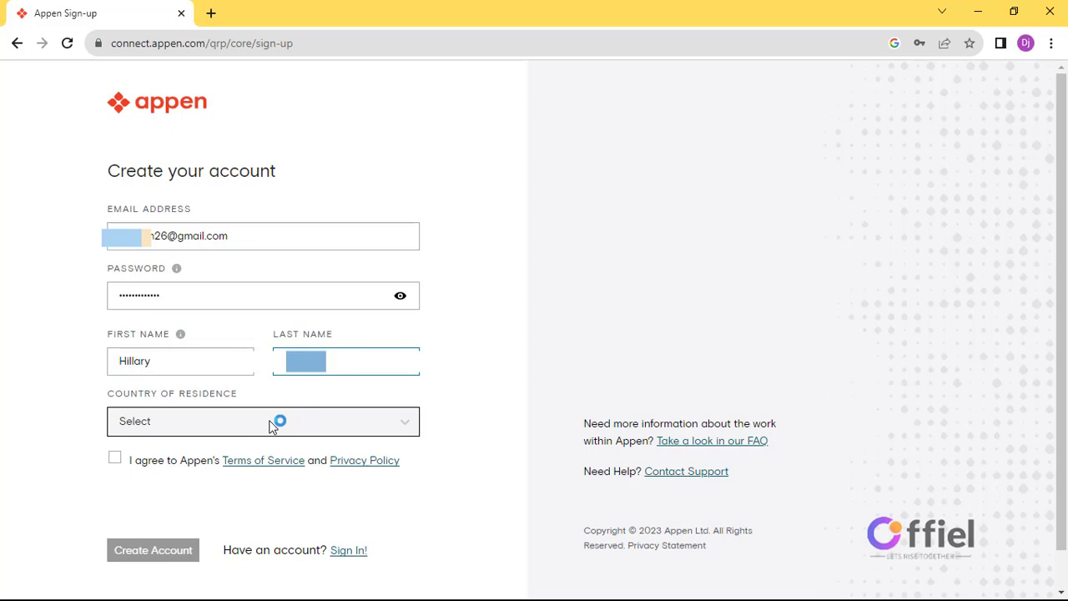
left_click(263, 421)
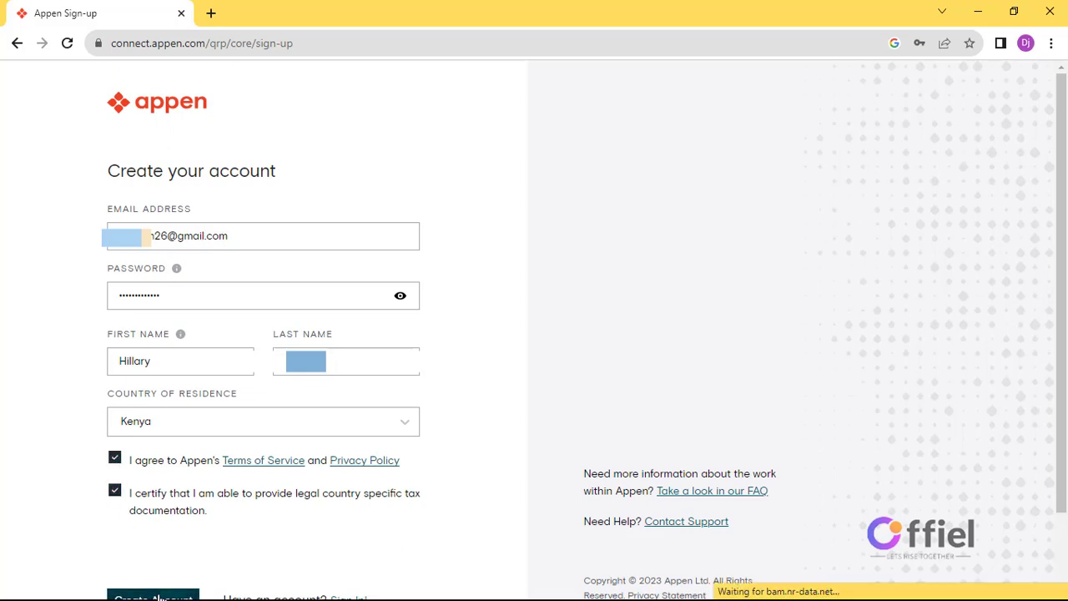
Step: Submit the new account details and enter the received email verification code
left_click(152, 596)
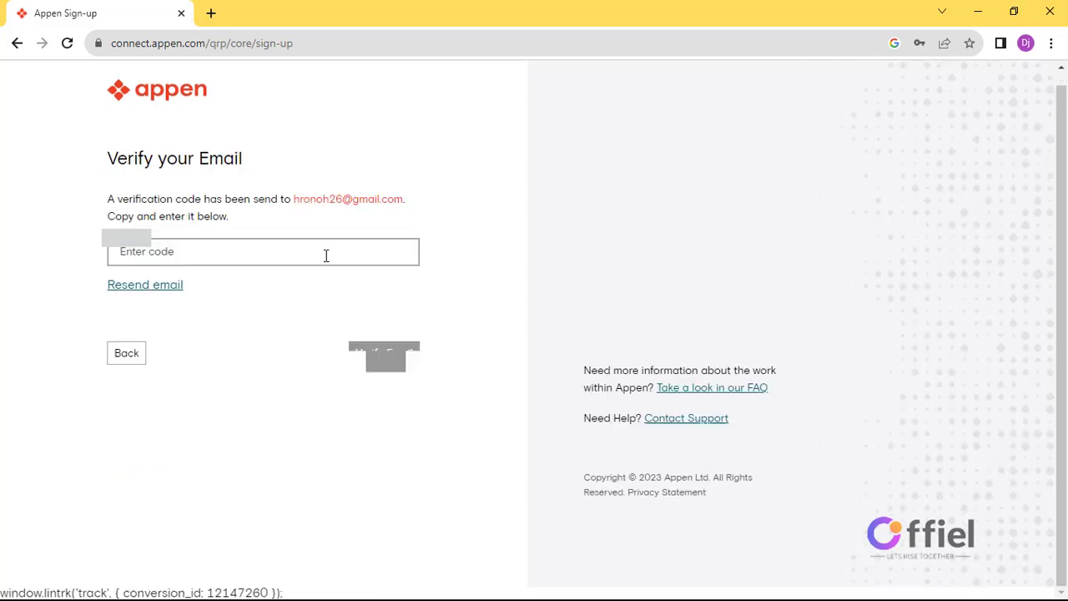
left_click(263, 251)
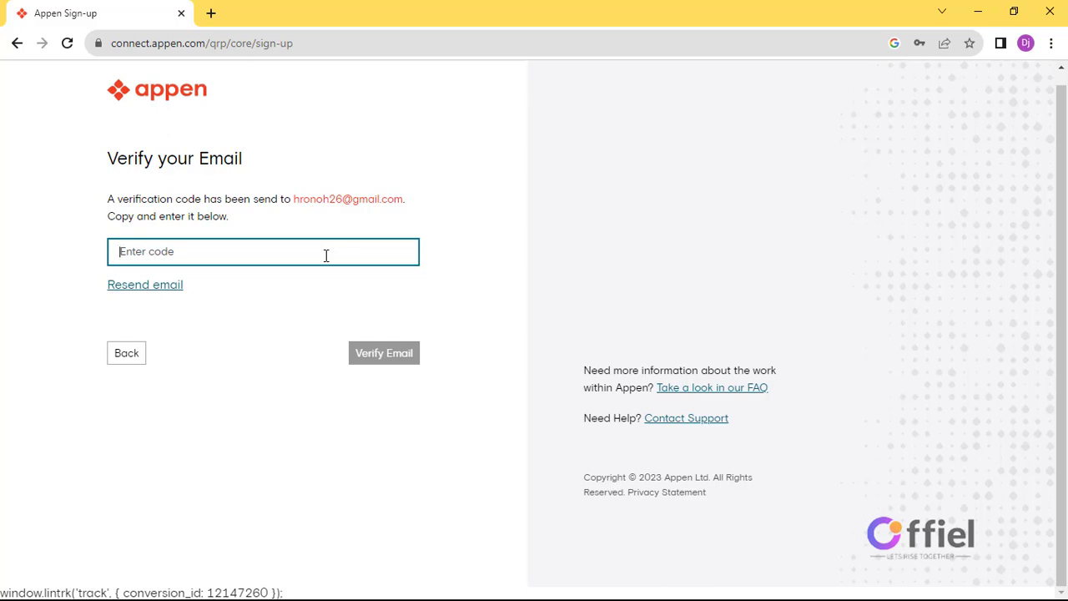
type("458")
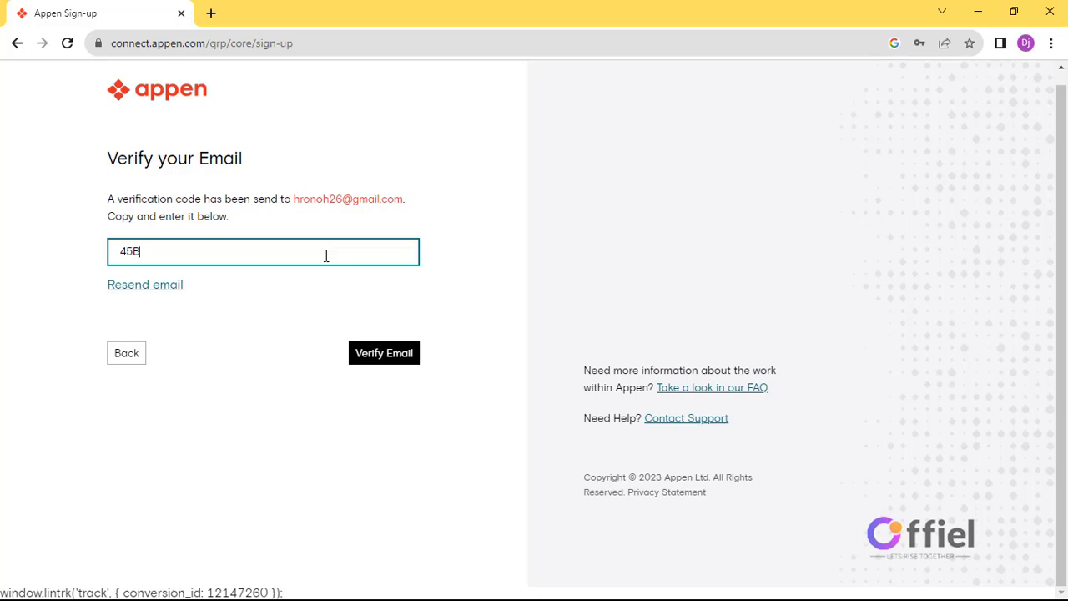
type("925")
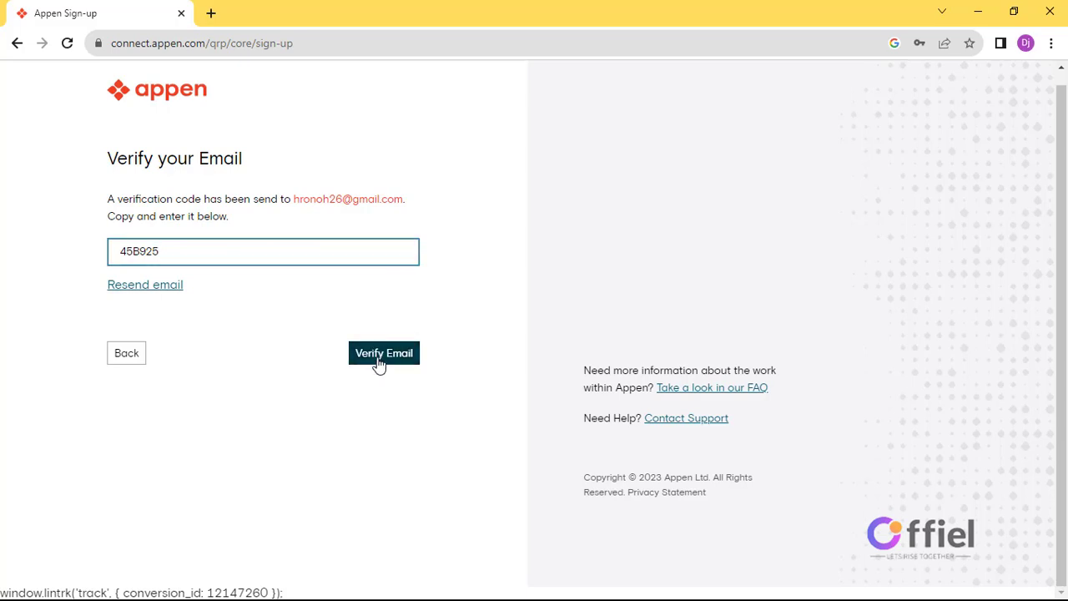
Step: Verify the email to finish creating the account and go to the login page
left_click(383, 353)
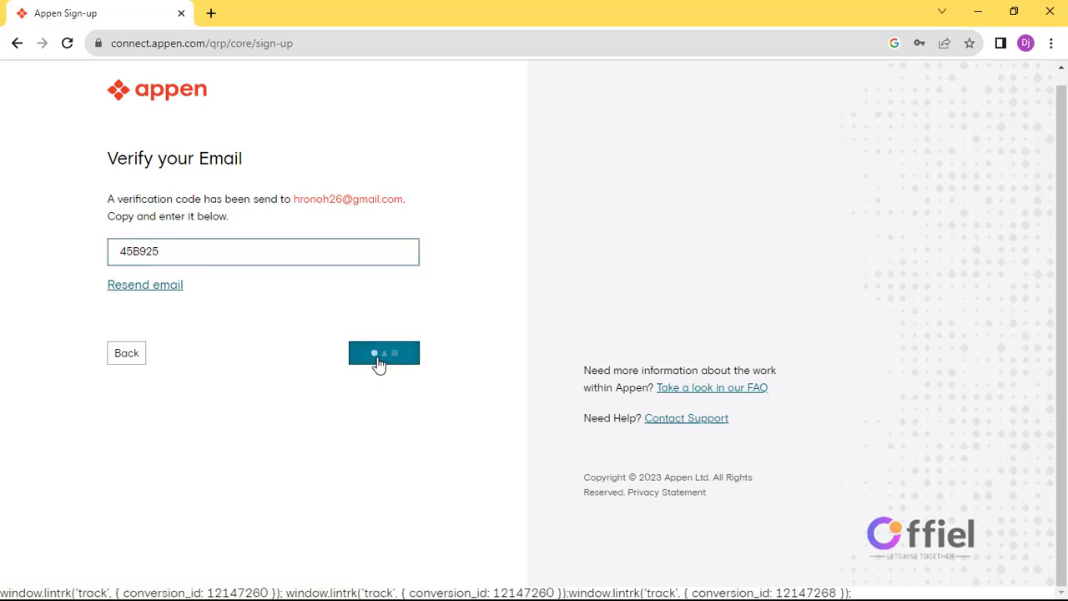
left_click(384, 352)
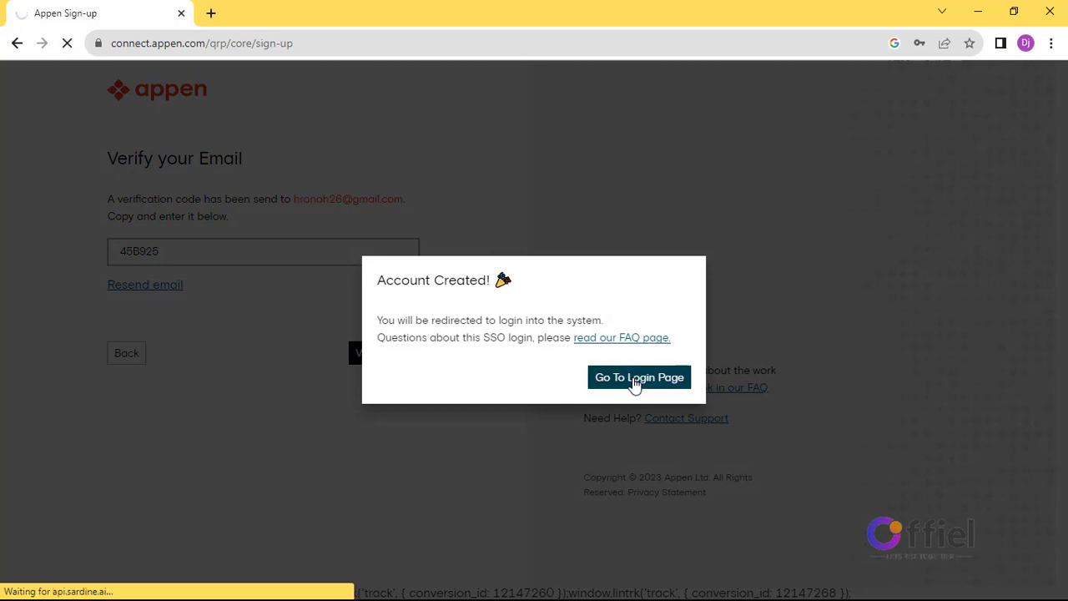
left_click(638, 376)
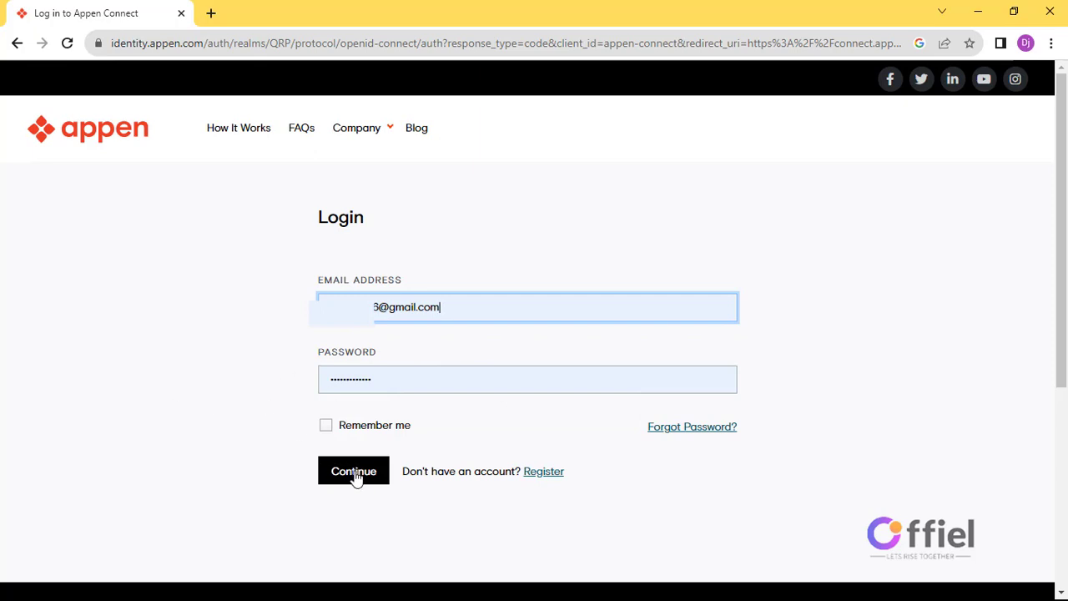
Step: Log in and choose English as the primary language
left_click(353, 471)
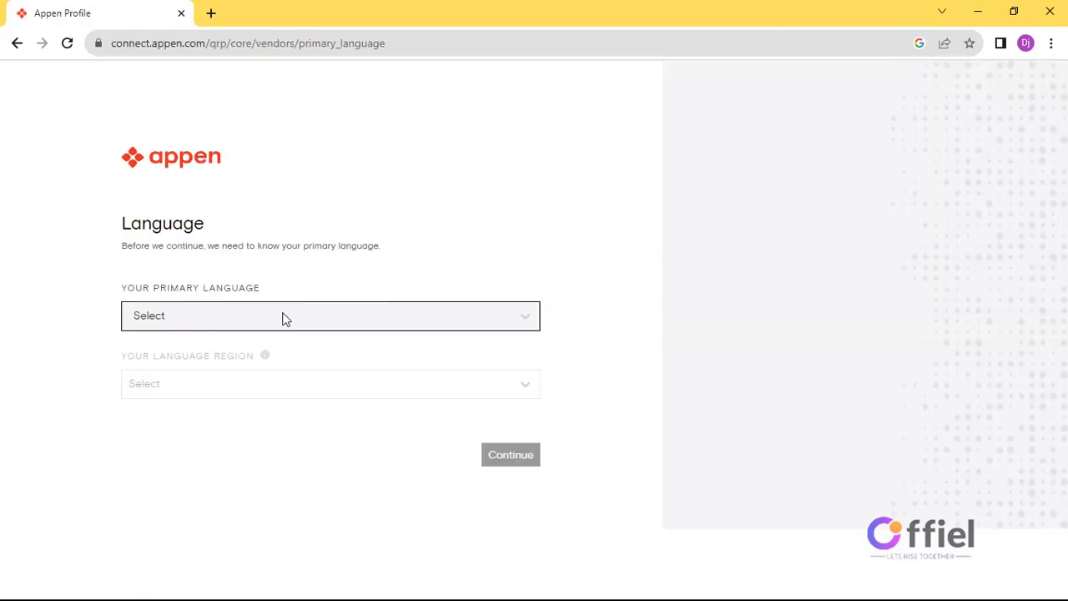
left_click(330, 316)
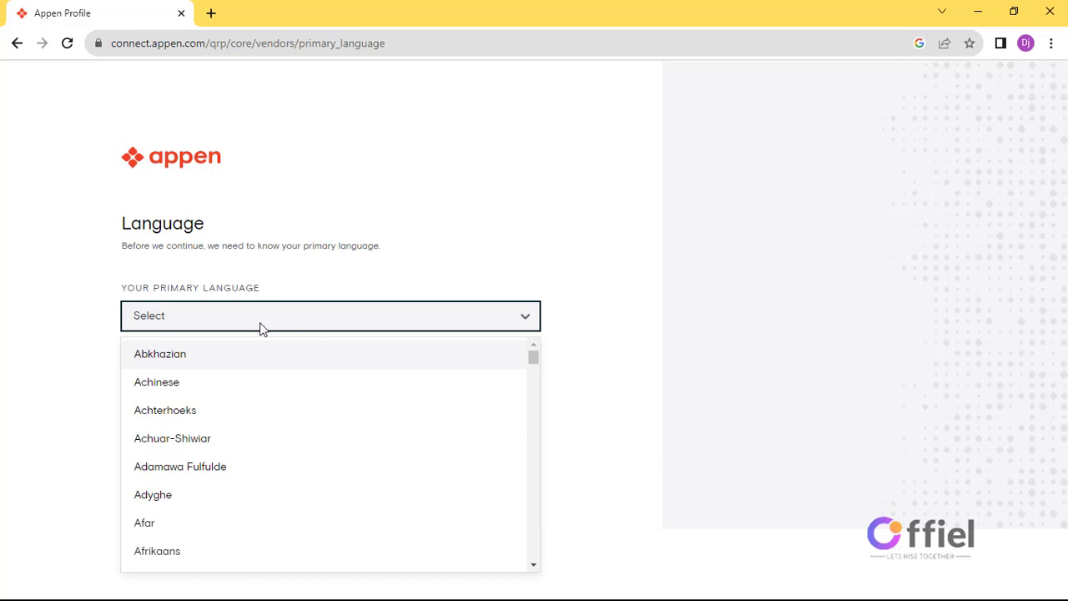
type("eng")
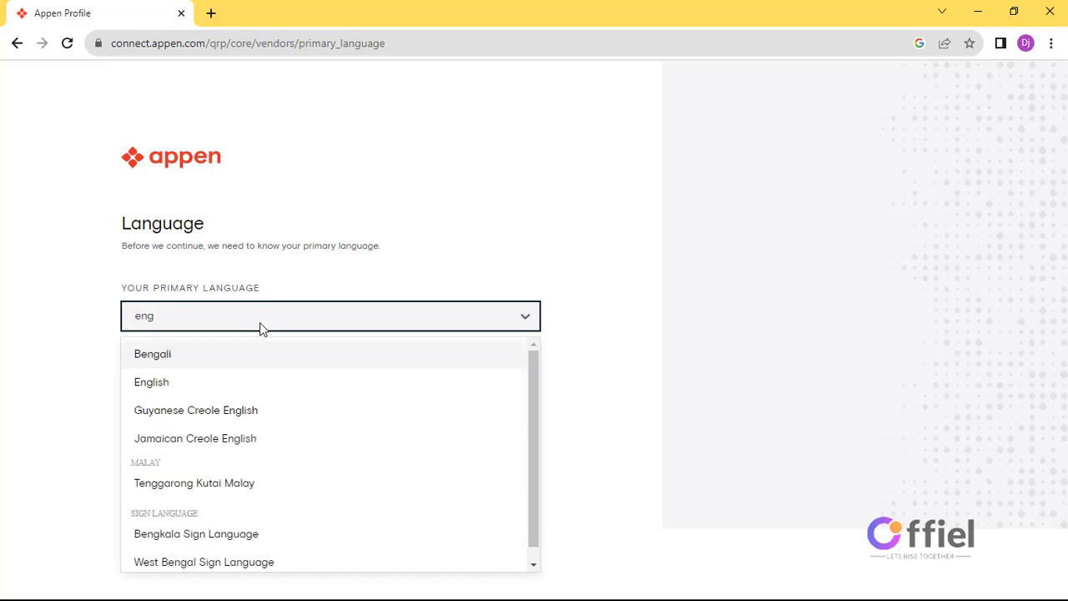
left_click(151, 382)
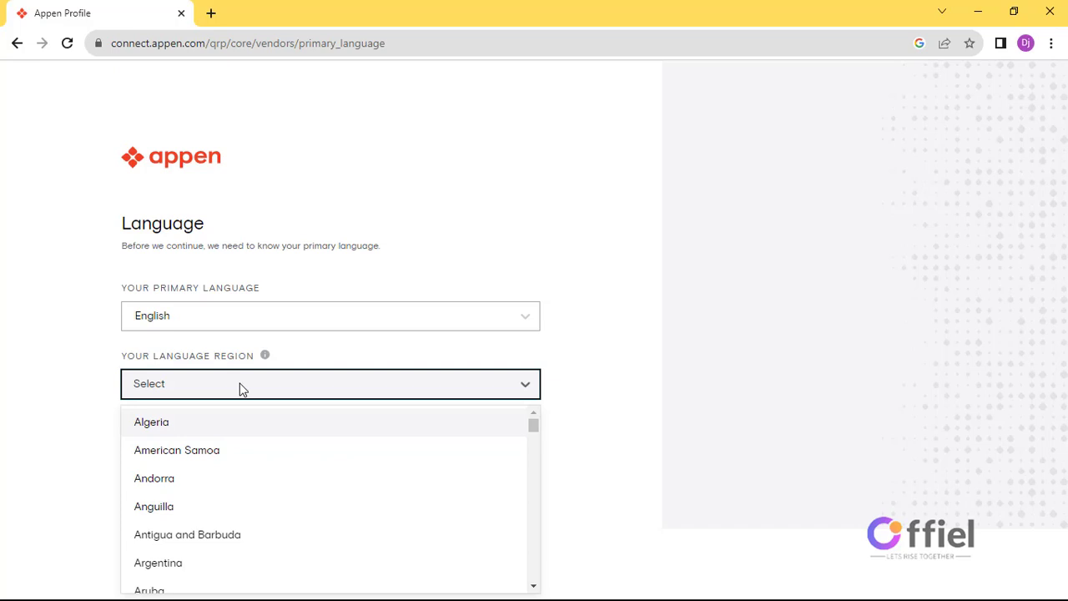
mouse_move(268, 360)
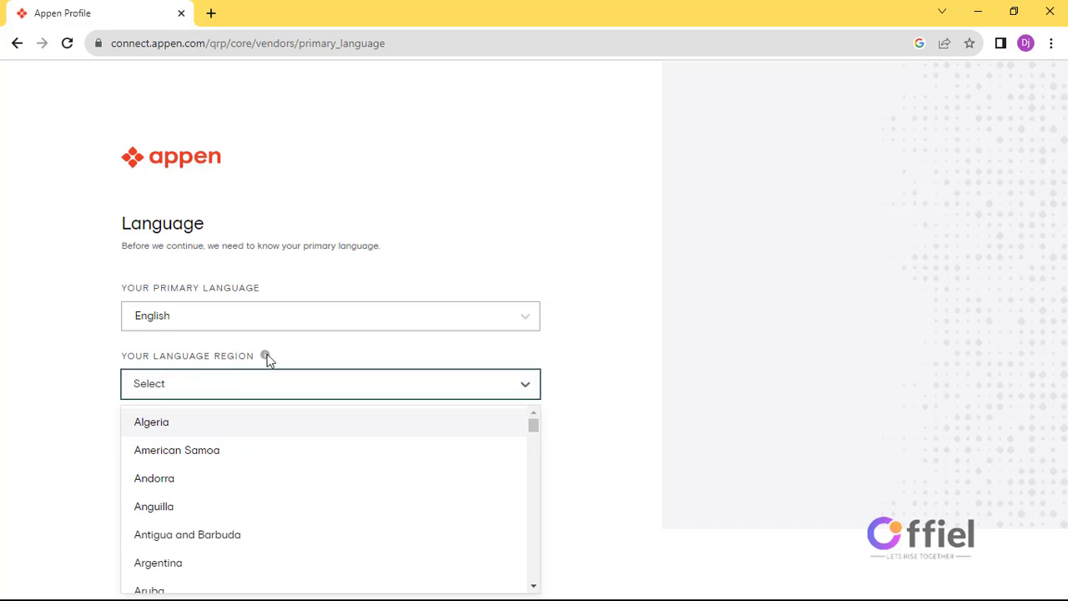
mouse_move(264, 357)
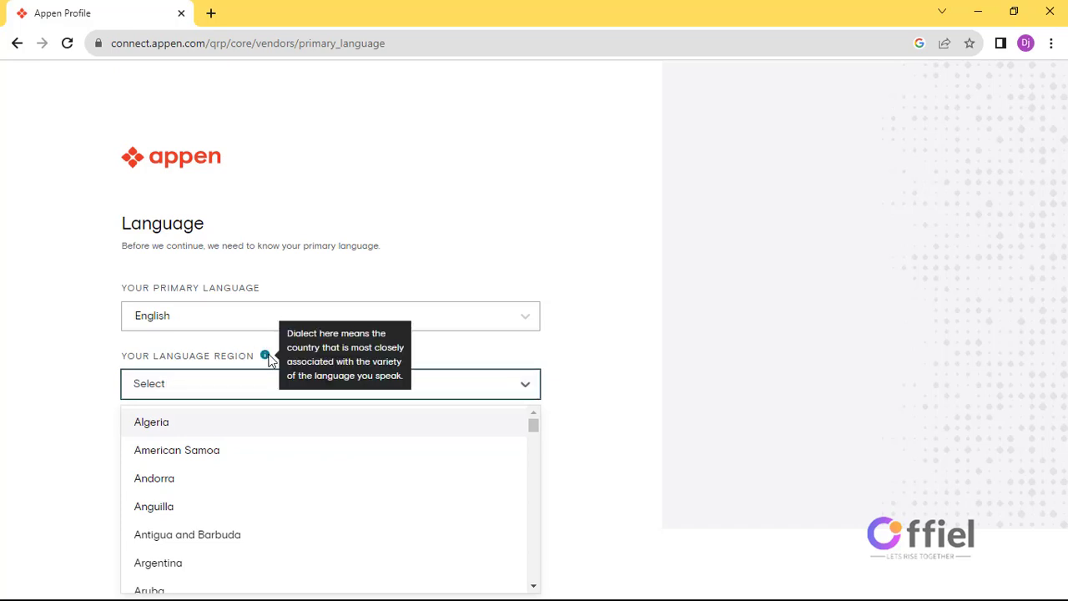
Step: Choose the United Kingdom as language region and continue to the projects dashboard
type("brito")
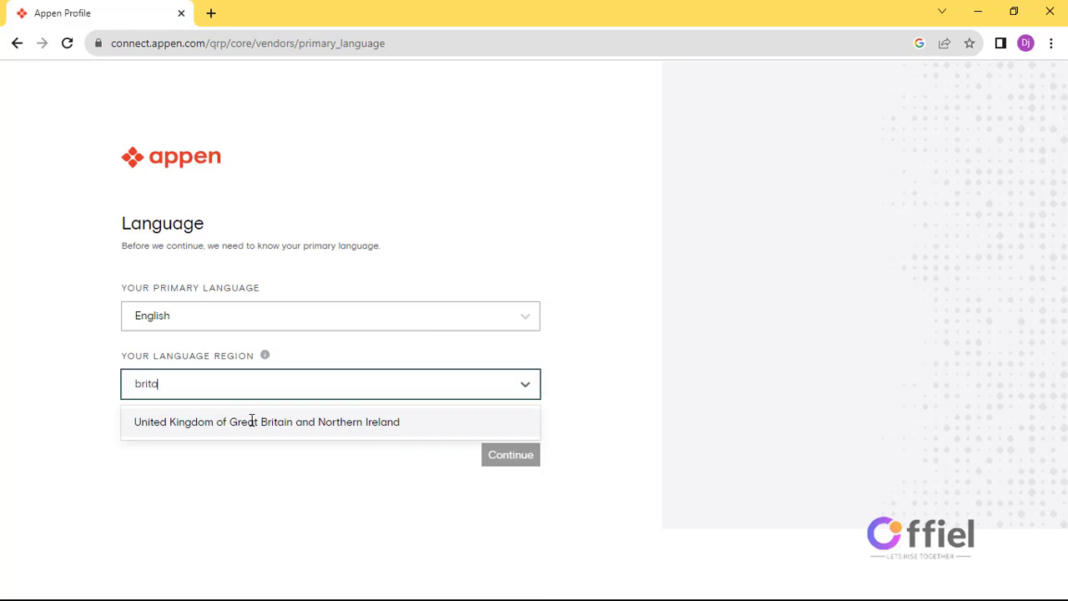
left_click(267, 422)
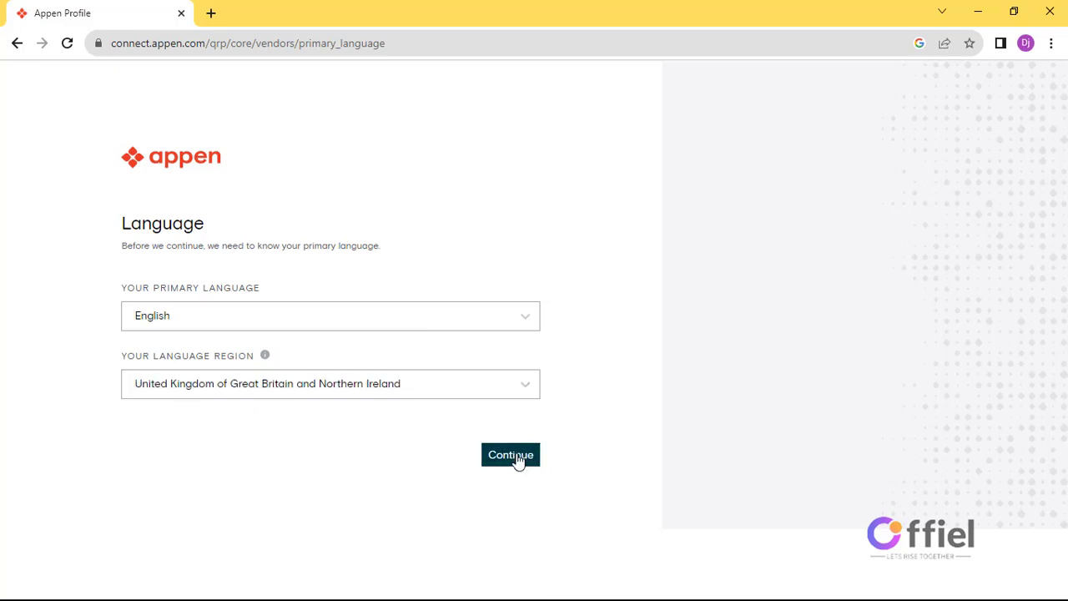
left_click(510, 455)
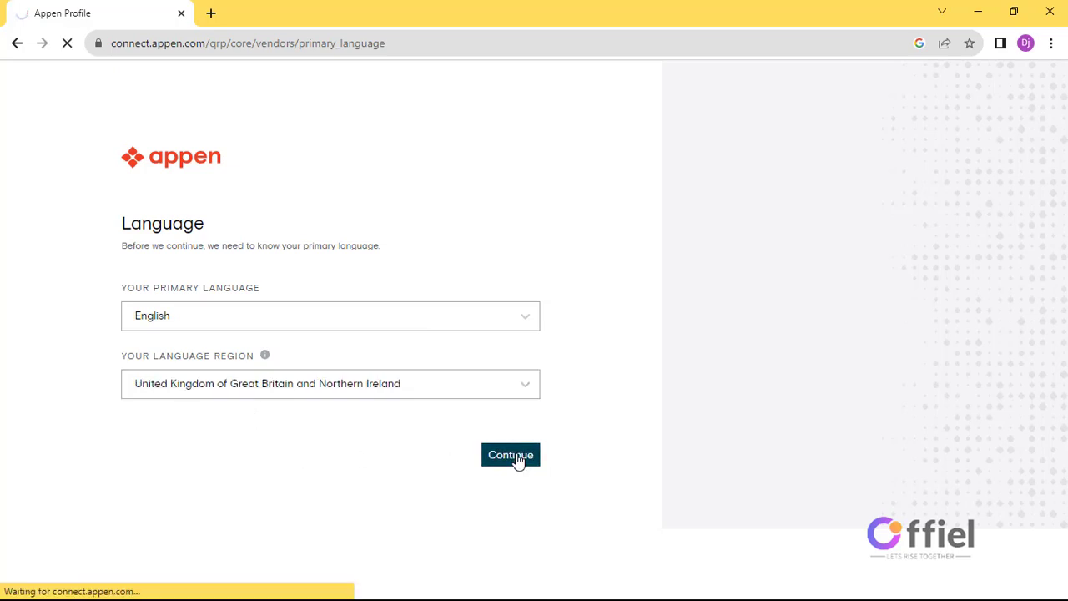
left_click(510, 455)
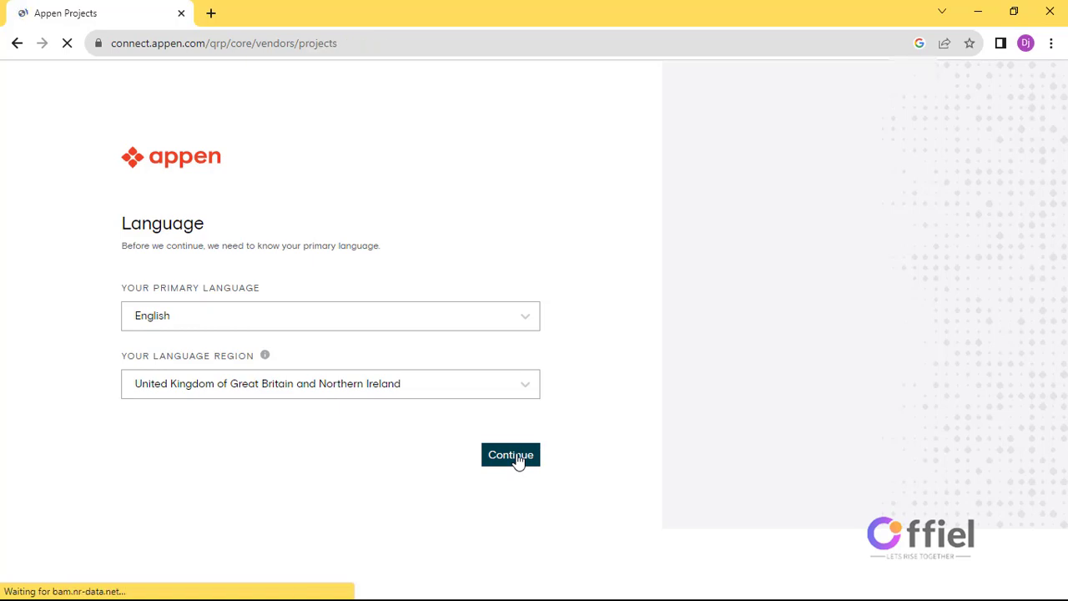
left_click(510, 454)
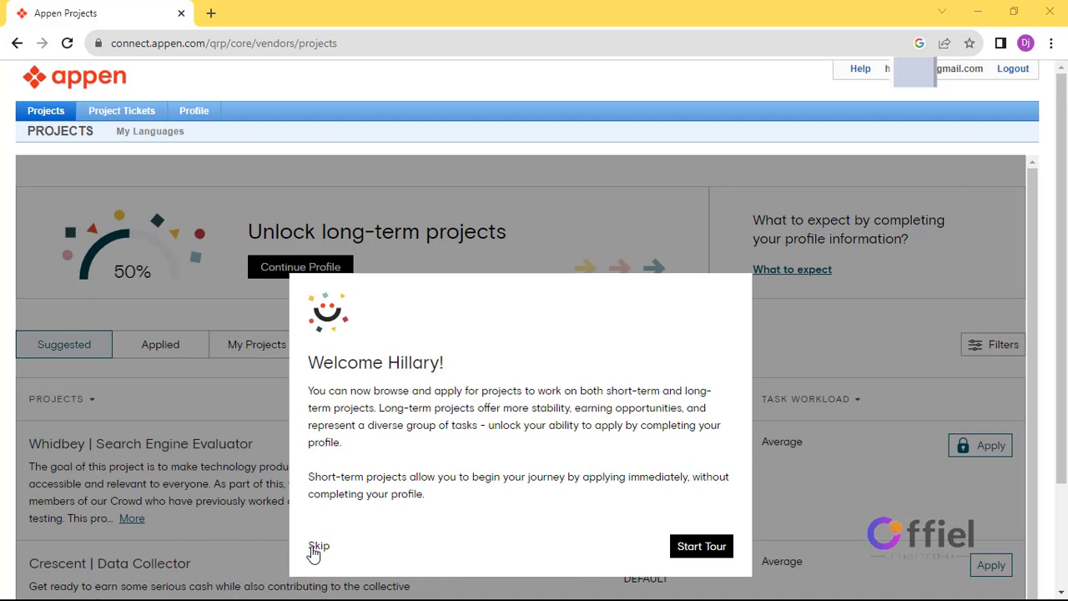
Step: Dismiss the welcome tour and continue the 50%-complete profile setup to the Location step
left_click(325, 545)
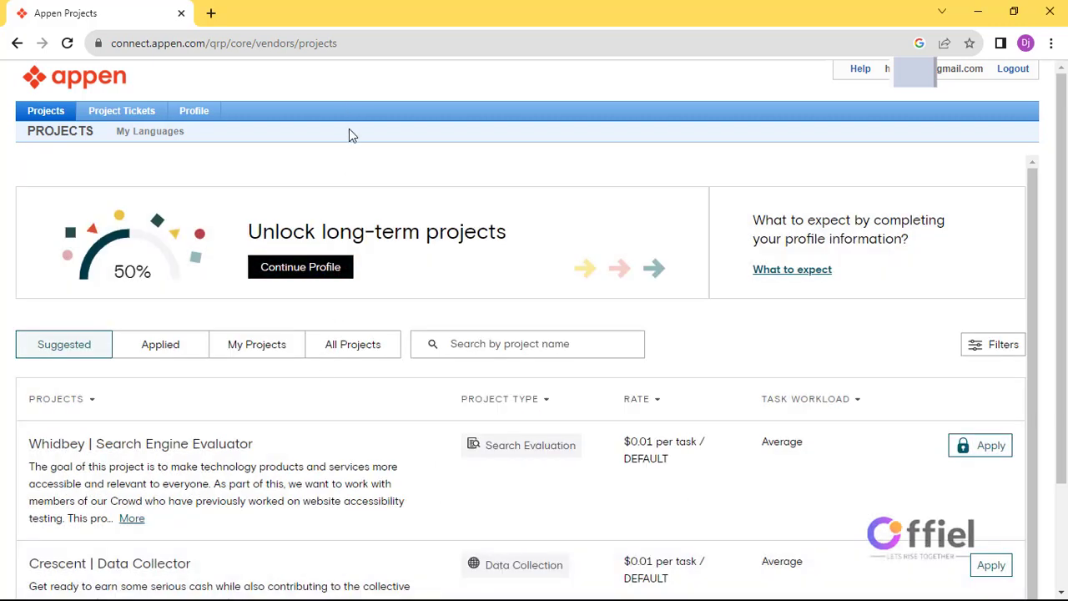
mouse_move(108, 275)
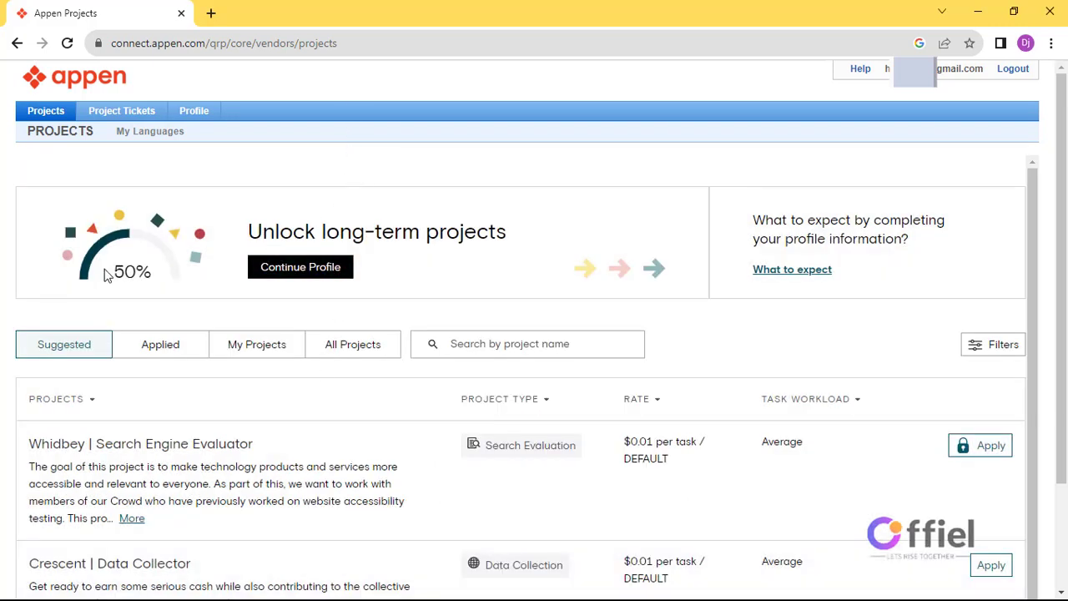
double_click(131, 272)
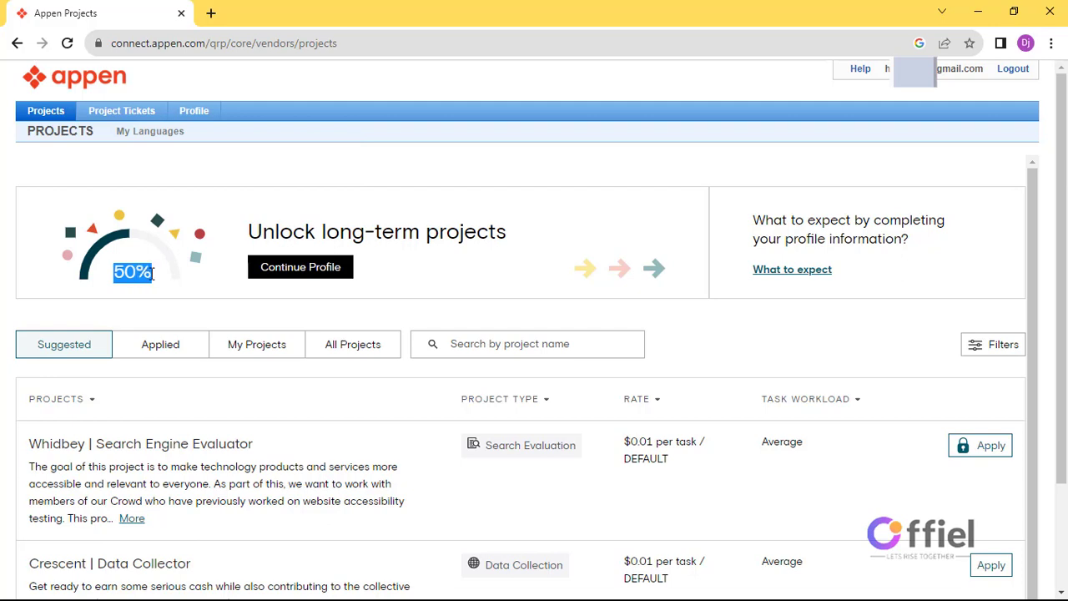
mouse_move(163, 276)
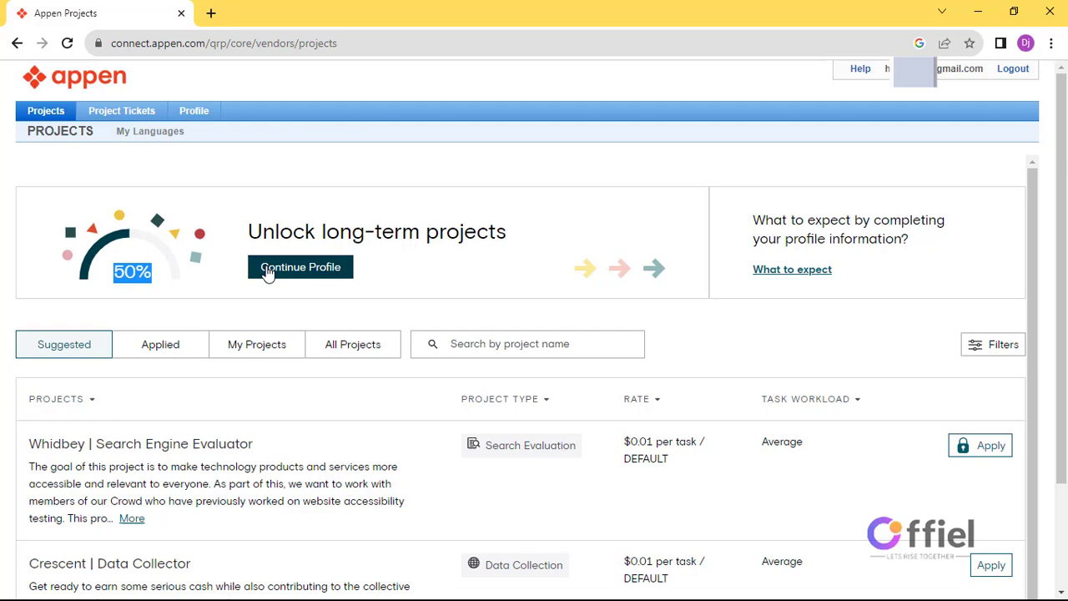
left_click(301, 266)
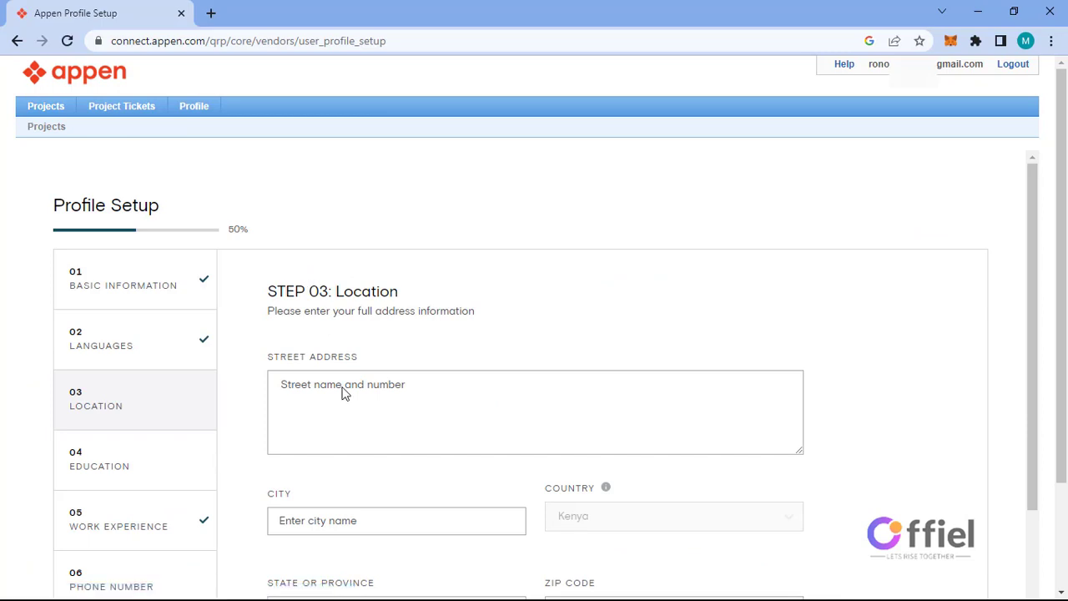
Step: Fill in the street address and choose Diploma – Completed as linguistics qualification
left_click(343, 395)
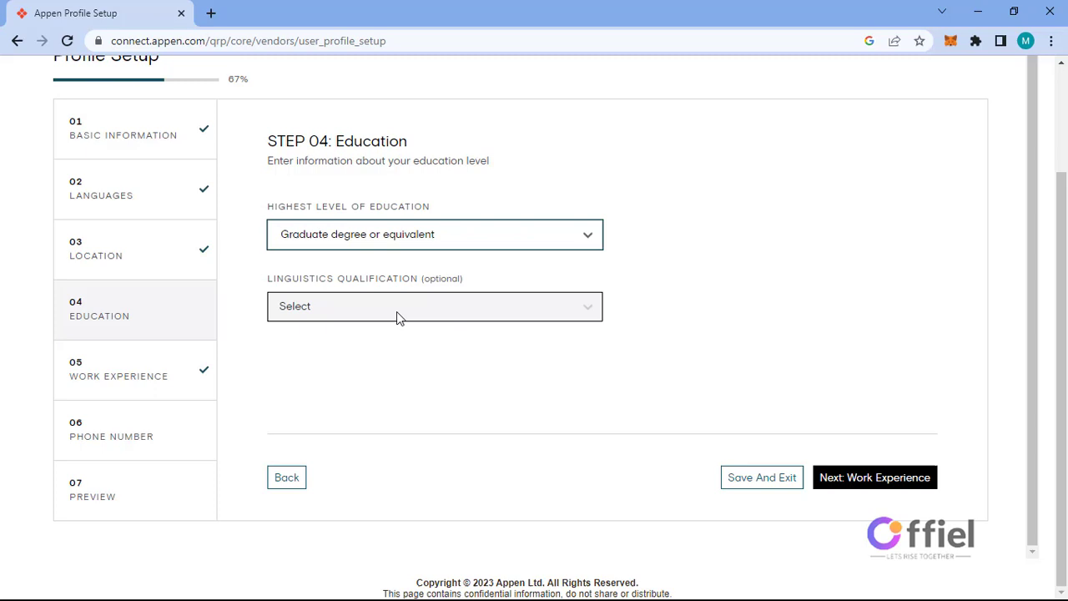
left_click(434, 306)
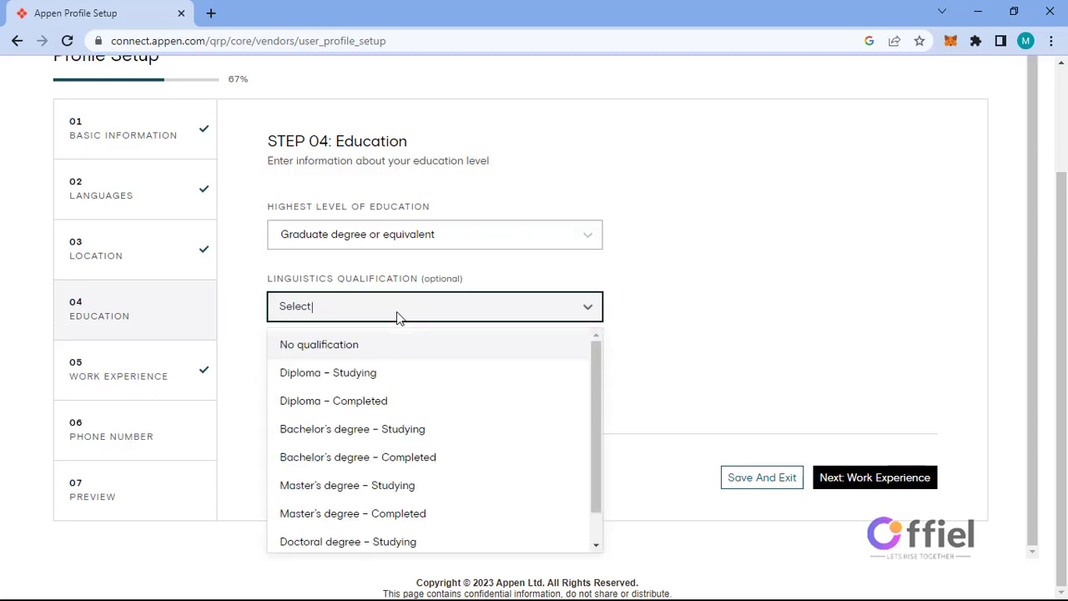
mouse_move(375, 374)
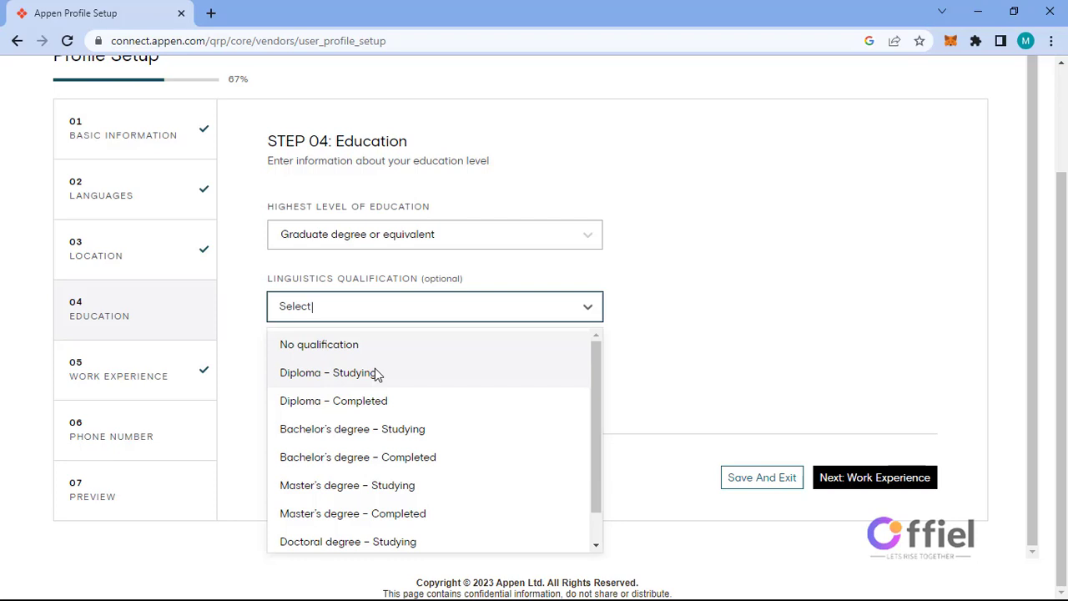
left_click(333, 400)
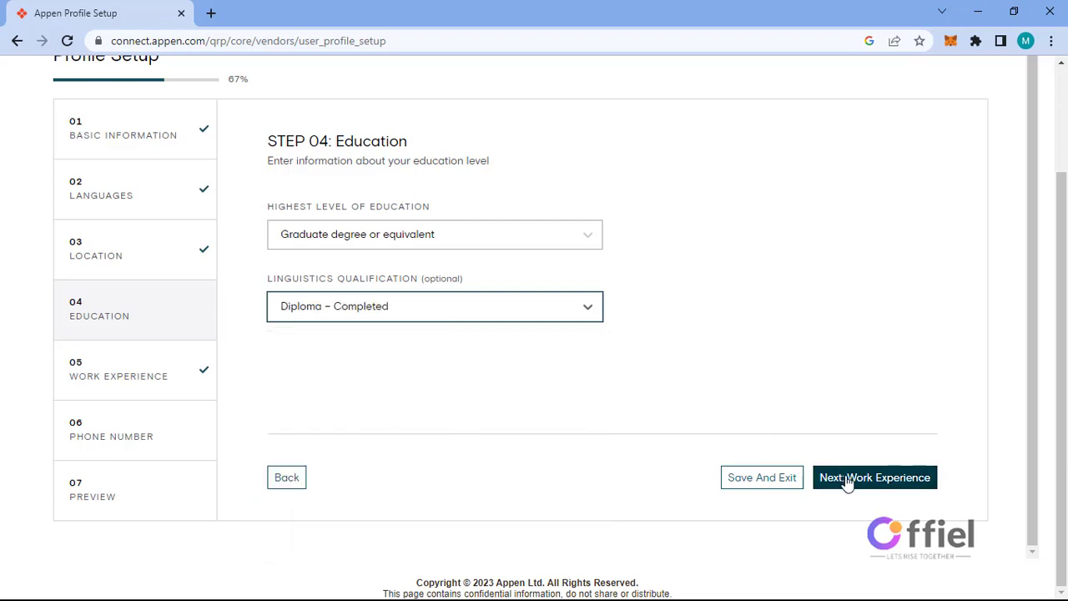
Step: Continue through Work Experience to the profile preview and review it
left_click(874, 477)
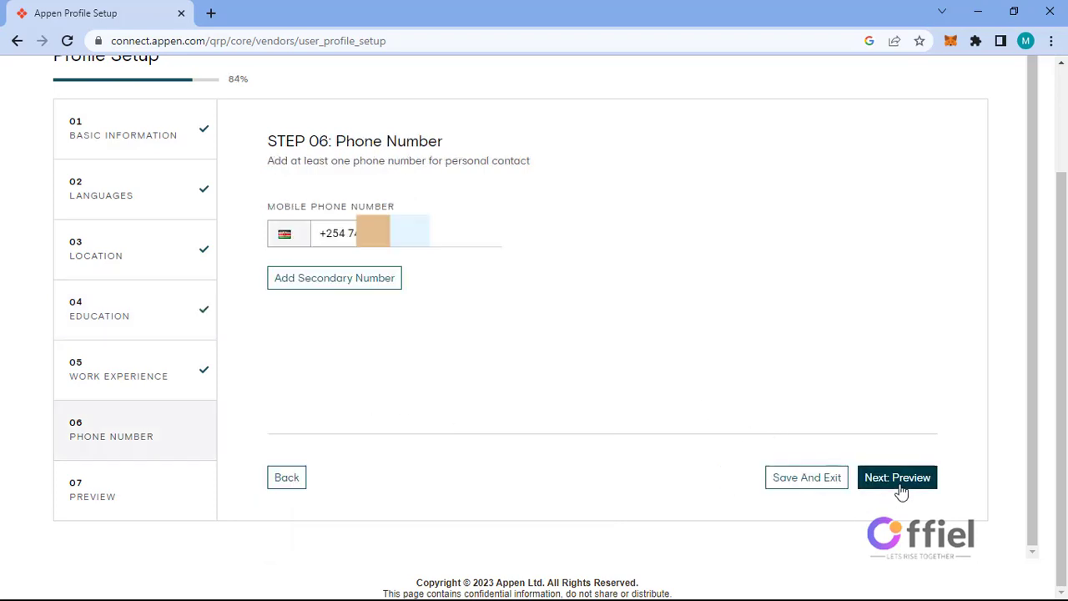
left_click(898, 476)
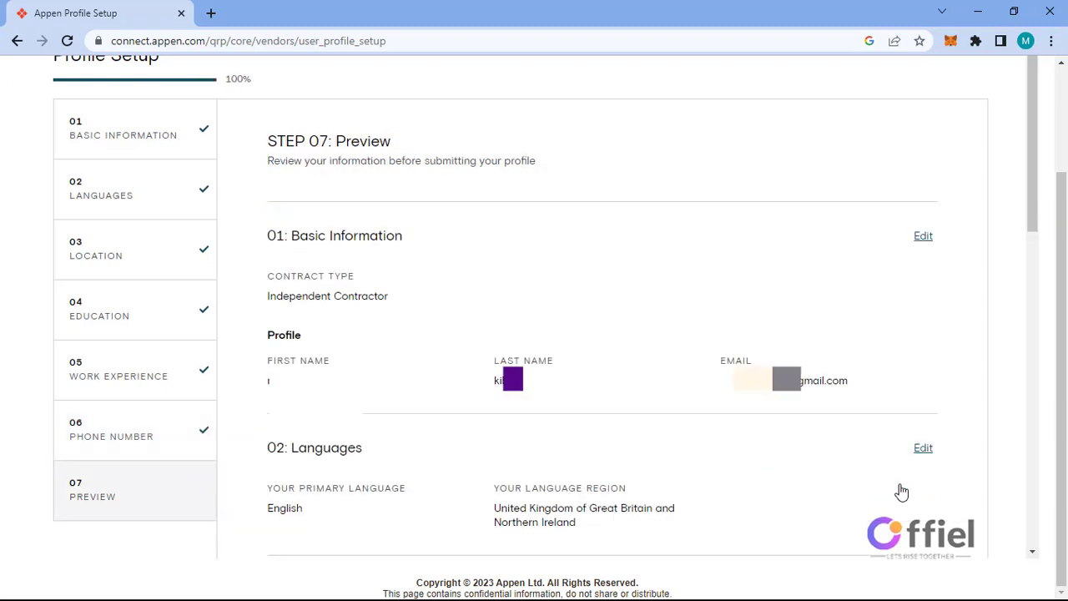
mouse_move(659, 373)
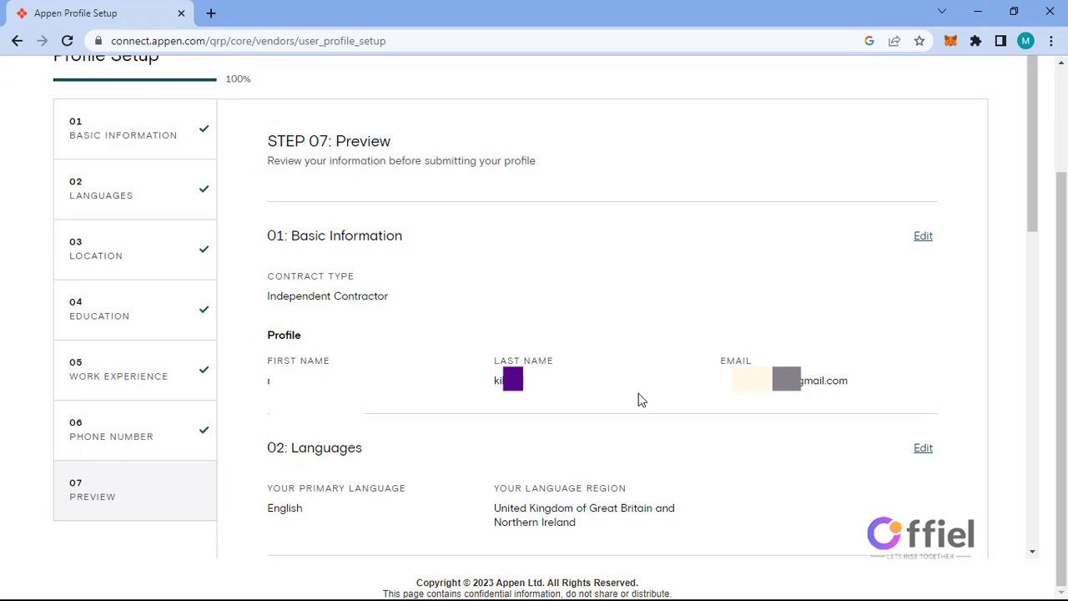
scroll("down", 3)
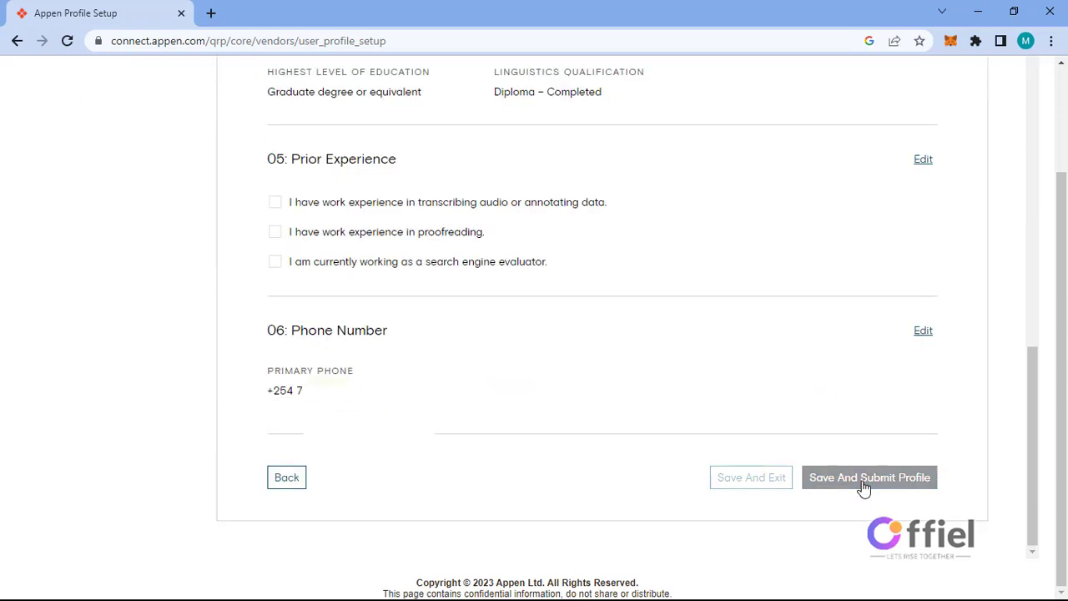
Step: Save and submit the profile, answer Yes to owning a smartphone and continue after verification
left_click(870, 478)
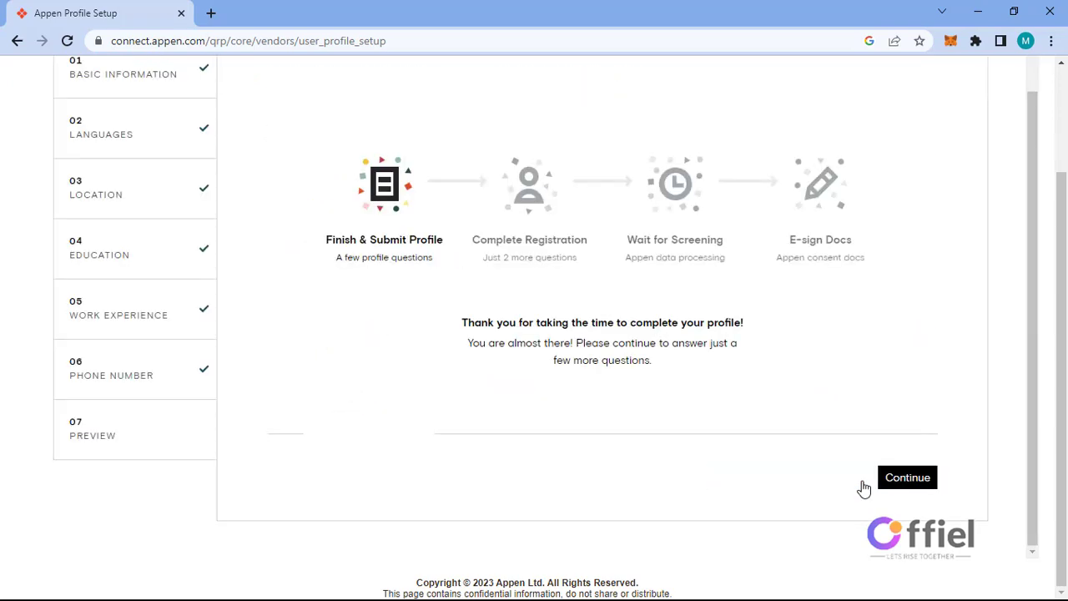
mouse_move(1060, 269)
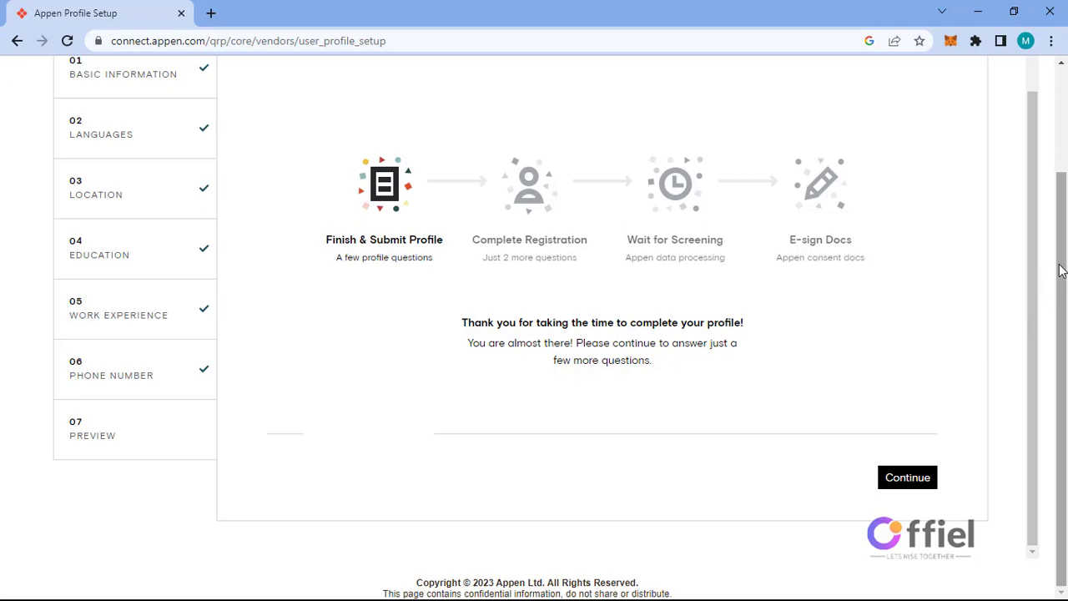
left_click(906, 477)
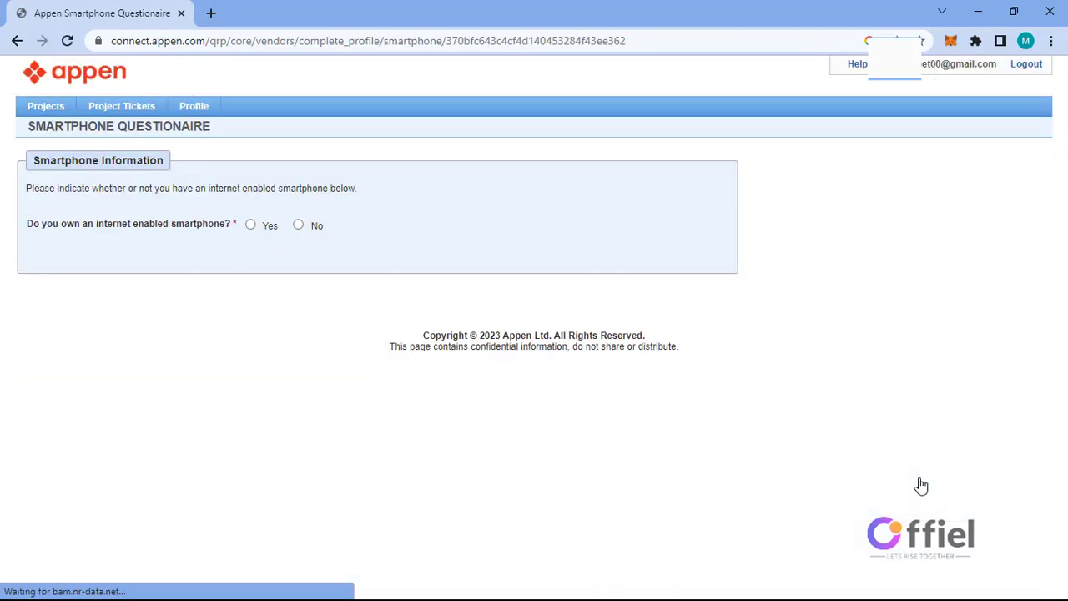
left_click(251, 225)
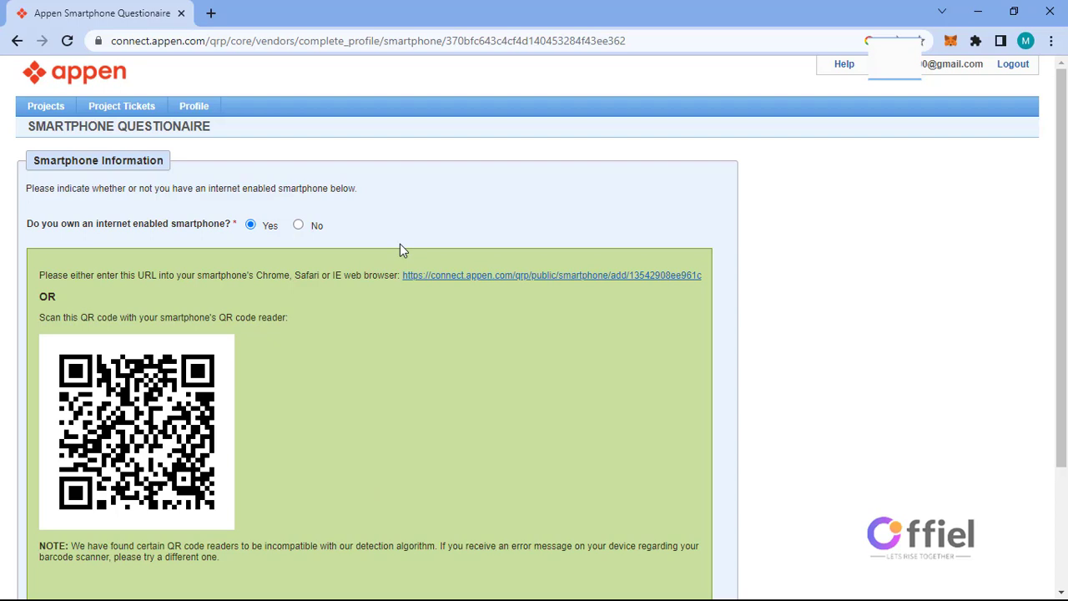
mouse_move(631, 282)
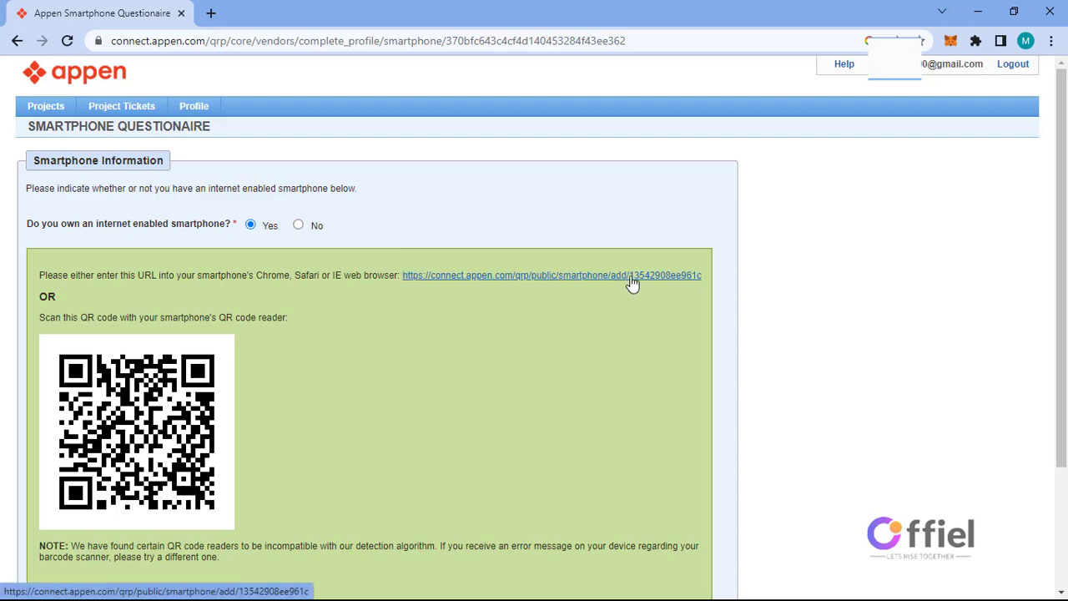
mouse_move(686, 282)
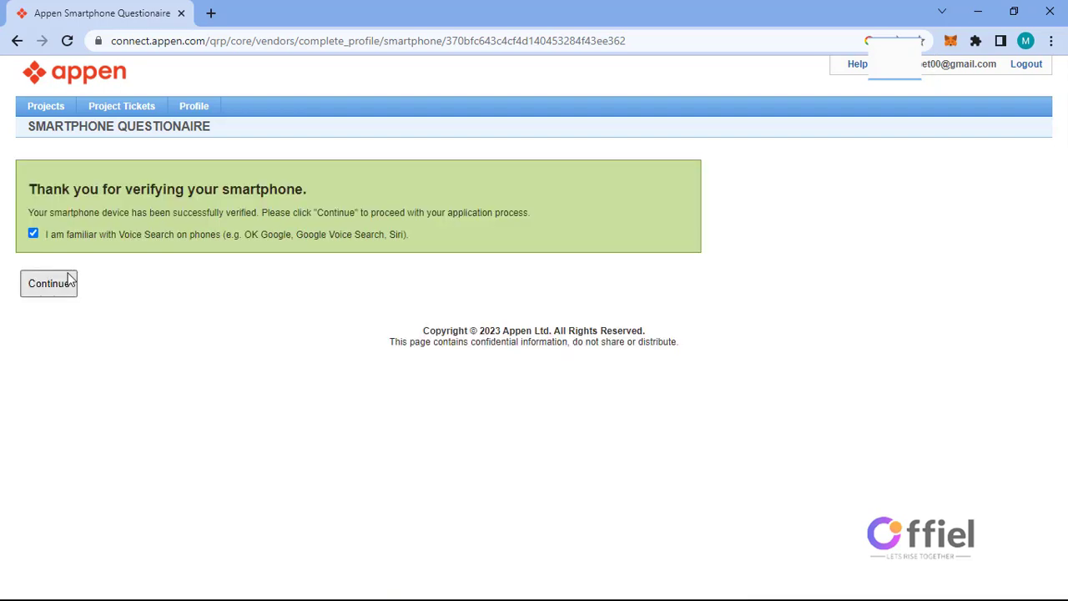
left_click(47, 283)
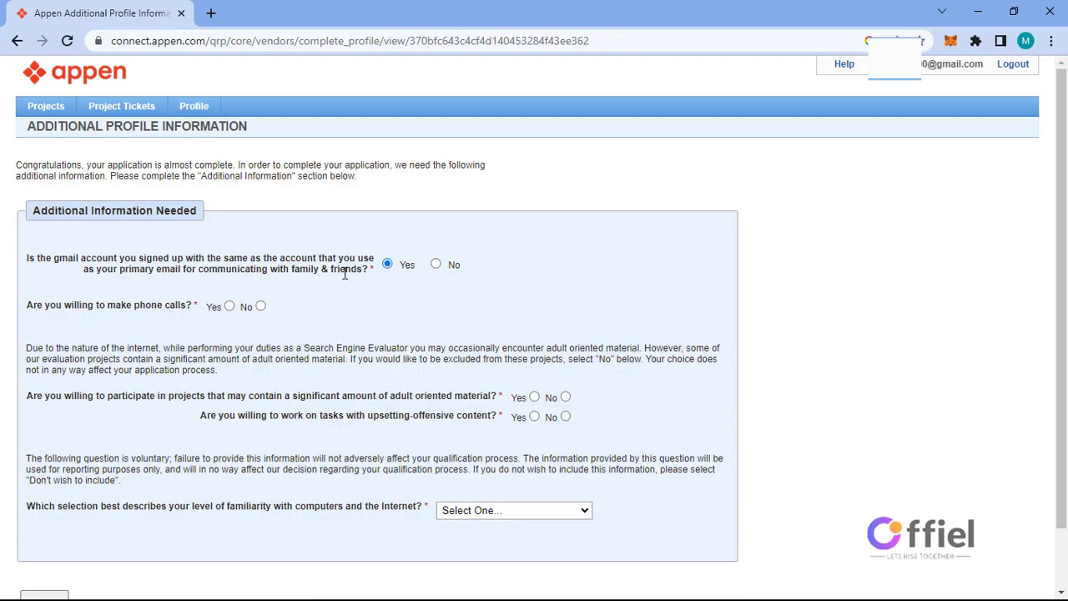
Step: Answer the additional profile questions and accept the electronic consent and confidentiality agreements
left_click(229, 306)
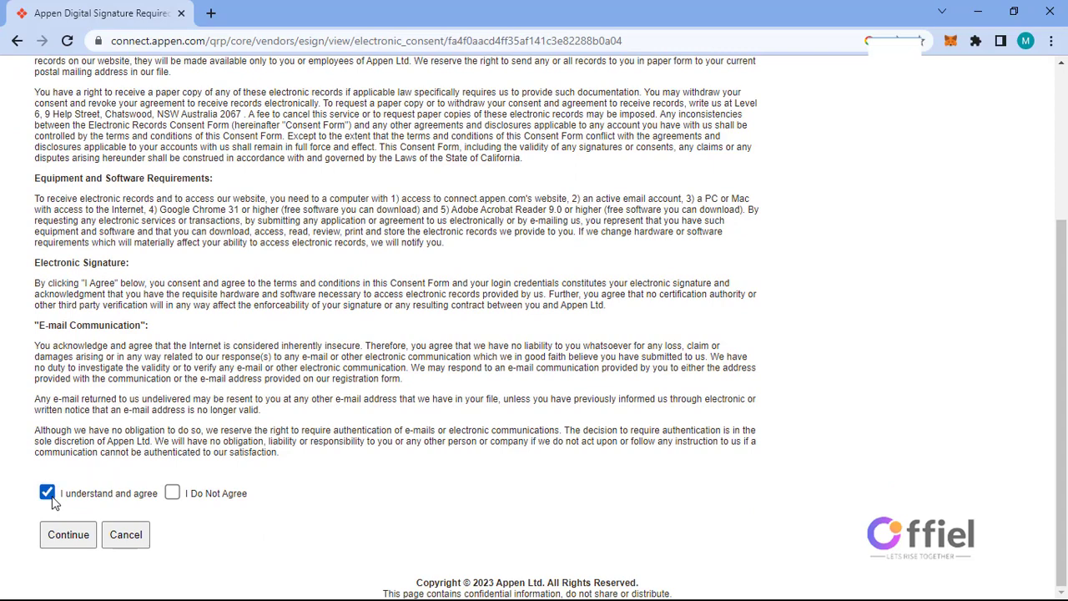
left_click(51, 534)
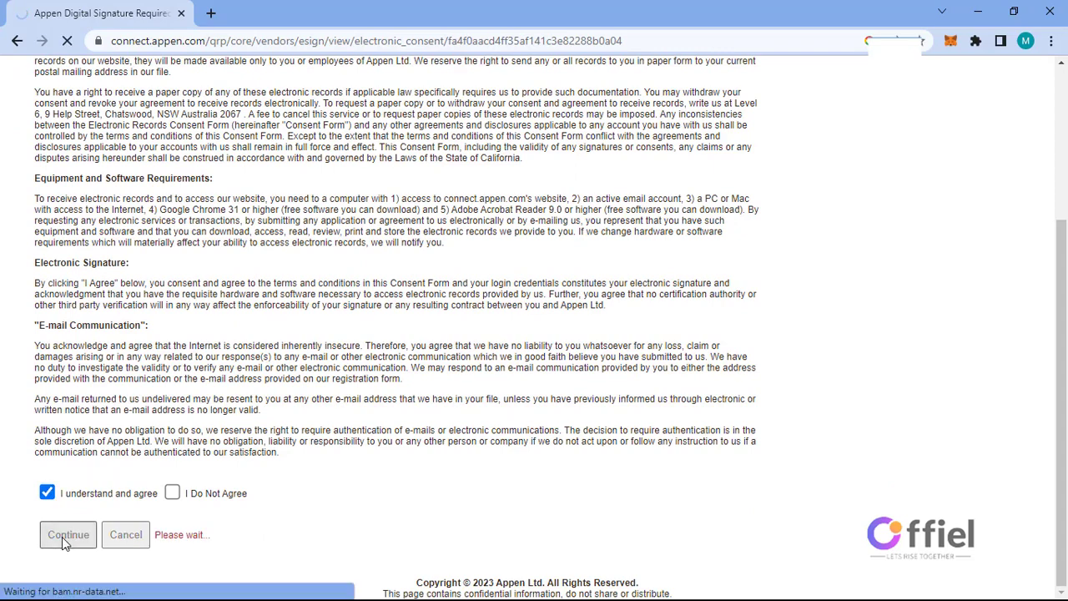
left_click(68, 534)
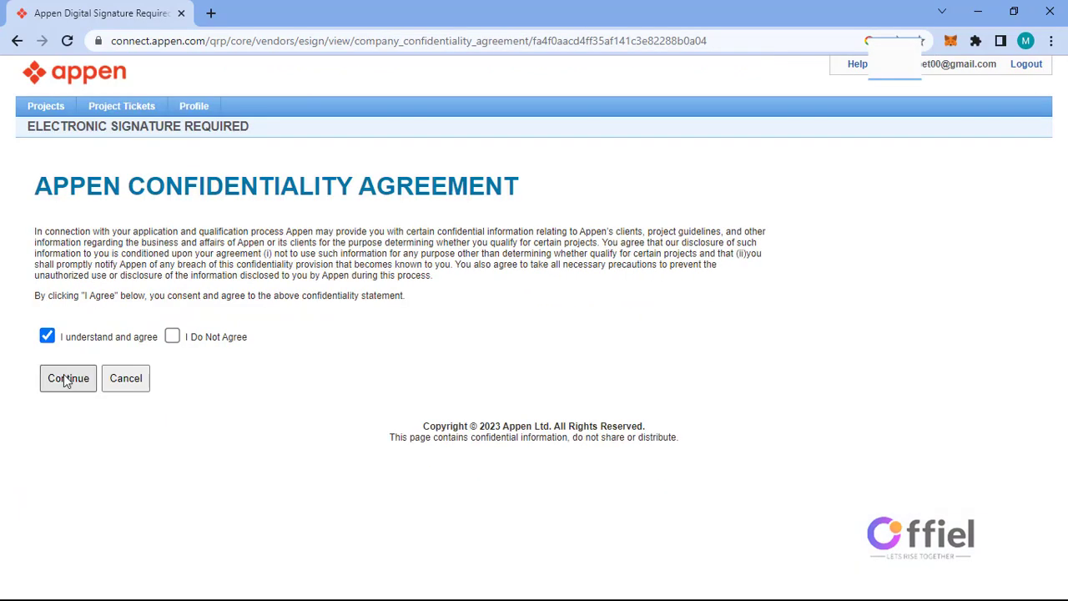
left_click(68, 378)
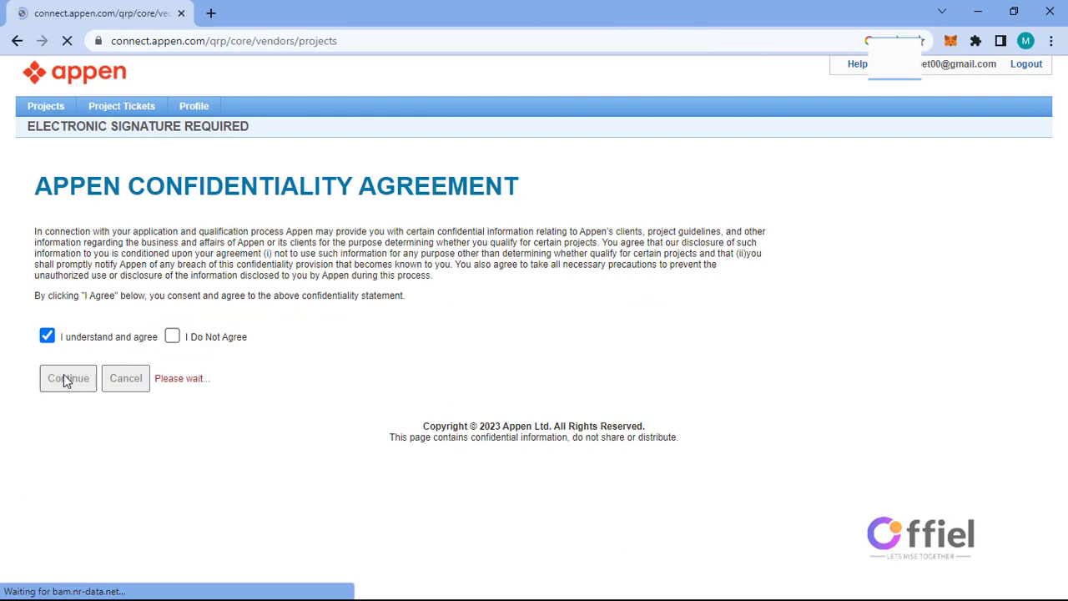
left_click(68, 379)
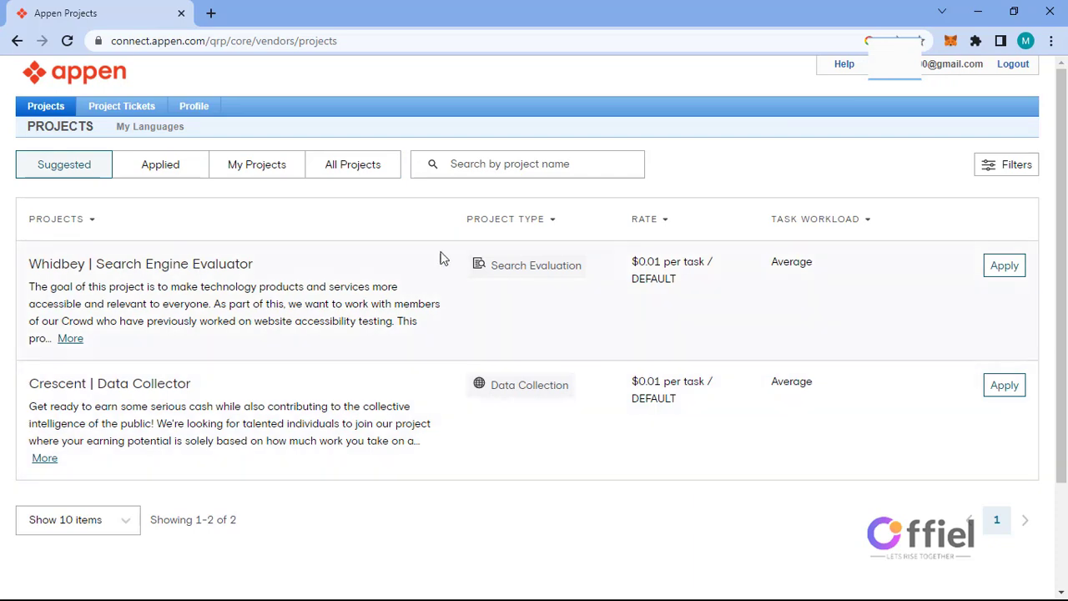
mouse_move(345, 413)
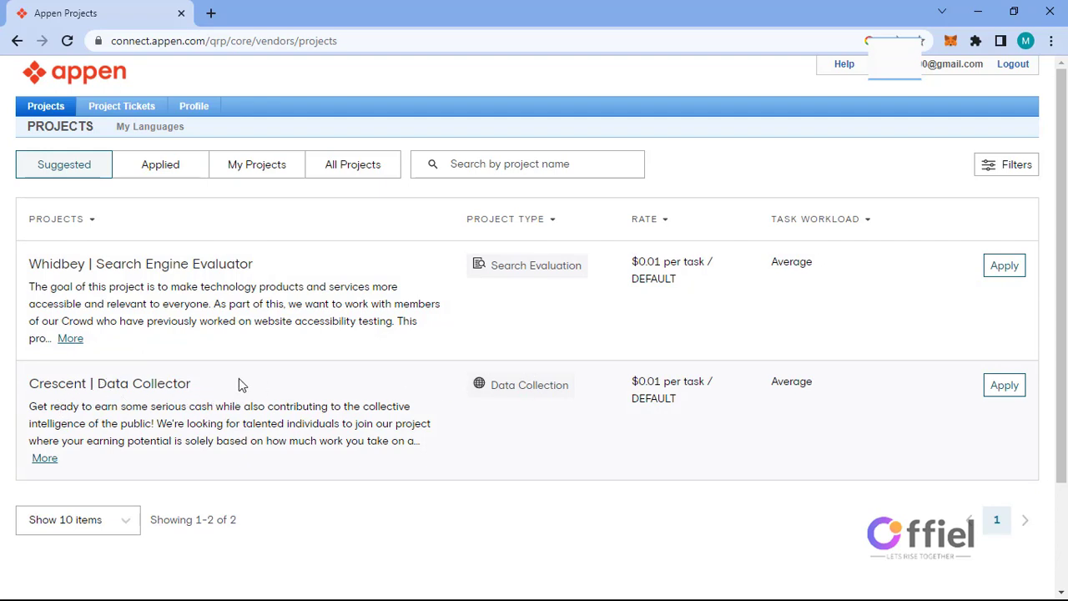
mouse_move(583, 460)
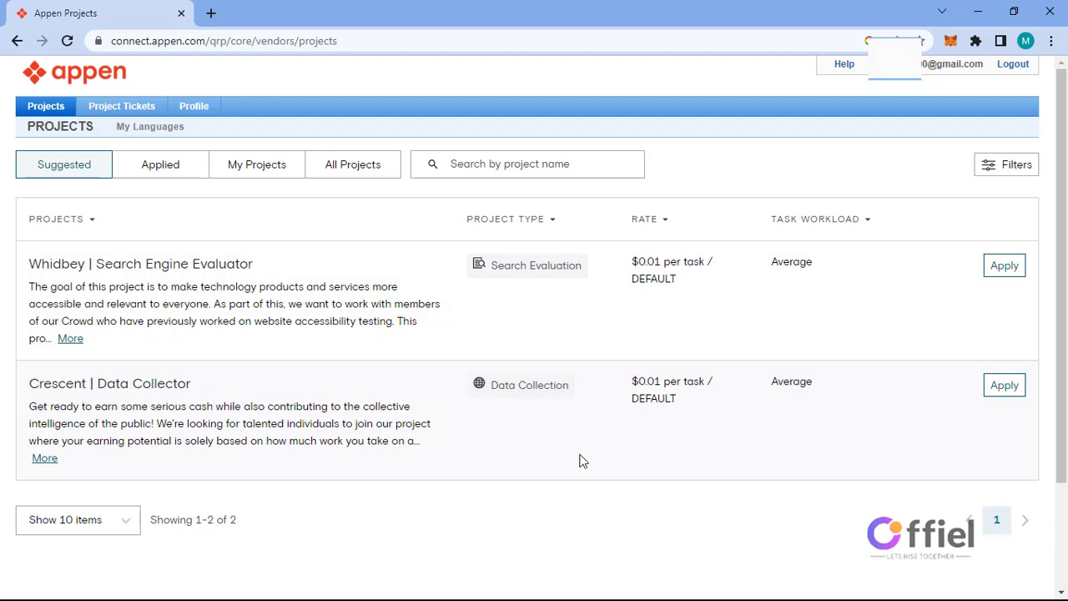
Step: Review the Crescent Data Collector project details and start its qualification process
left_click(1011, 385)
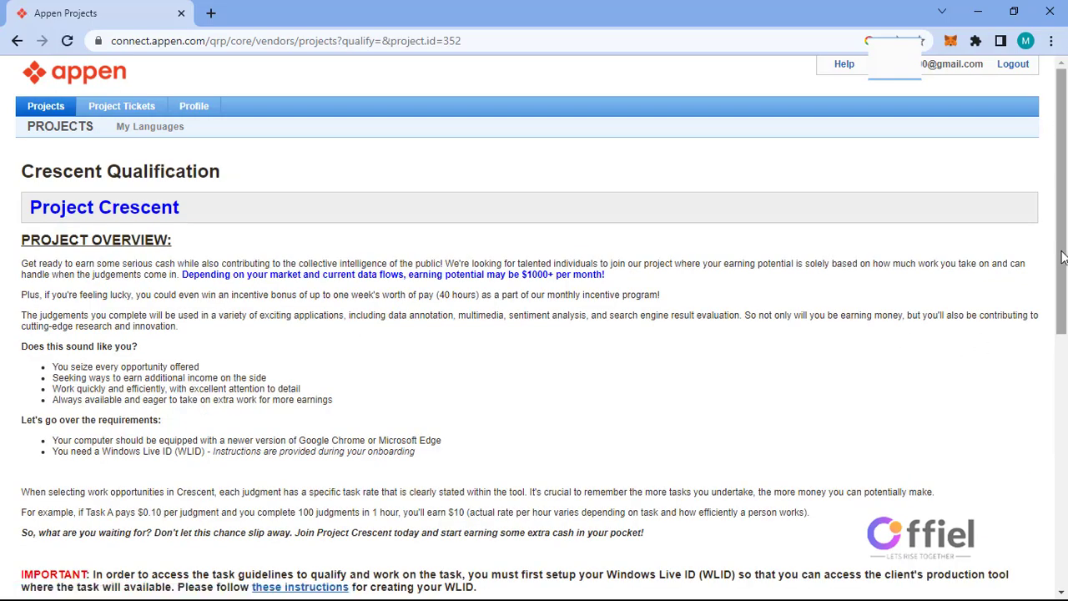
scroll("down", 3)
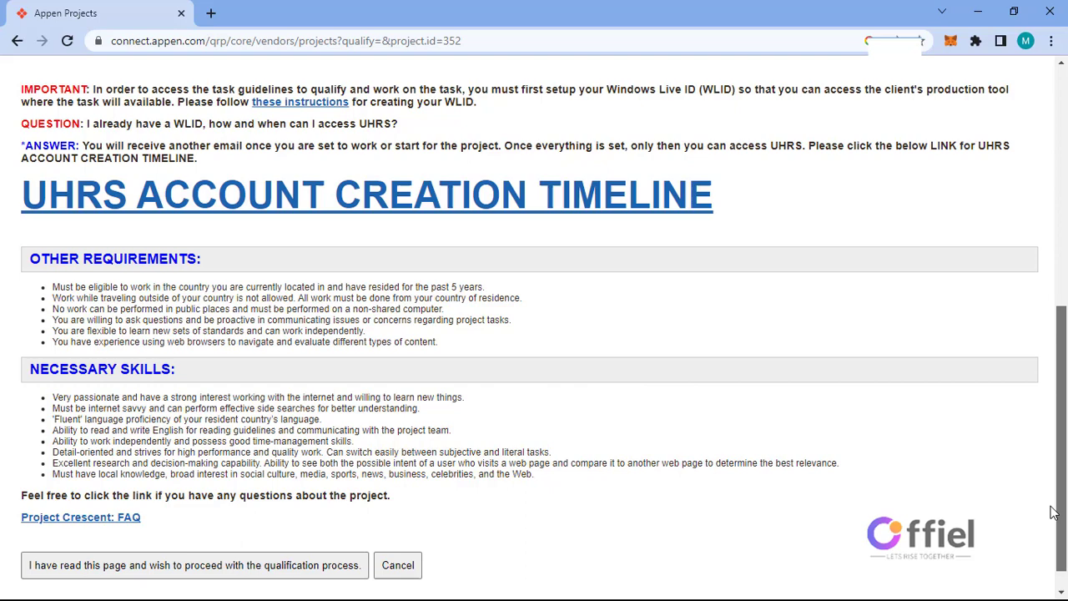
scroll("down", 3)
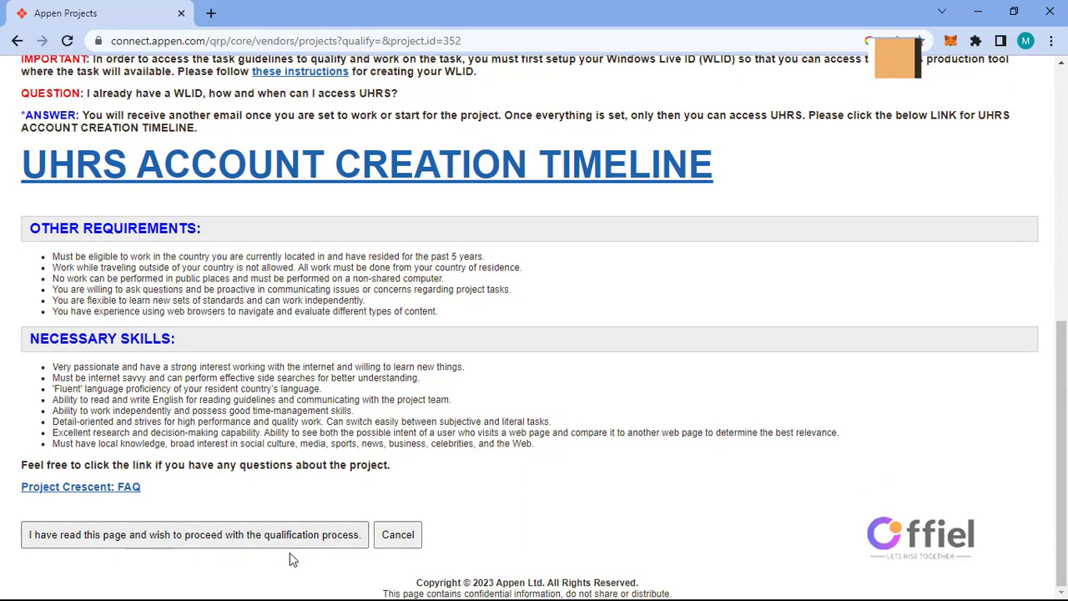
left_click(192, 535)
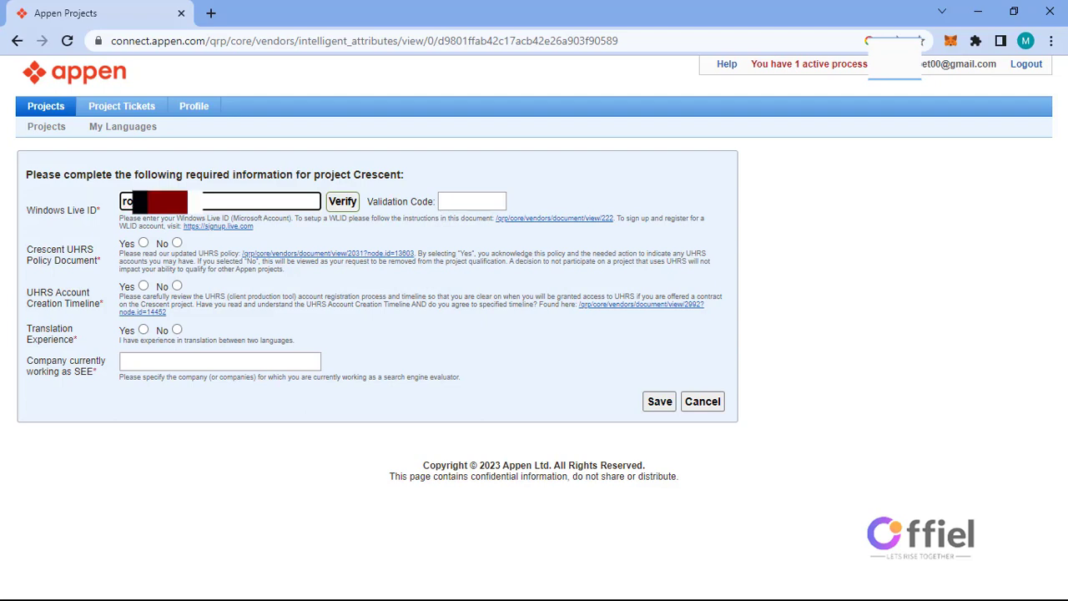
Step: Complete the gmail.com Windows Live ID and enter the validation code
type("g")
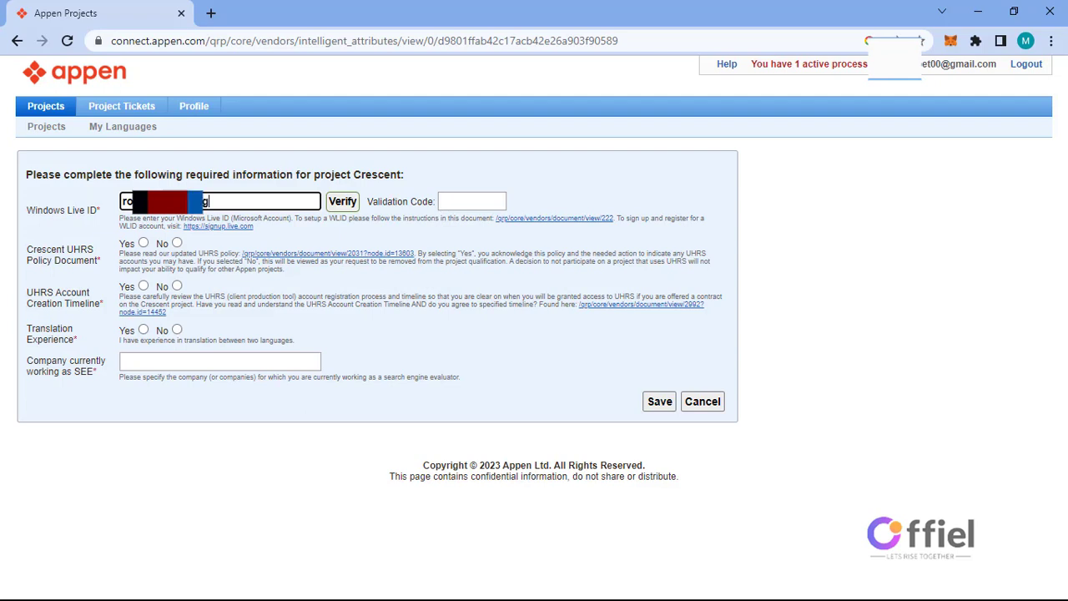
type("gmail.")
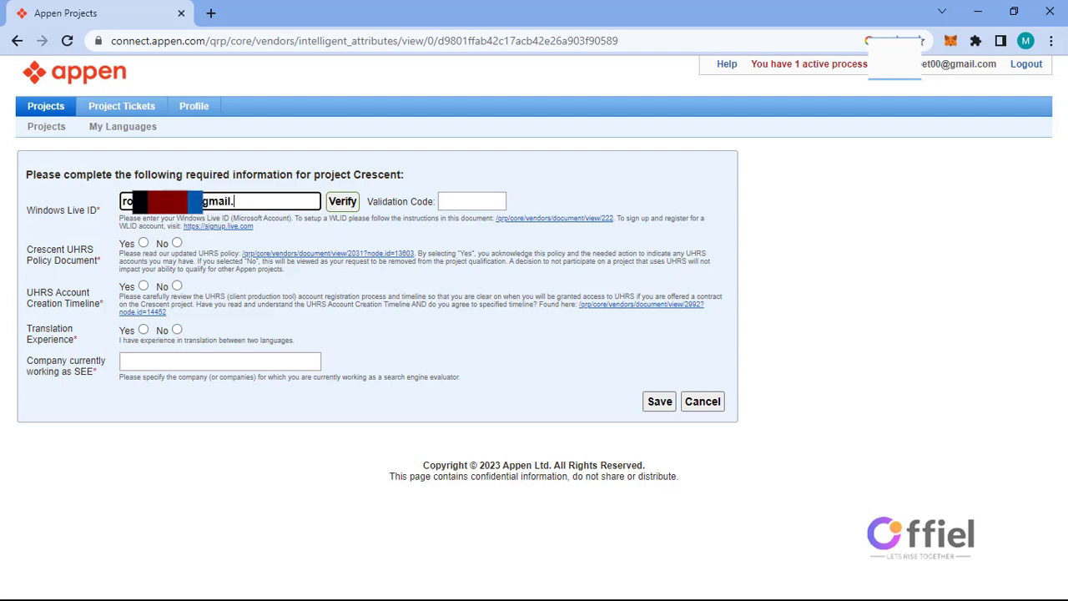
type("com")
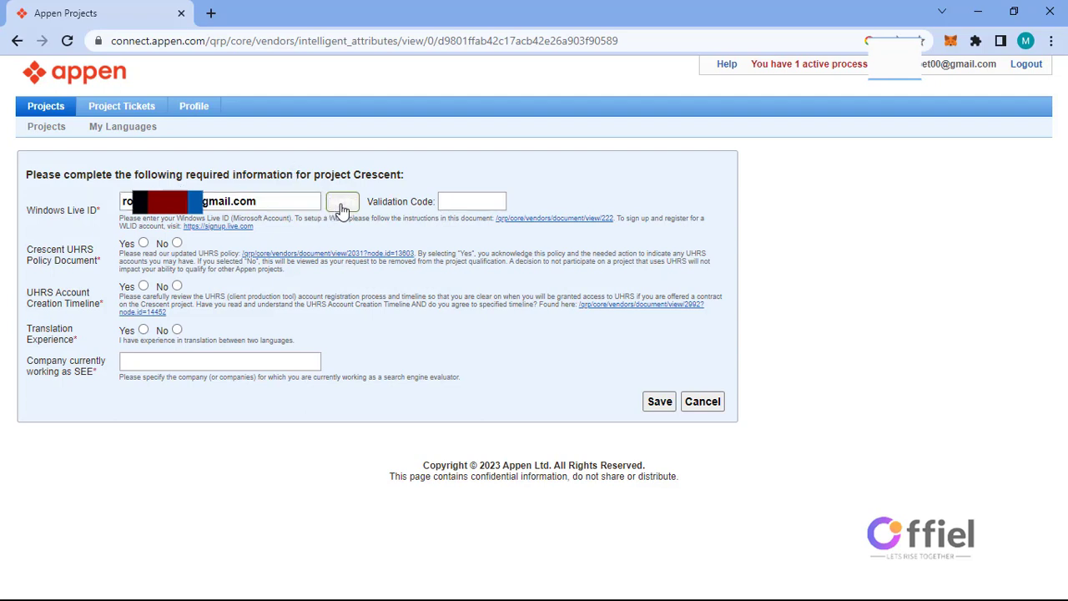
type("49")
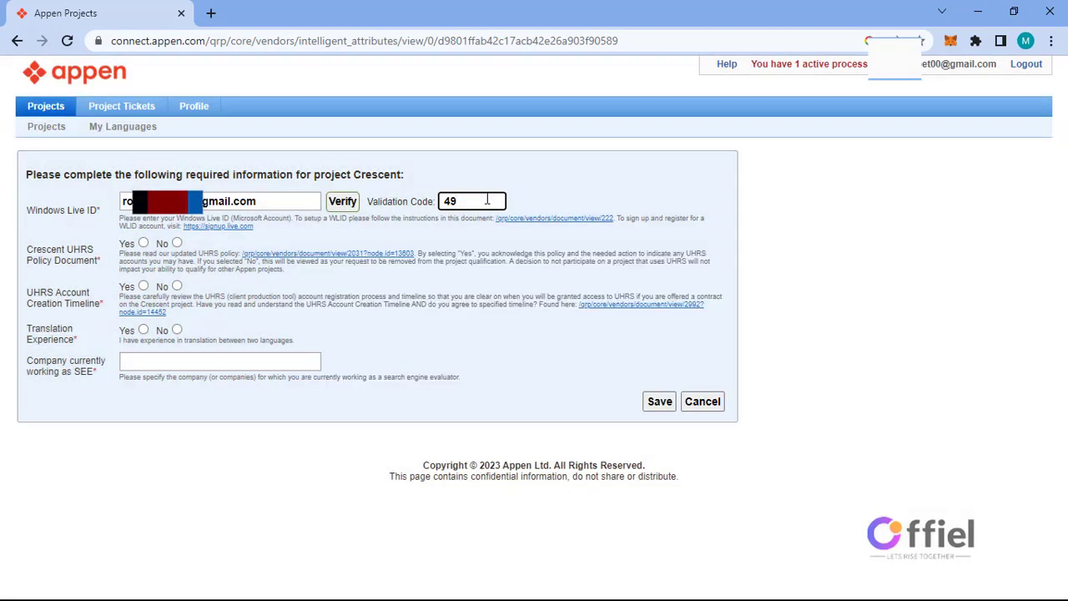
type("AA")
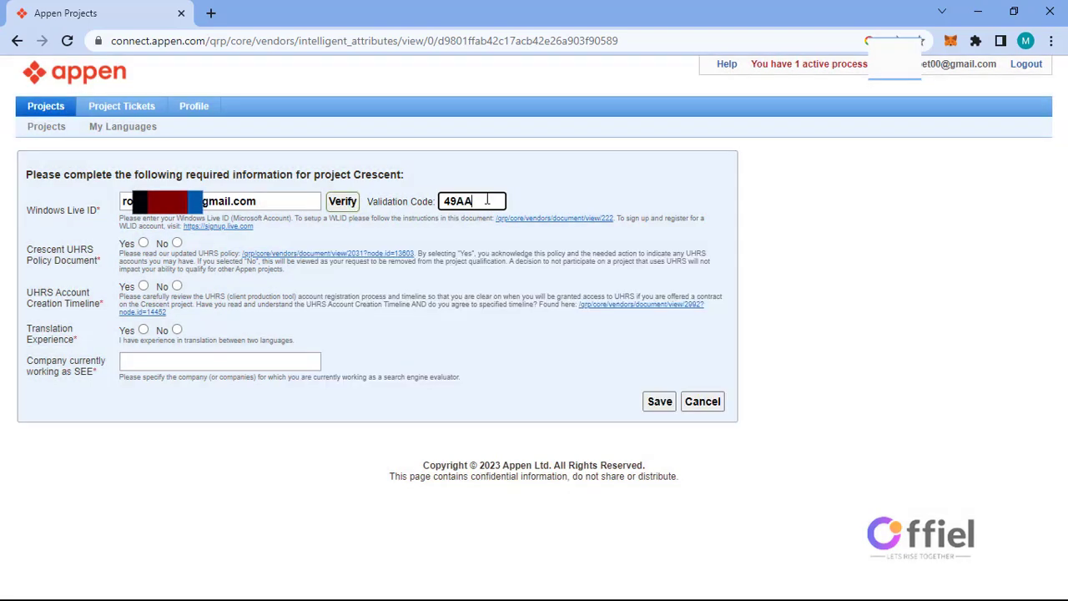
key("Backspace")
type("8AA8")
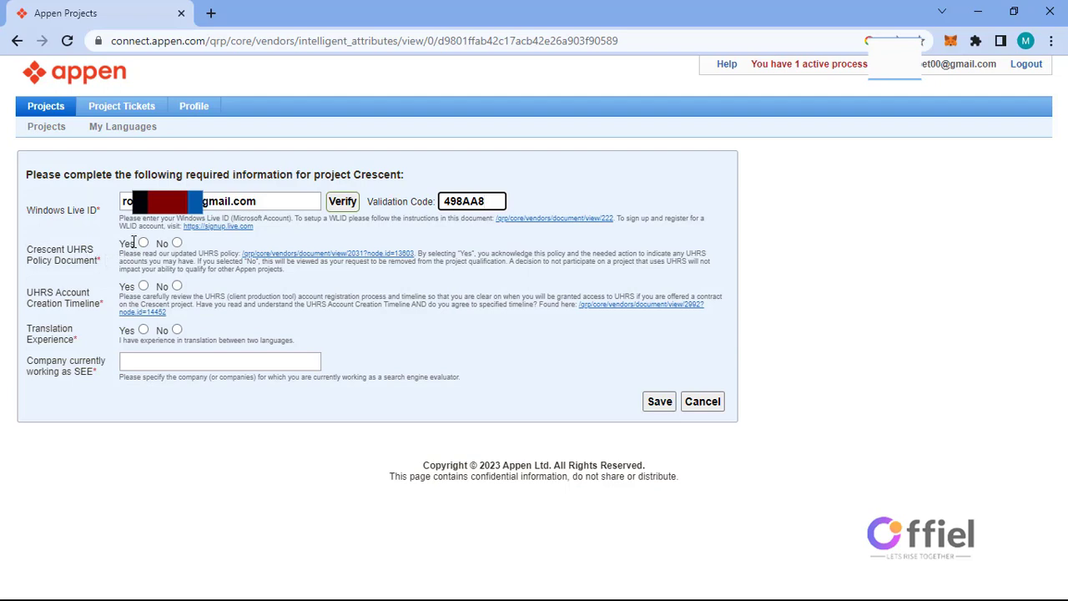
Step: Accept the Crescent UHRS policy, confirm translation experience and save the project information
left_click(142, 242)
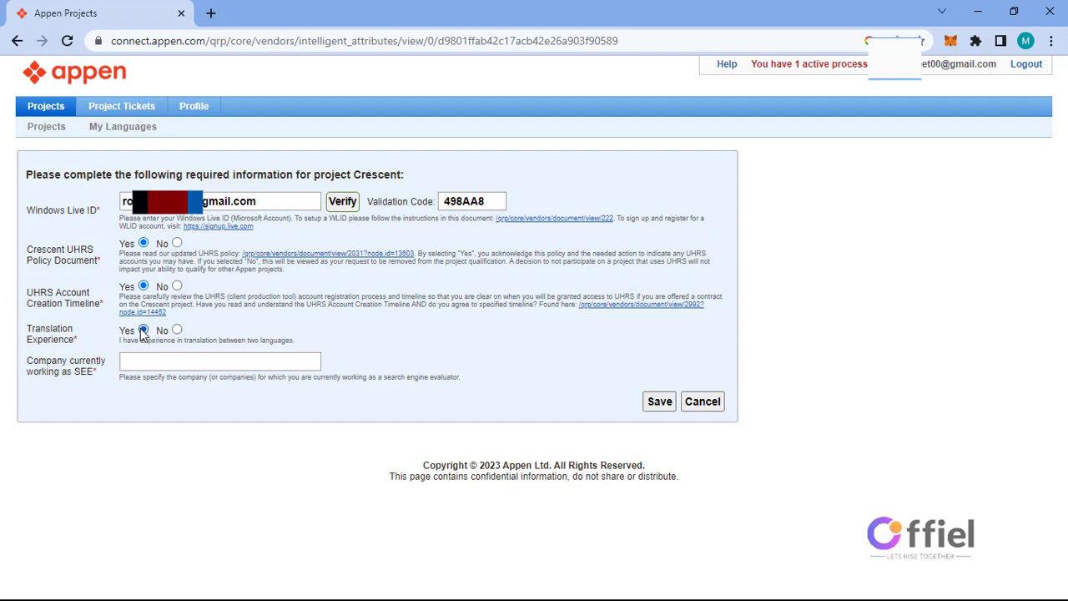
left_click(659, 402)
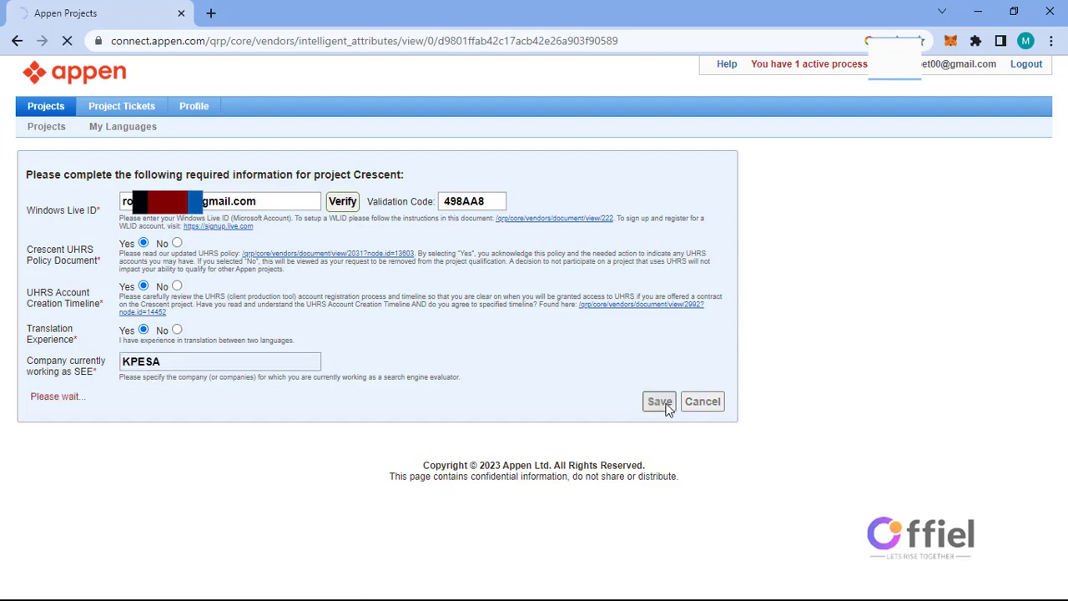
left_click(660, 402)
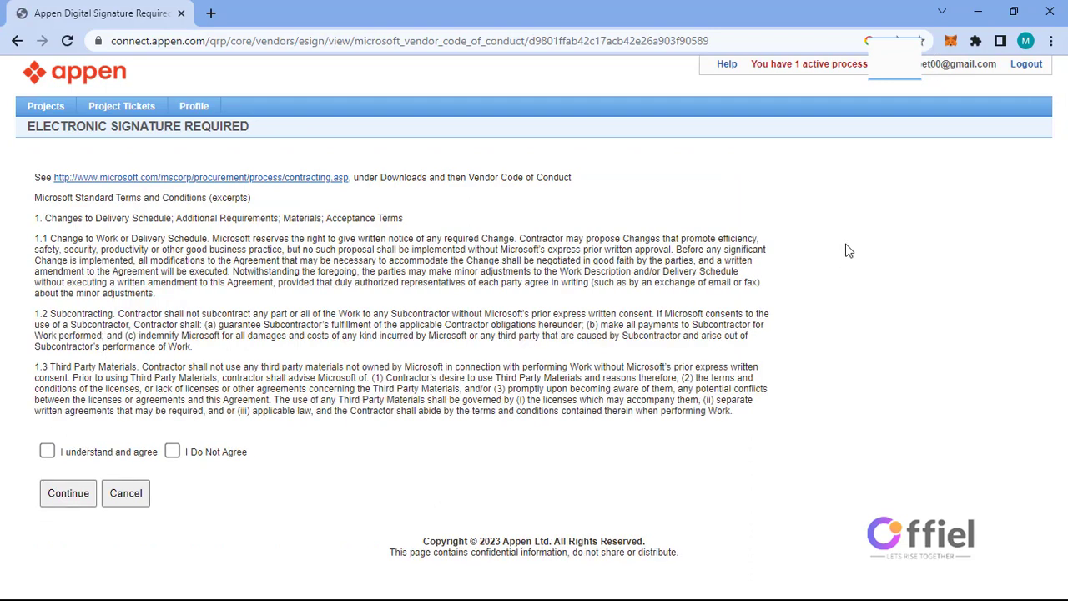
Step: Agree to the Microsoft vendor code of conduct and the non-disclosure agreement, continuing to the UHRS consent page
left_click(47, 451)
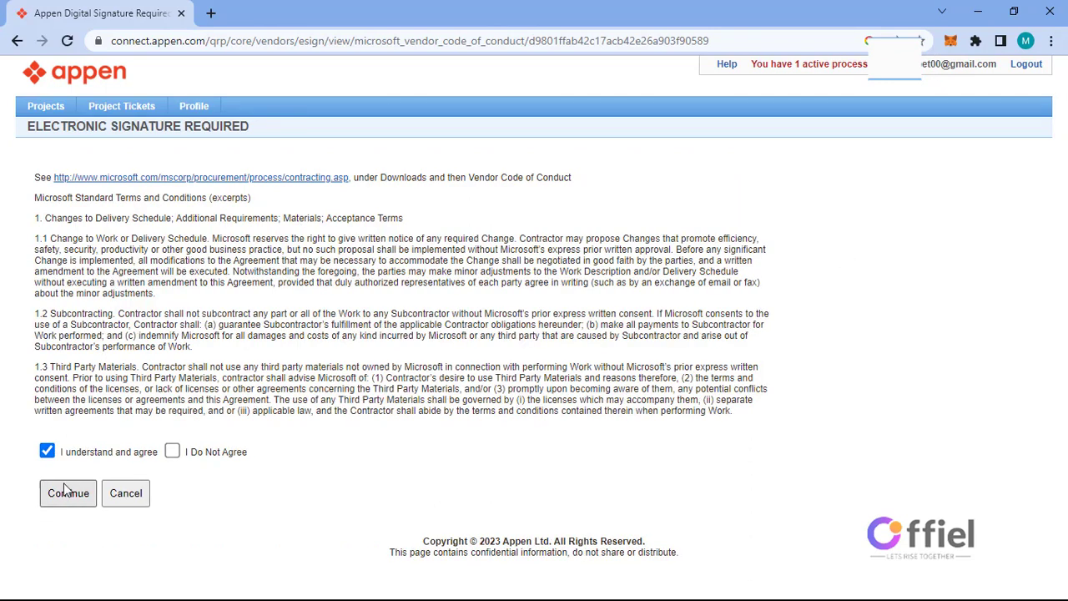
left_click(67, 493)
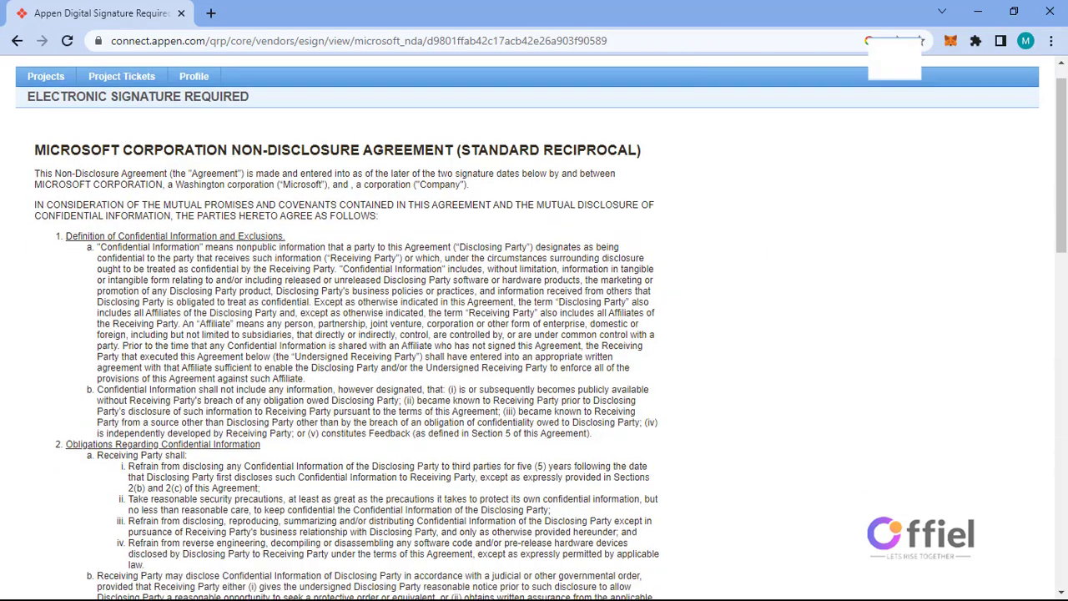
scroll("down", 3)
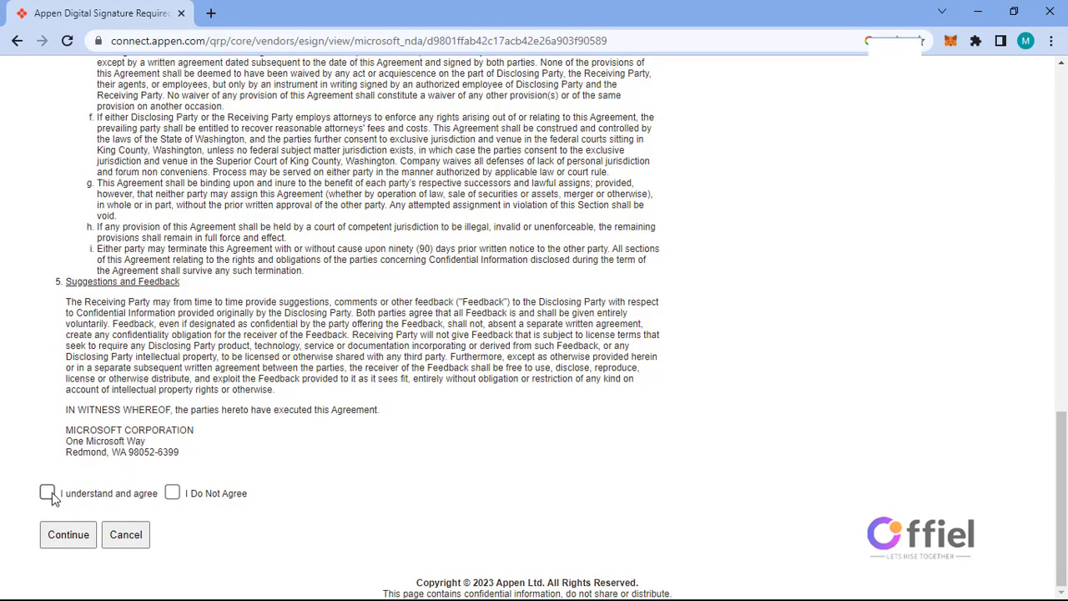
left_click(67, 534)
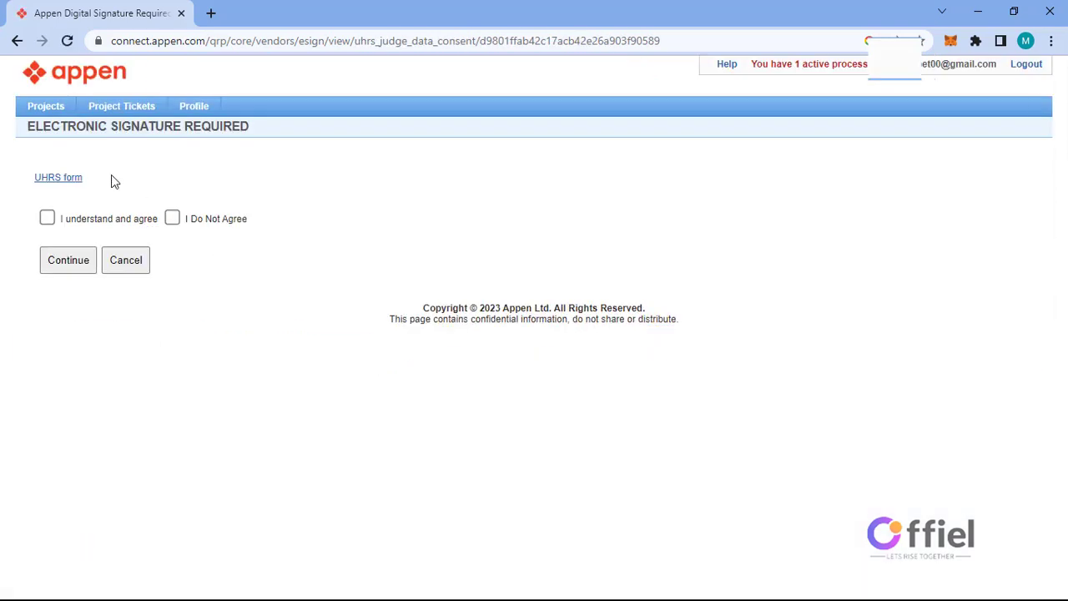
mouse_move(66, 185)
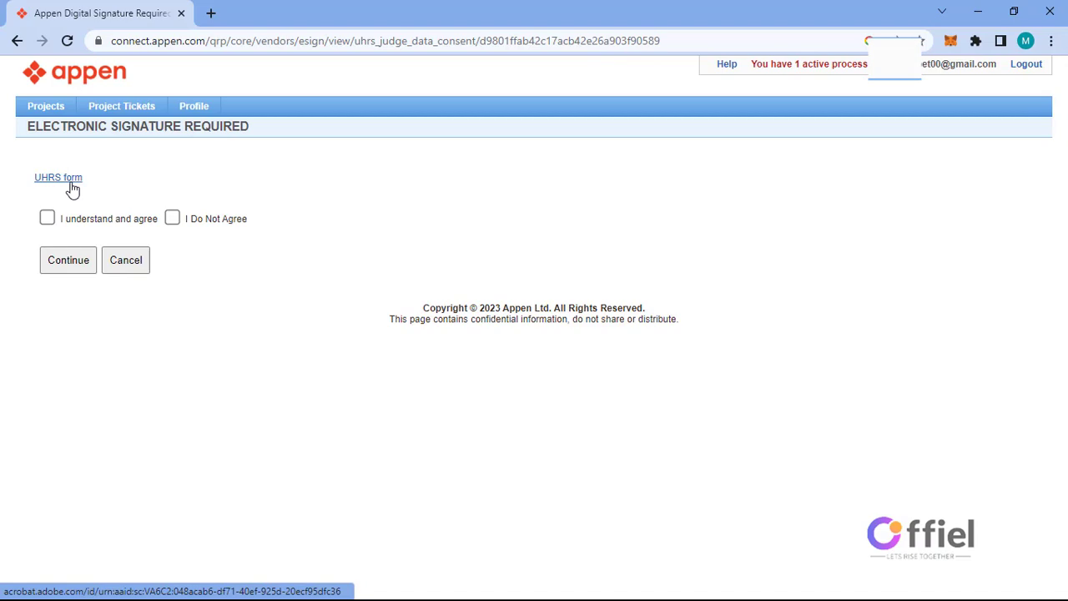
Step: View the UHRS judge data consent form, agree to it and continue to quiz question 1 of 20
left_click(57, 177)
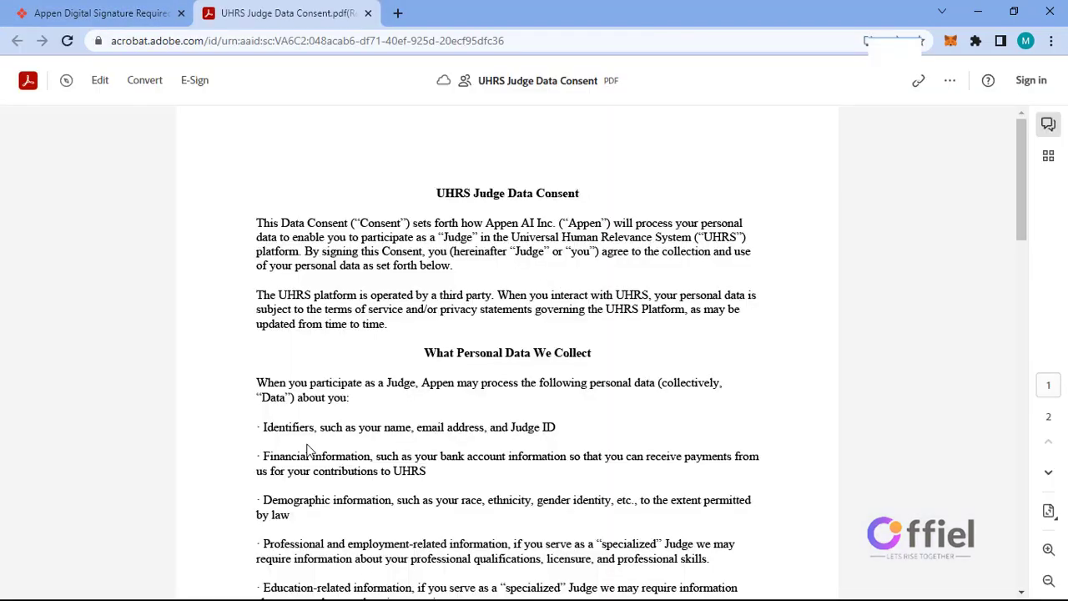
left_click(109, 14)
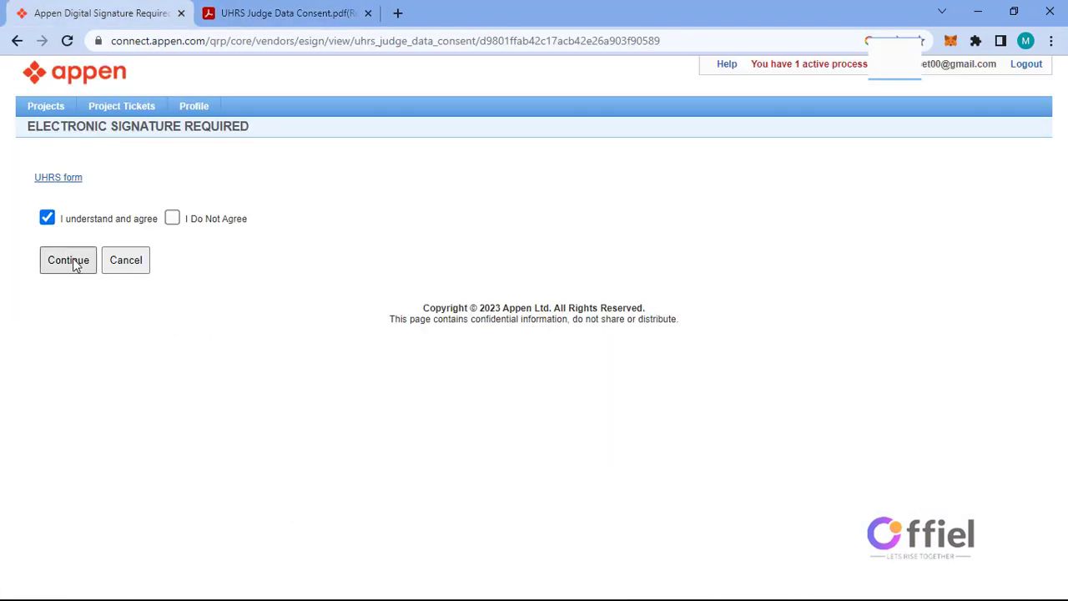
left_click(67, 259)
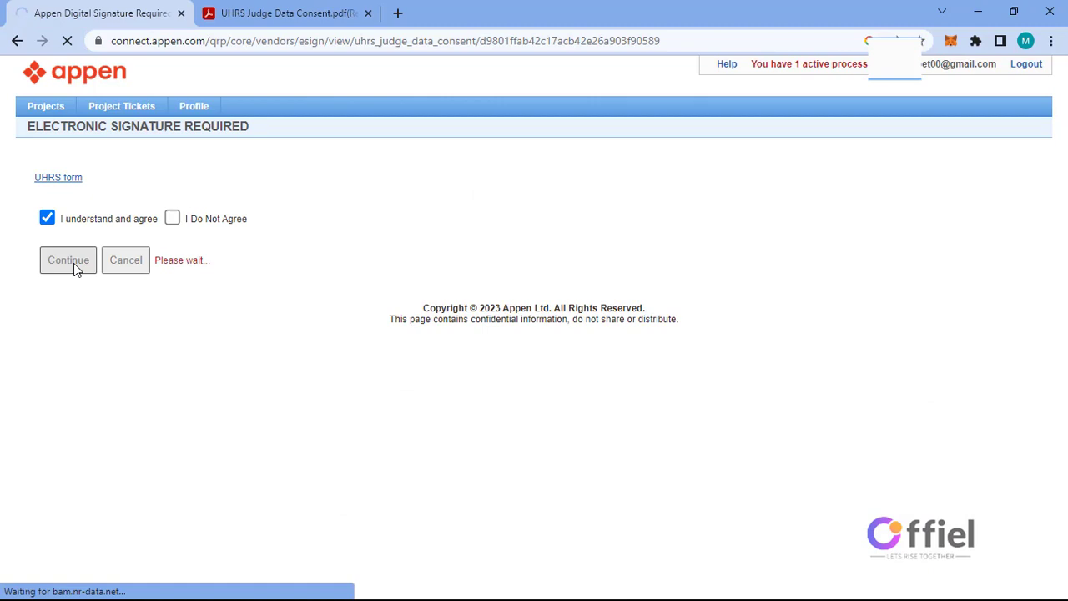
left_click(67, 259)
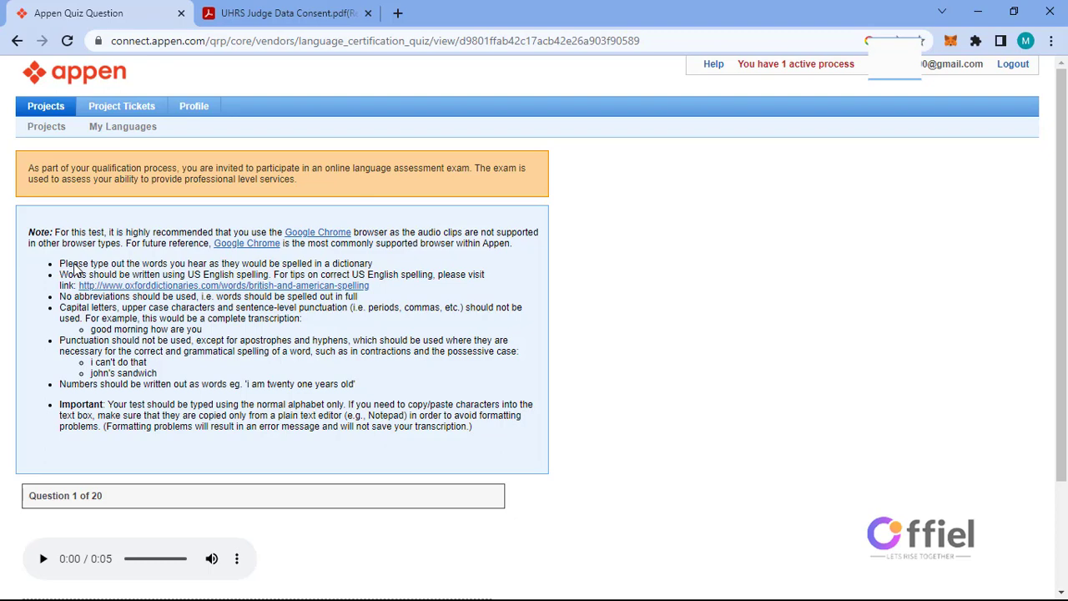
Step: Play the first audio clip and submit the question 1 transcription
scroll("down", 3)
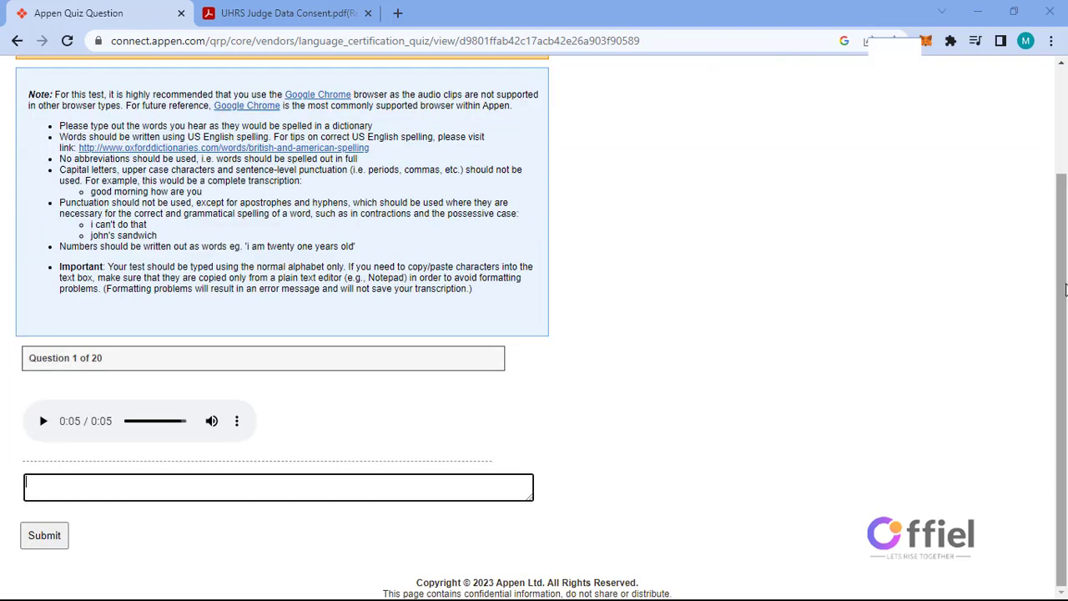
scroll("up", 3)
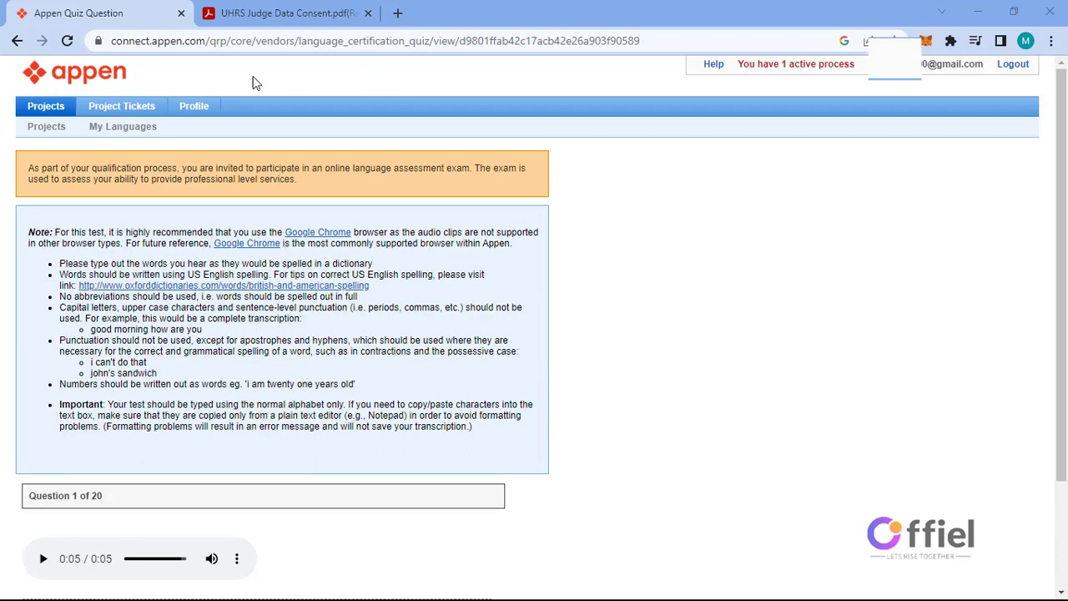
scroll("down", 3)
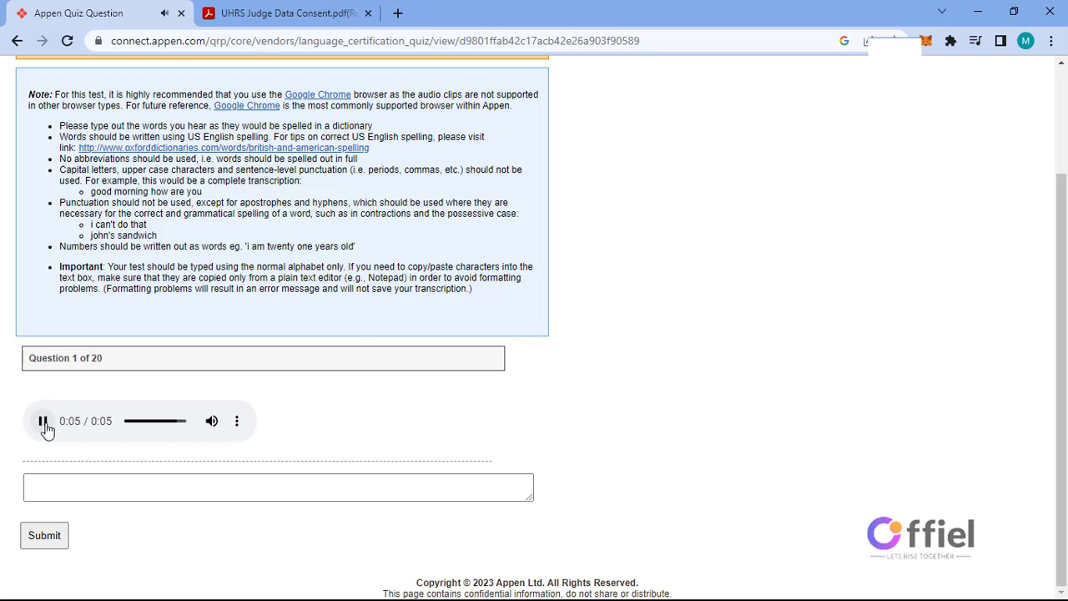
left_click(43, 420)
type("i don't expect the rain to affect the outcome")
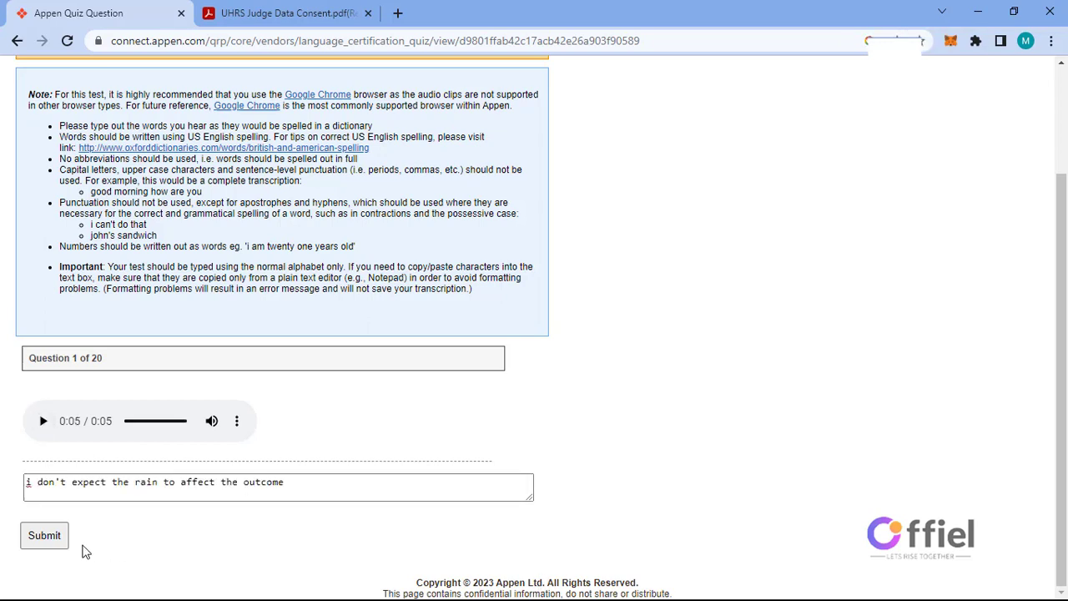
mouse_move(44, 535)
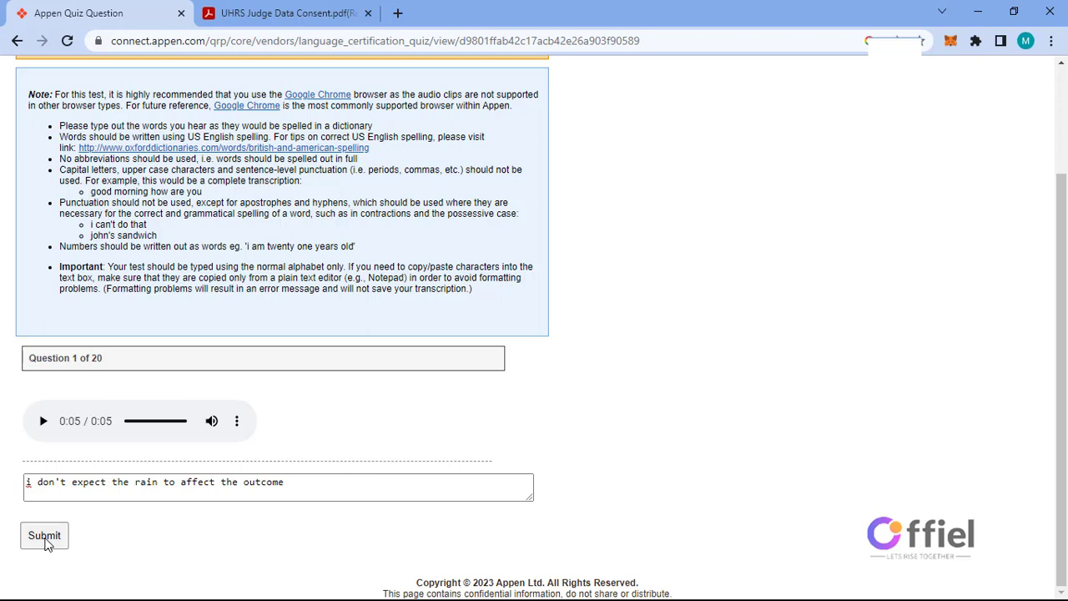
left_click(44, 535)
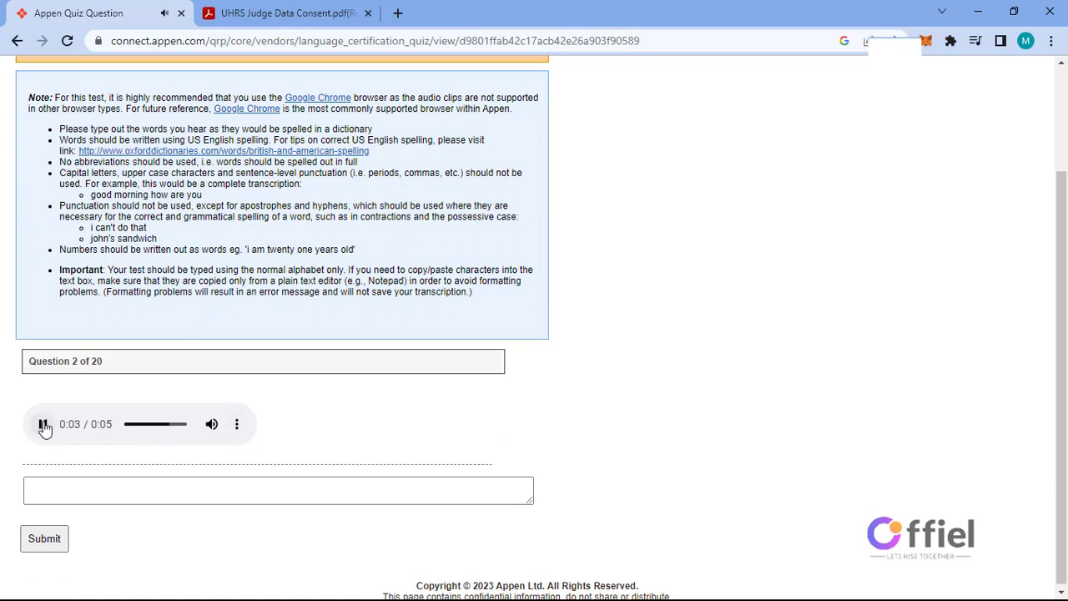
Step: Submit 'i admire those workers determination' for question 2 and 'the ship began its journey' for question 3
type("i admire those workers determination")
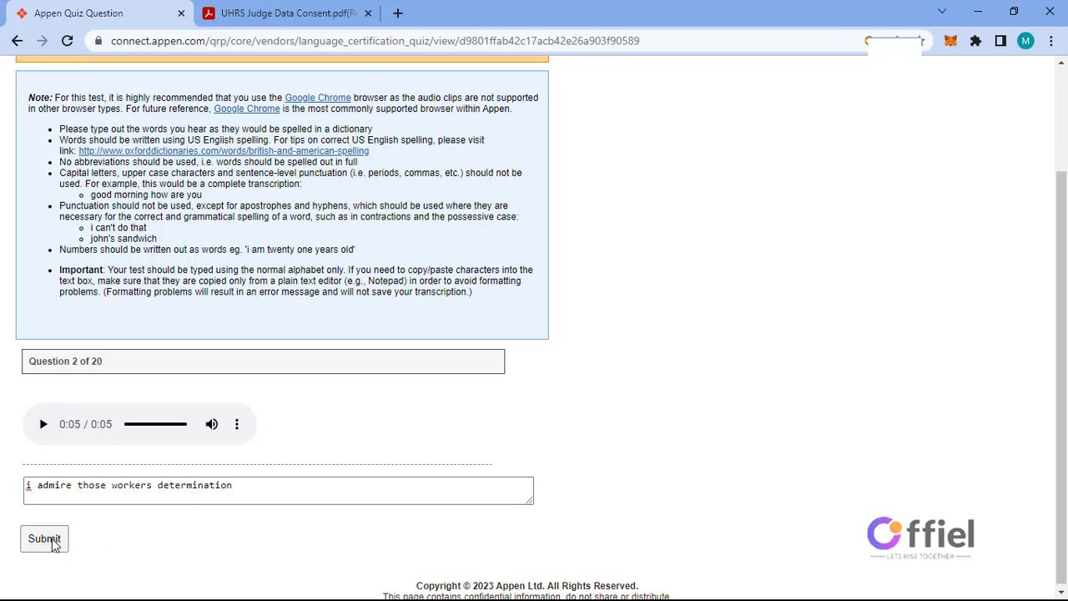
left_click(47, 538)
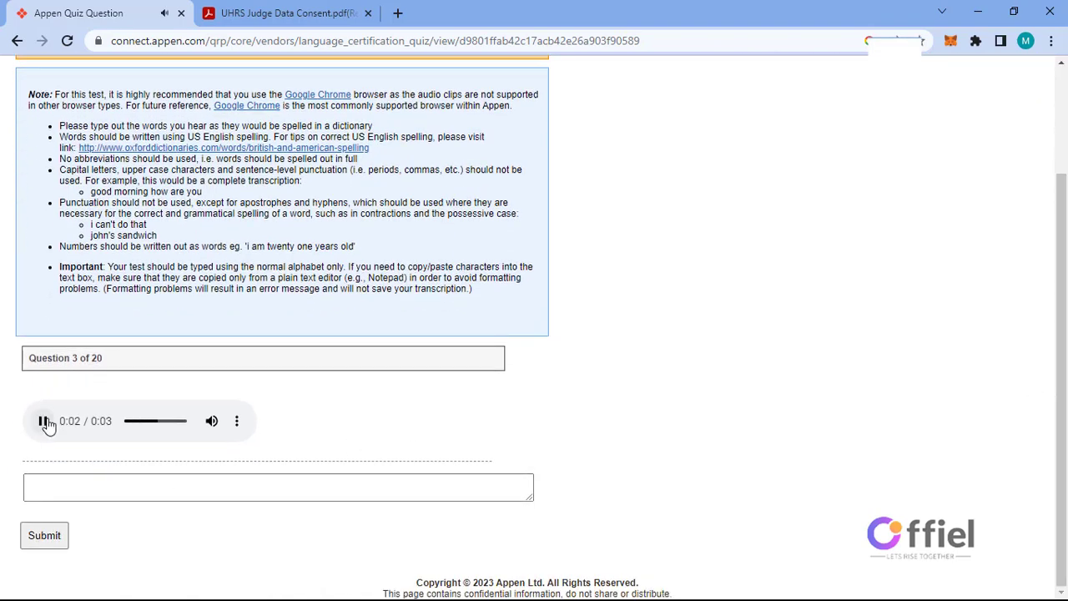
type("the ship began its journey")
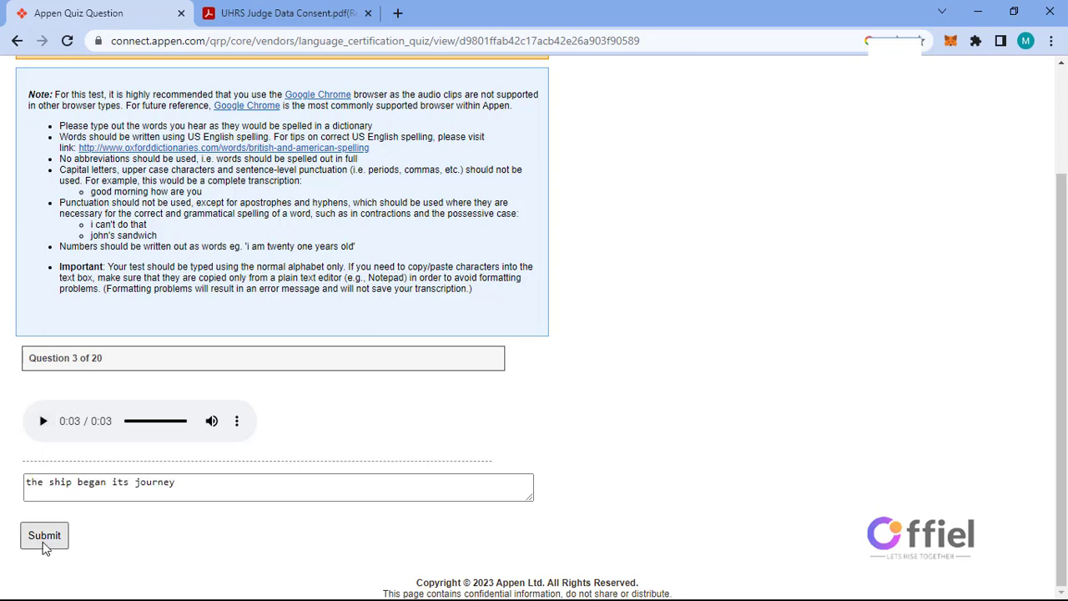
left_click(44, 535)
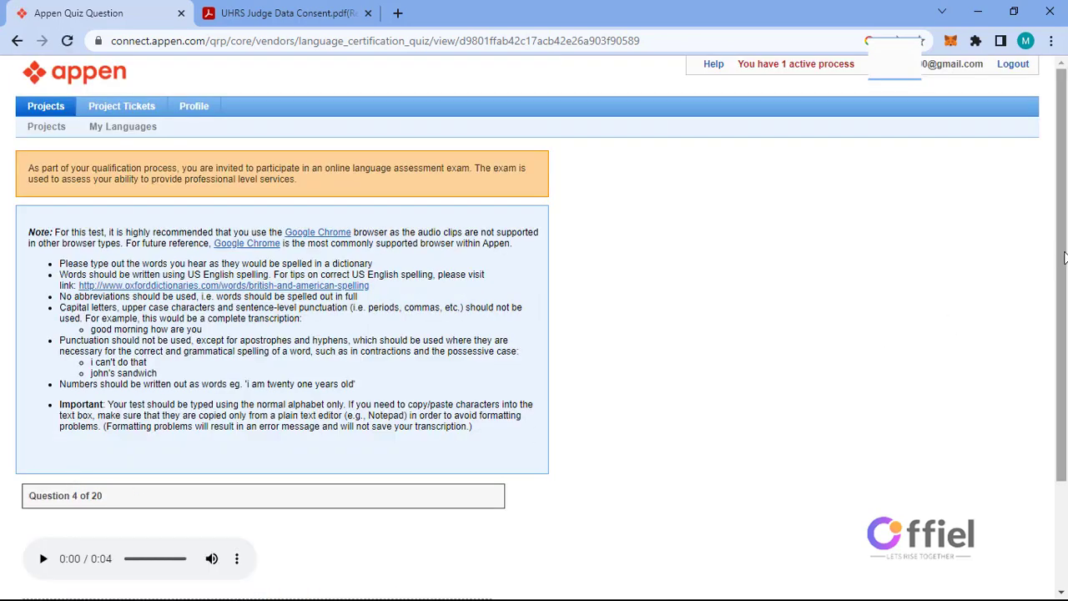
Step: Submit 'i won't recommend it for new users' for question 4 and 'this hat compliments my wardrobe nicely' for question 5
scroll("down", 3)
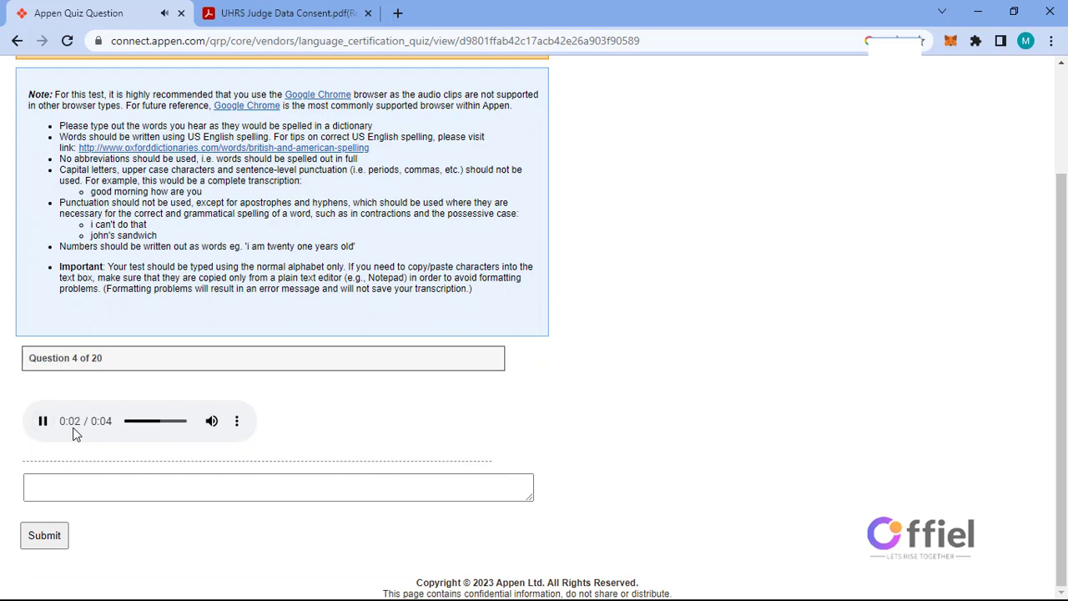
type("i won't recommend it for new users")
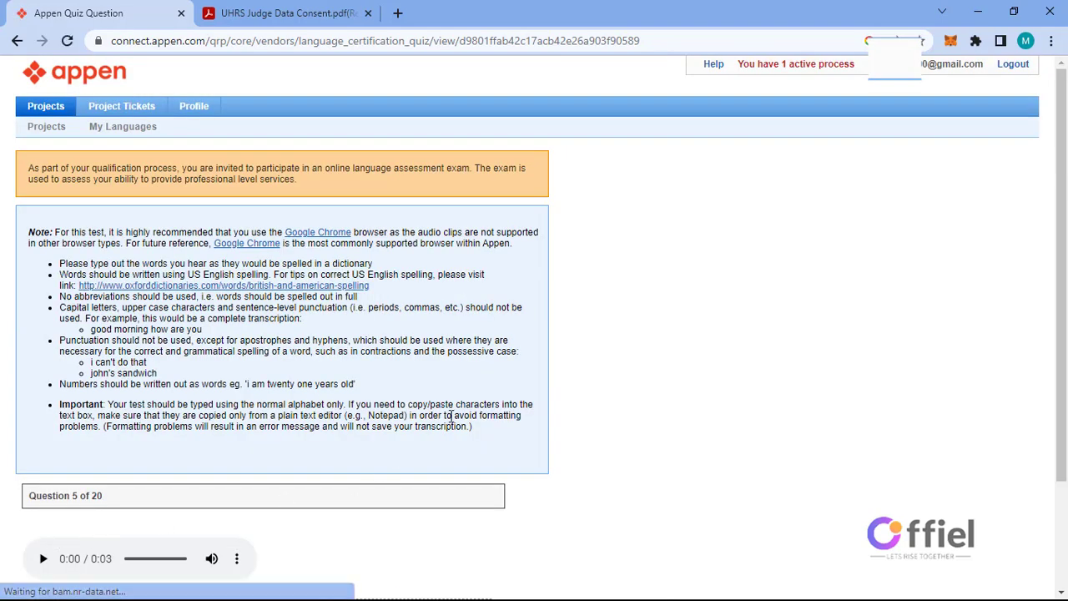
scroll("down", 3)
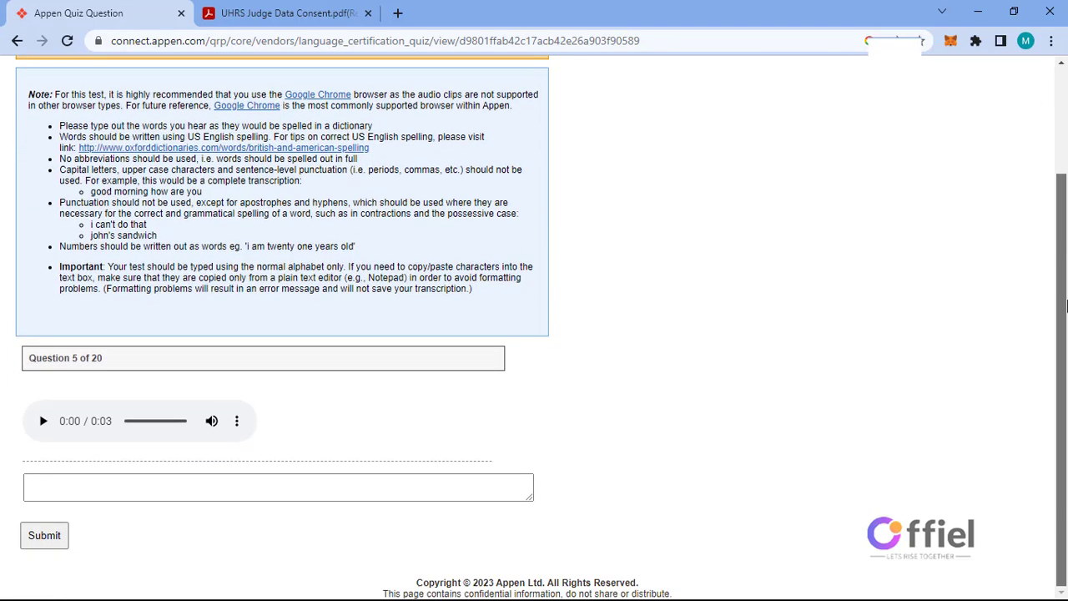
mouse_move(43, 421)
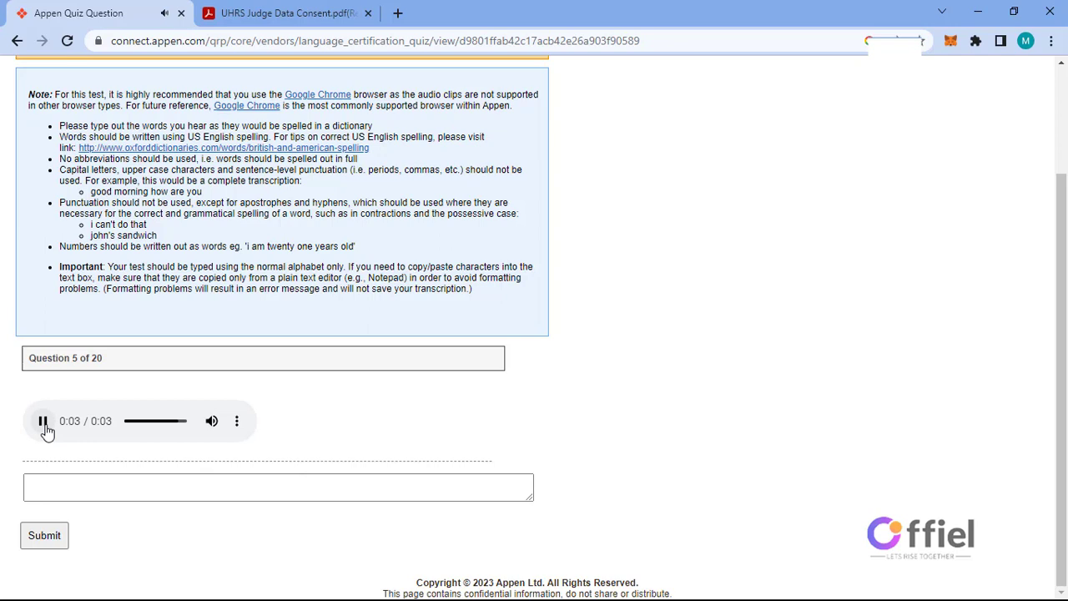
type("this hat compliments my wardrobe nicely")
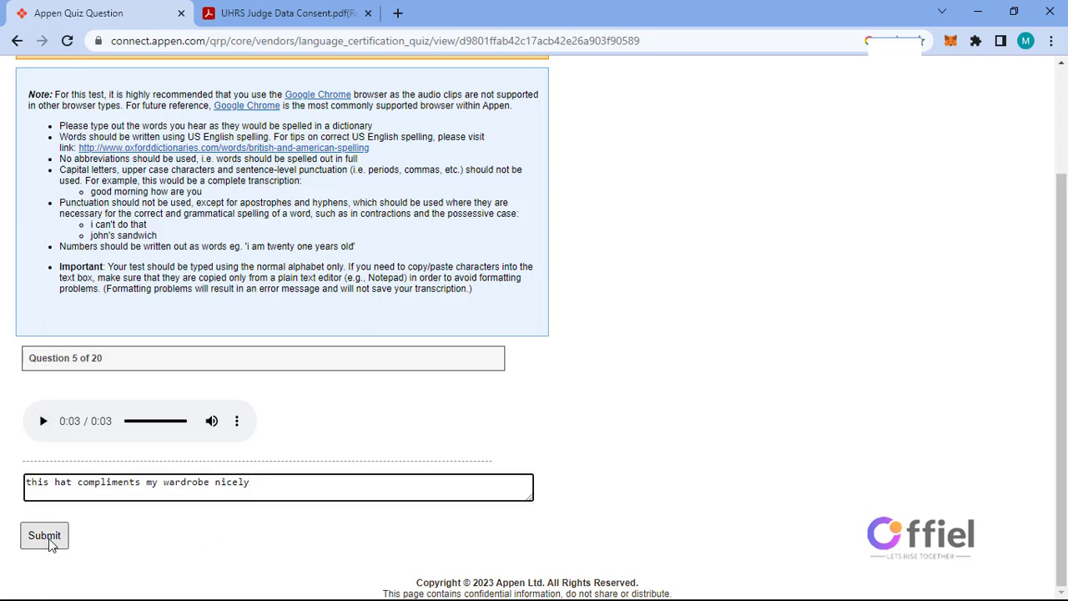
left_click(43, 535)
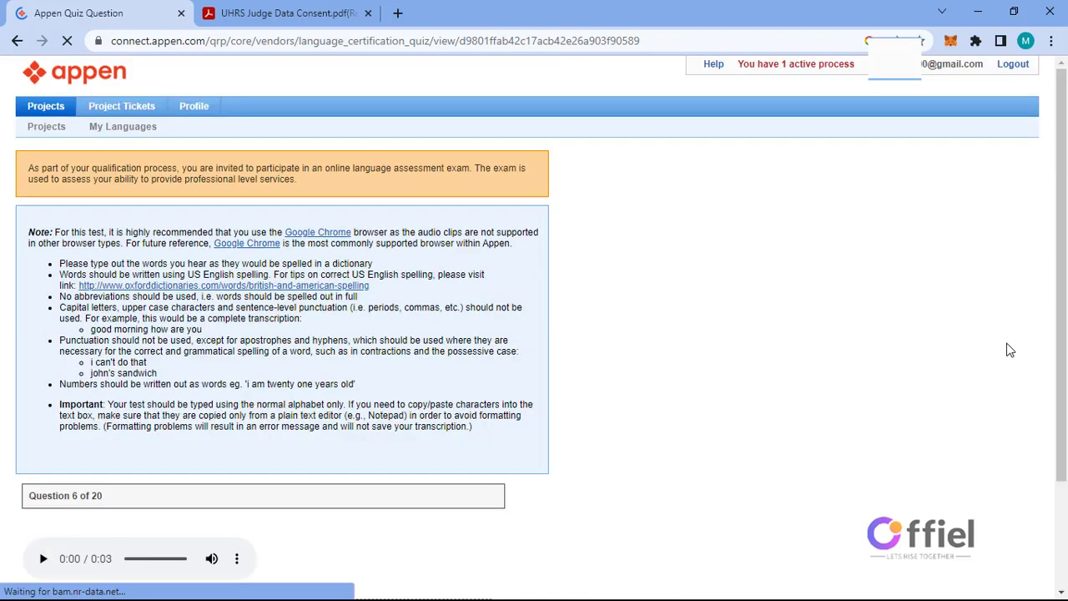
Step: Submit 'what is your favorite color' for question 6, then transcribe and submit question 7
scroll("down", 3)
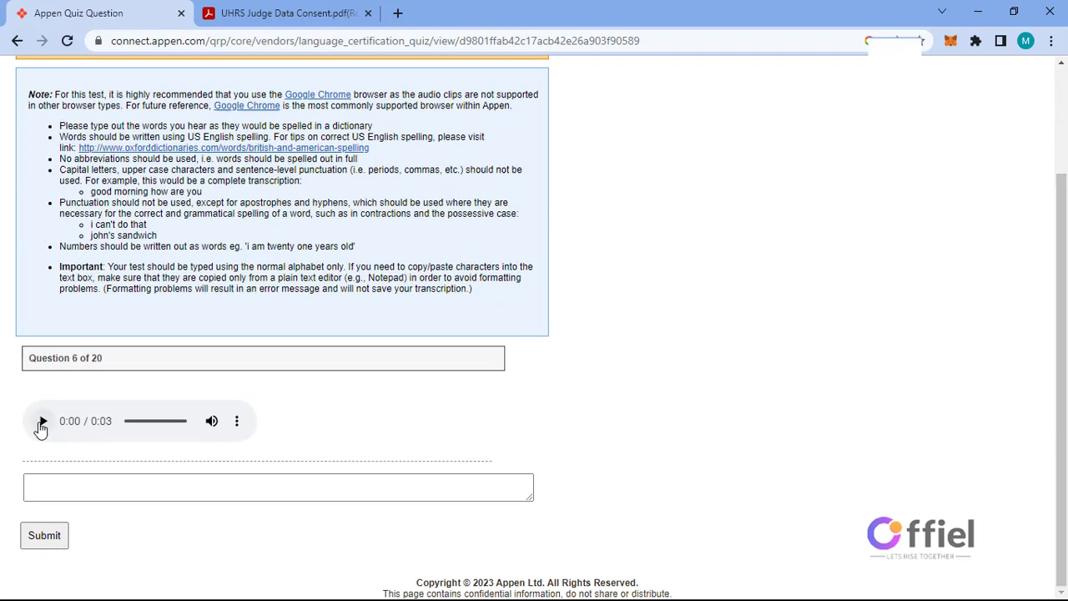
left_click(41, 421)
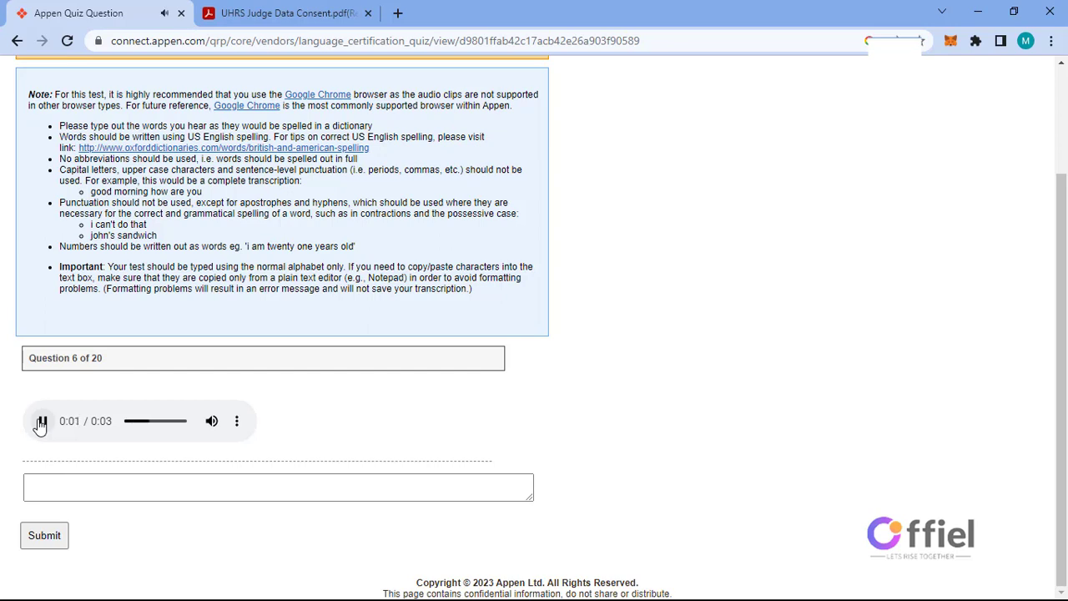
type("what is your favorite color")
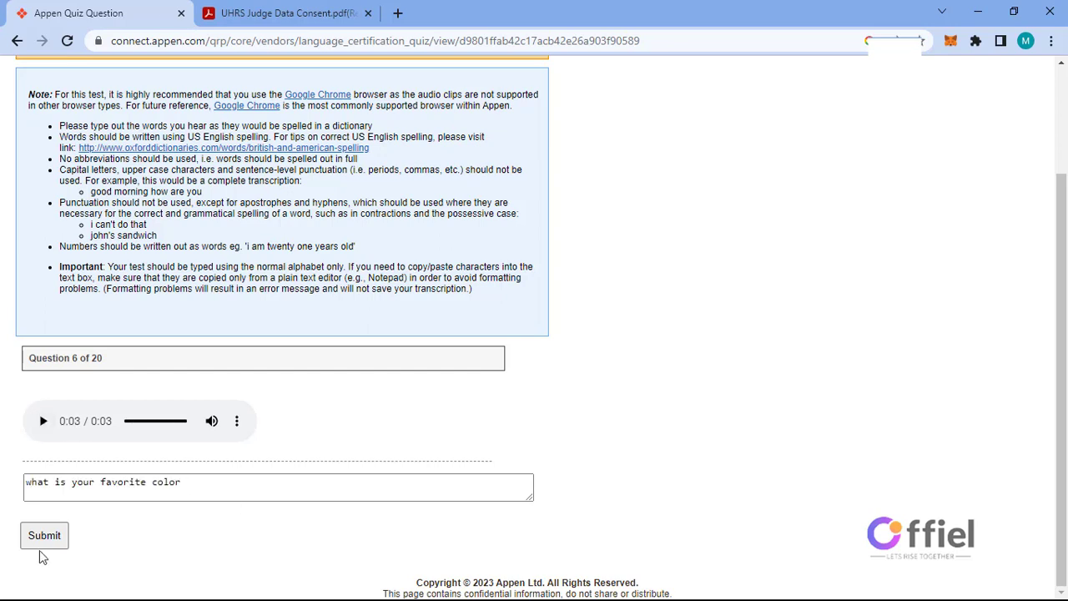
left_click(44, 534)
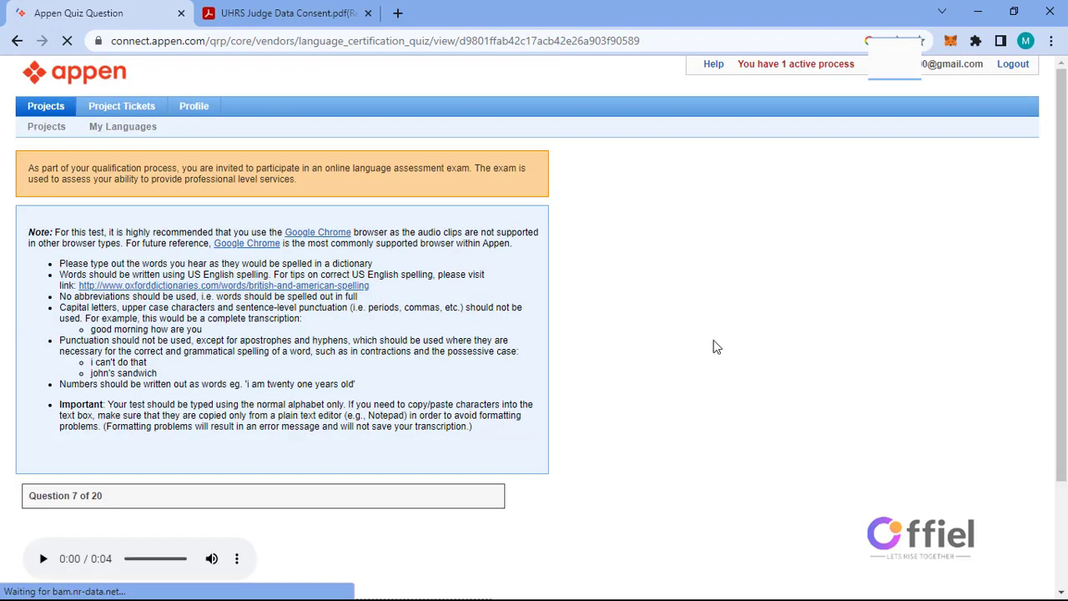
scroll("down", 3)
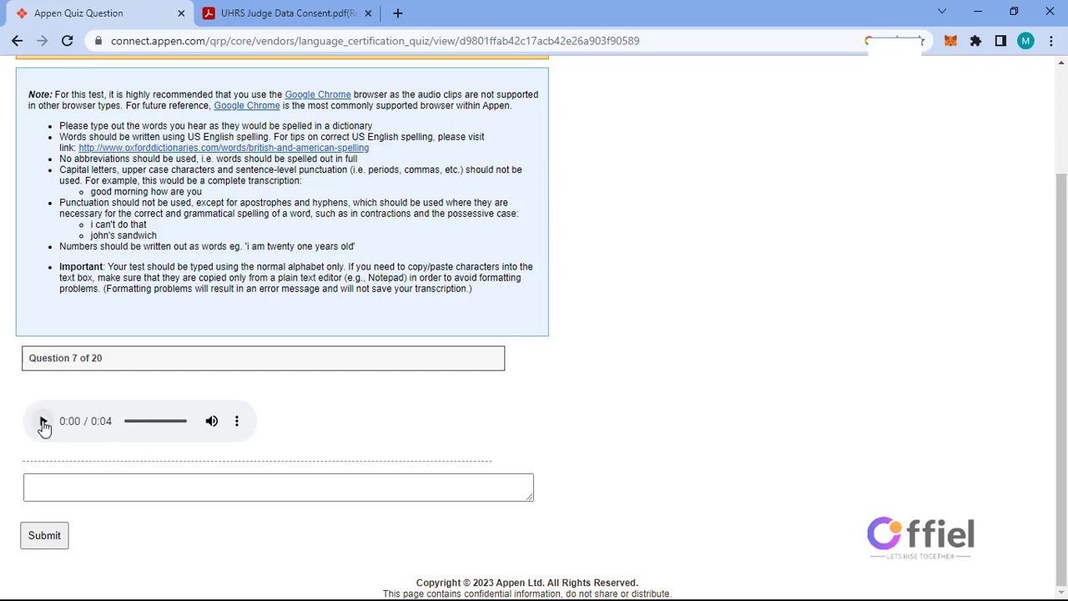
left_click(42, 420)
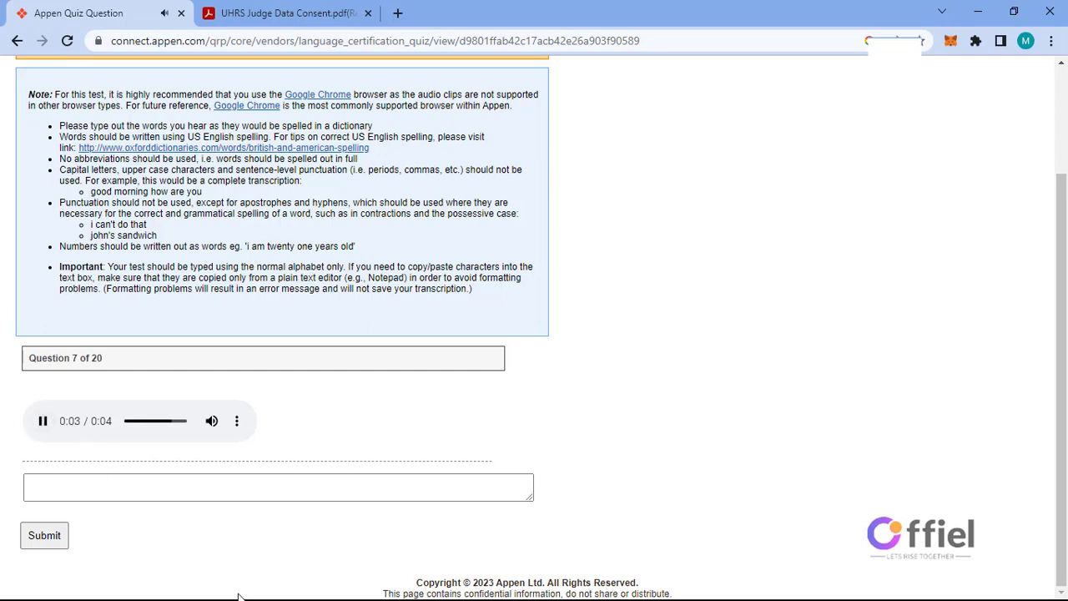
left_click(43, 536)
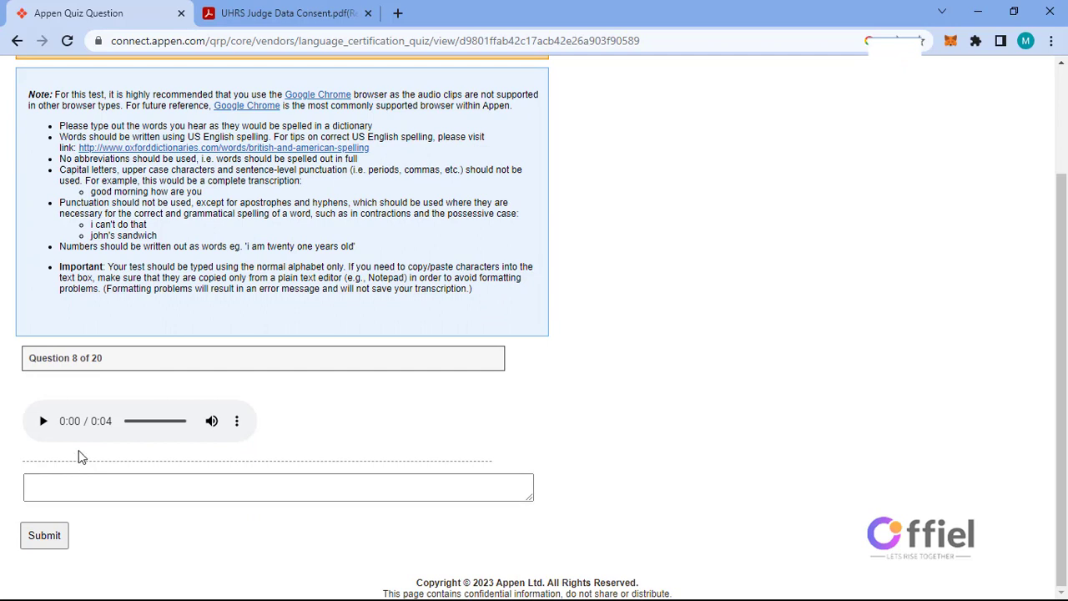
Step: Transcribe and submit question 8, then submit 'business liaison office' for question 9
left_click(42, 420)
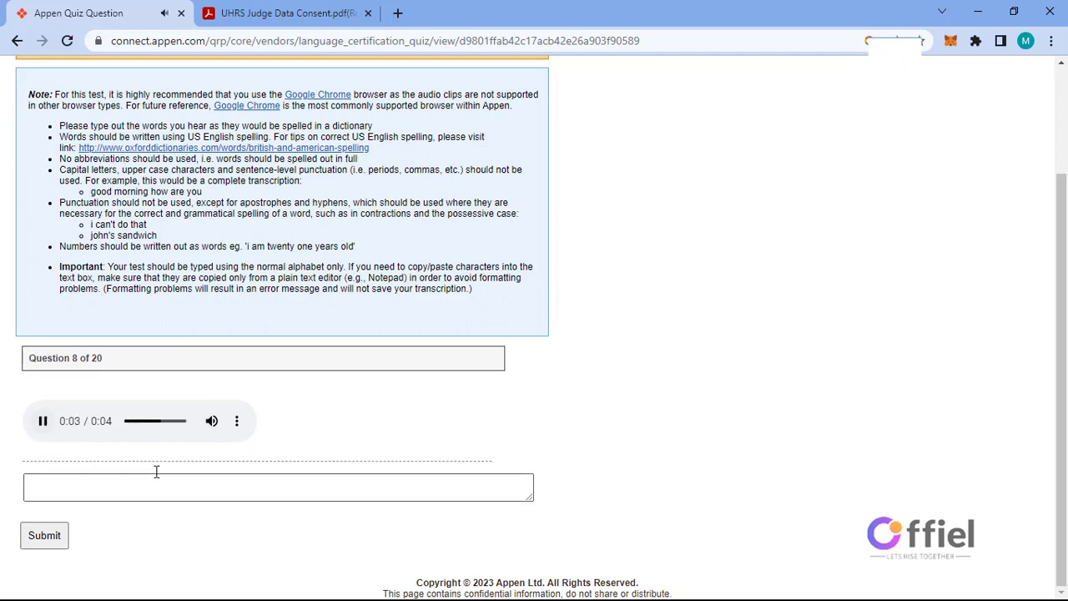
left_click(43, 534)
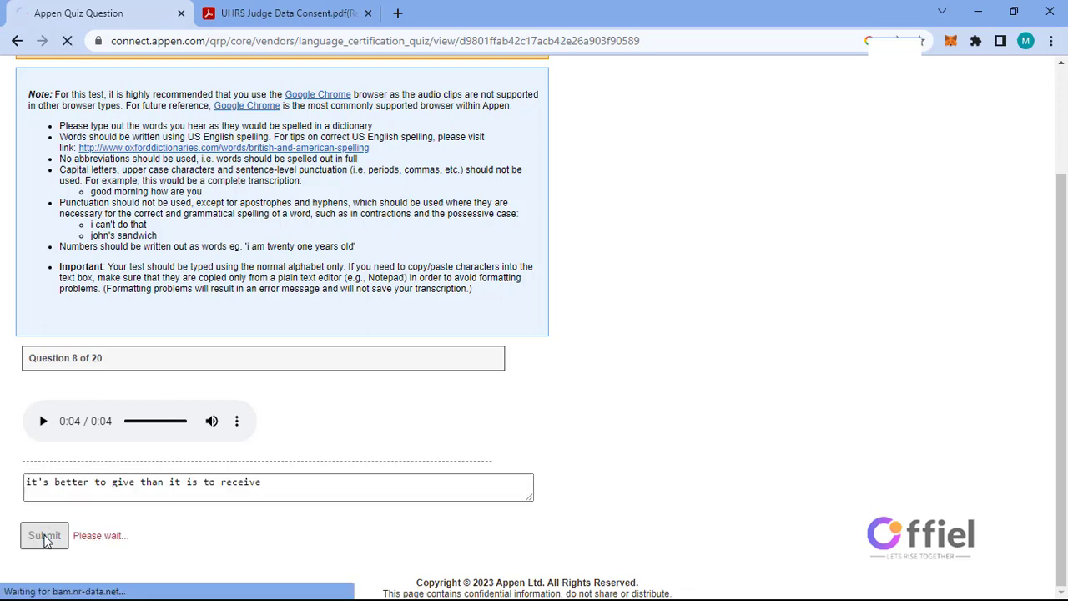
left_click(45, 536)
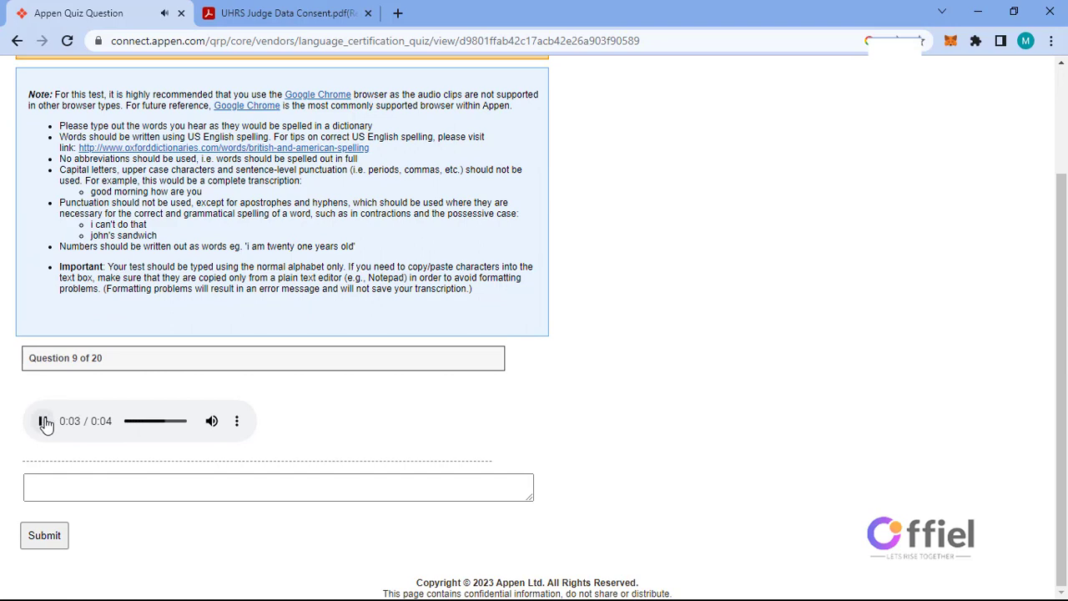
type("business liaison office")
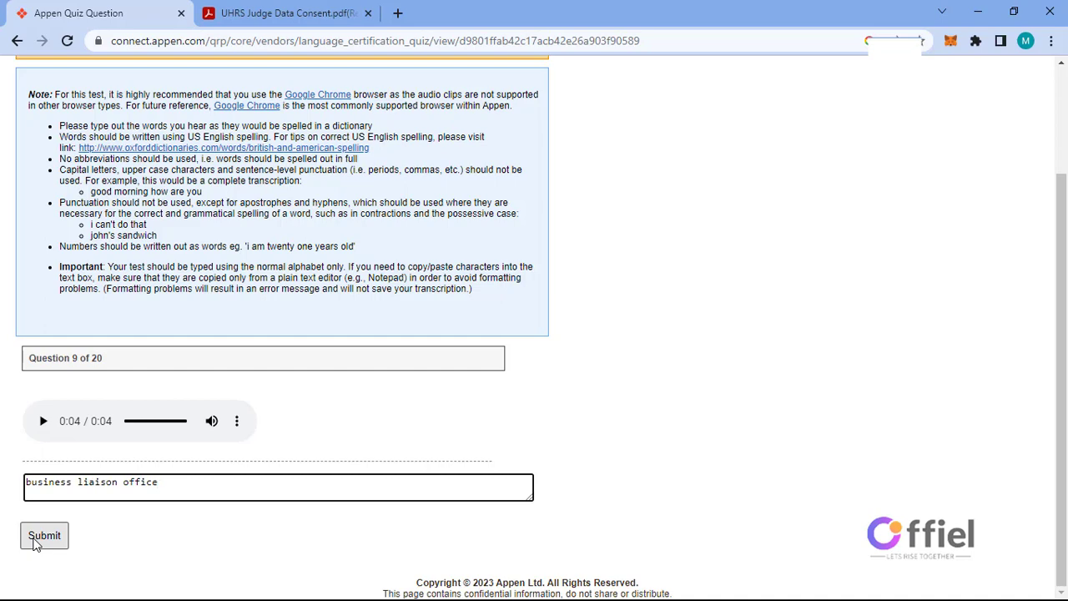
left_click(44, 536)
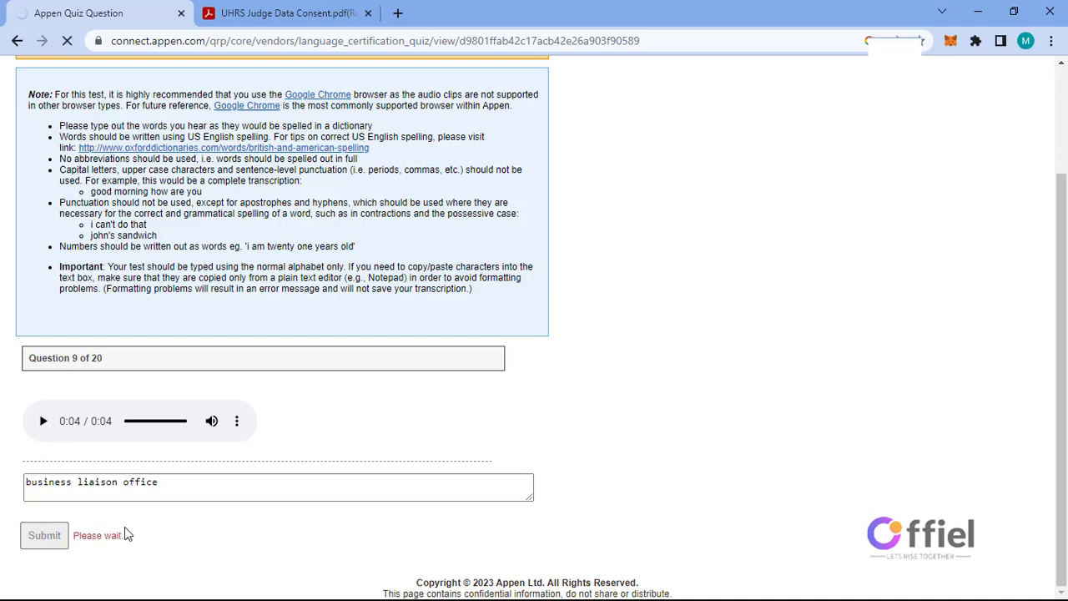
left_click(44, 535)
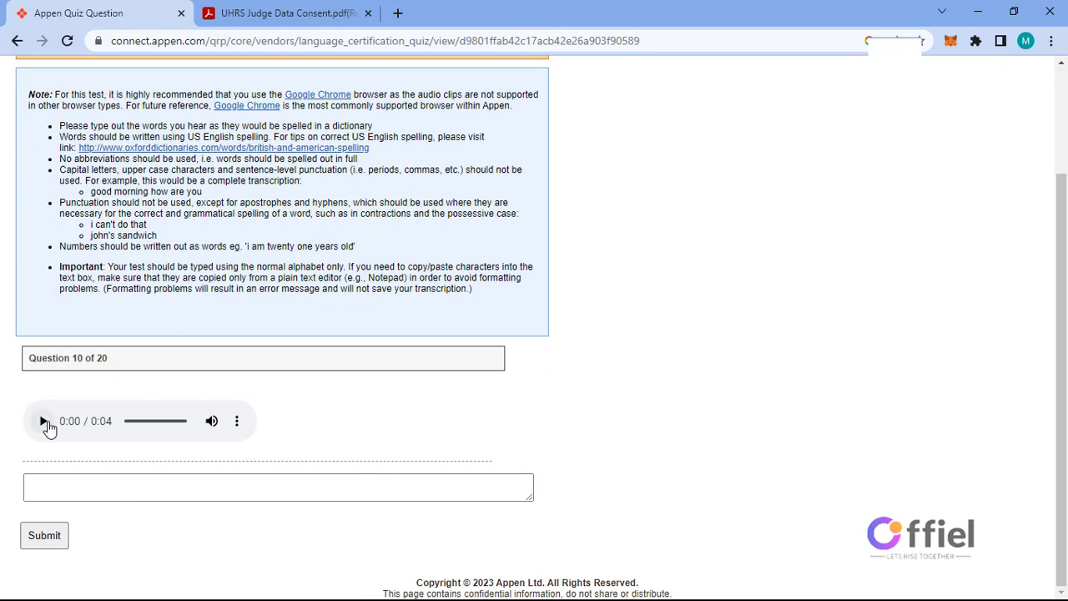
Step: Submit question 10, submit 'don't touch them if they are lit up' for question 11, and play question 12's clip
left_click(43, 421)
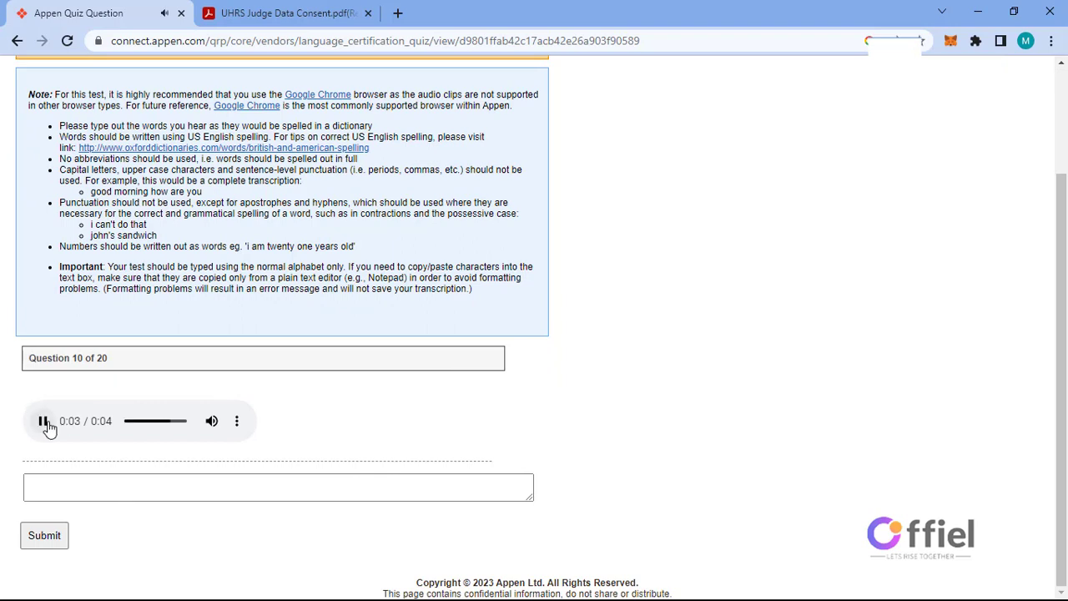
left_click(43, 535)
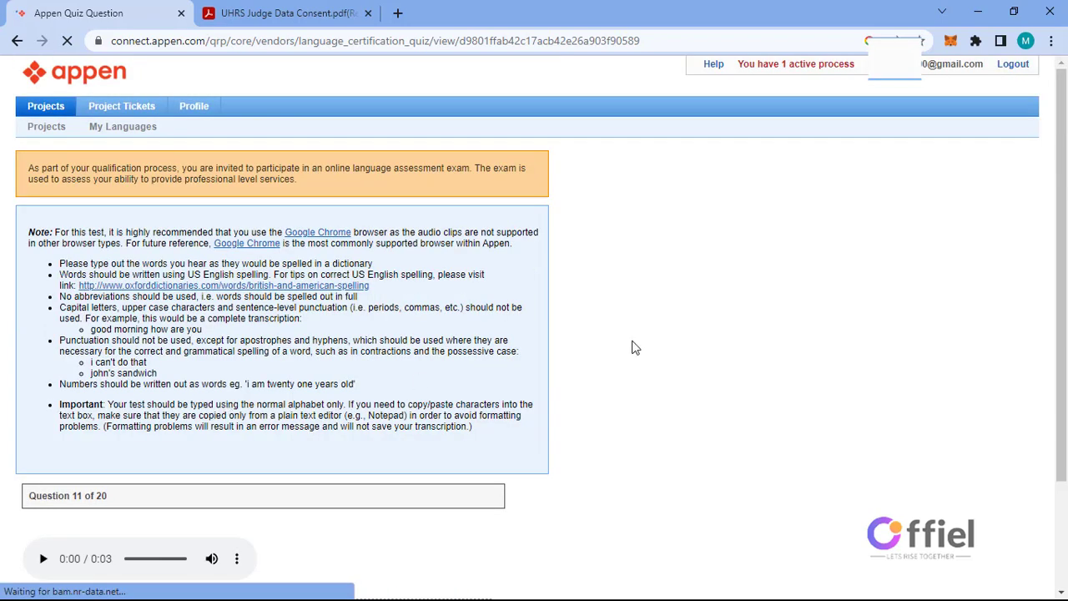
scroll("down", 3)
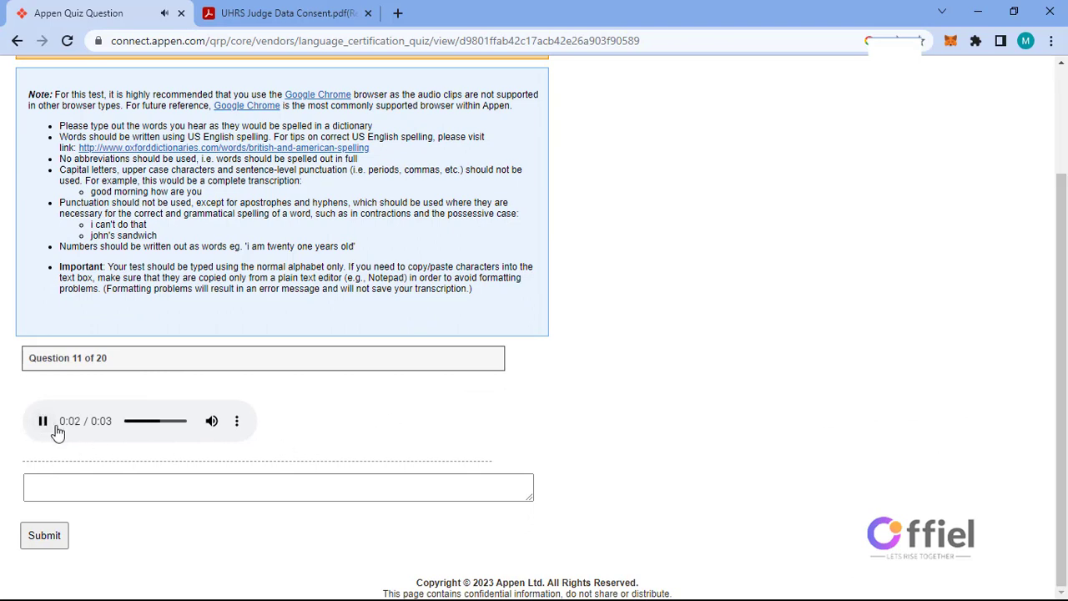
type("don't touch them if they are lit up")
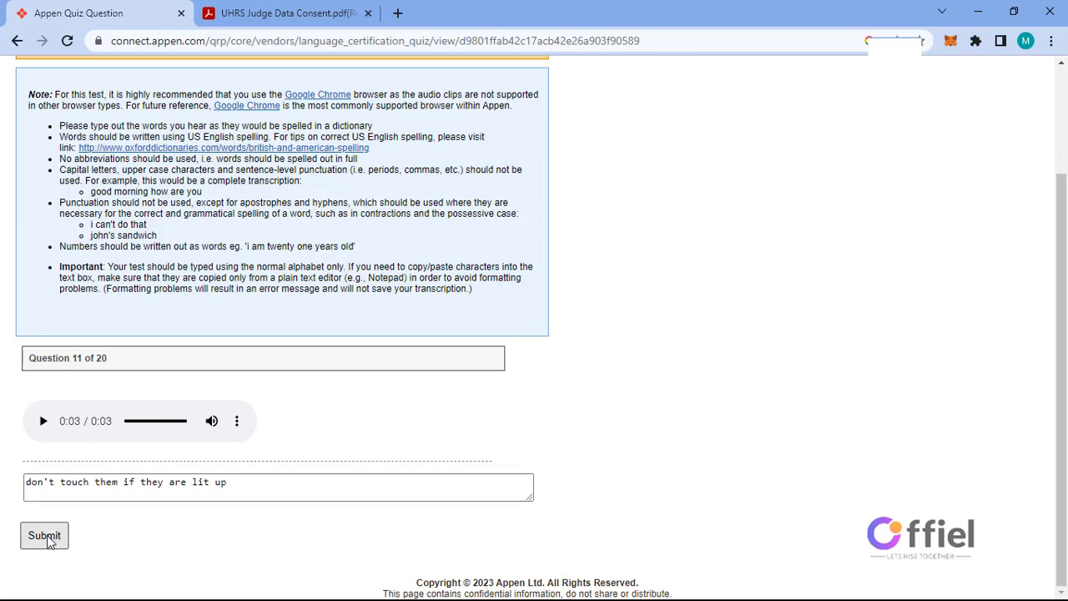
left_click(44, 535)
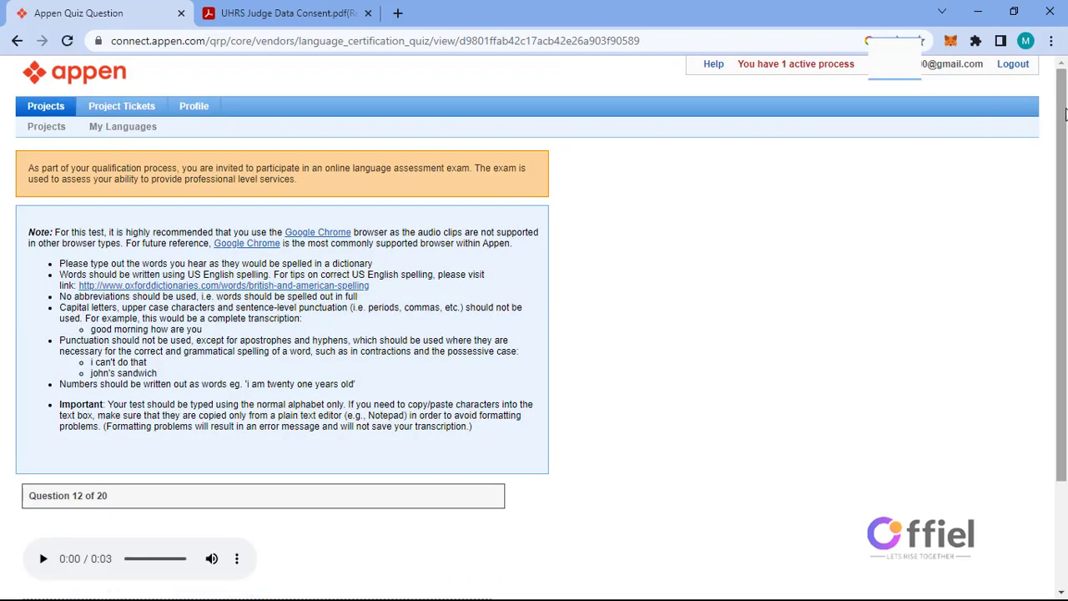
scroll("down", 3)
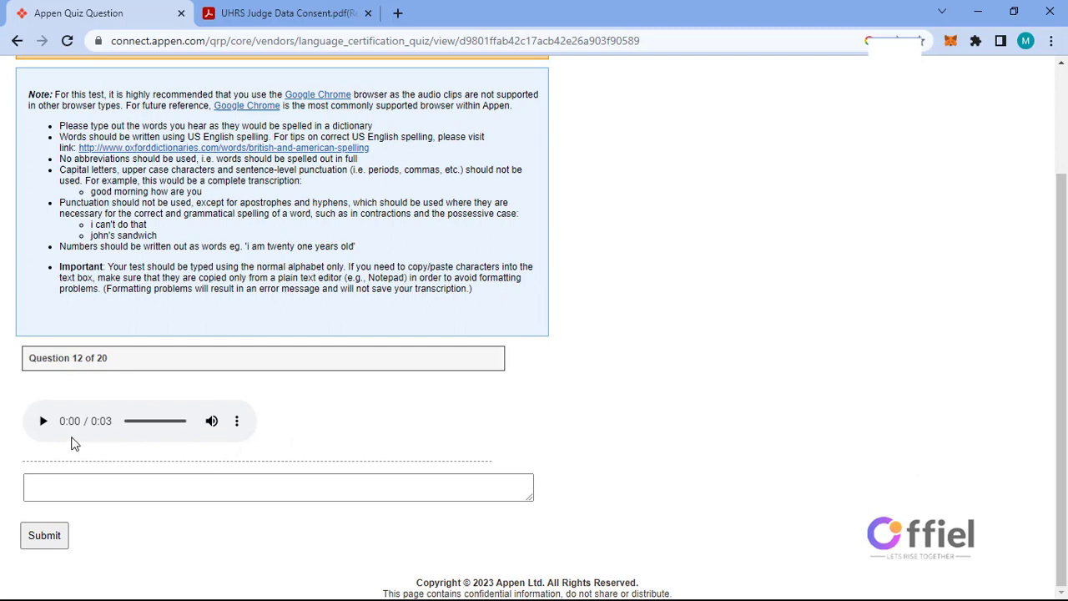
left_click(43, 420)
type("i'll meet you at twelve o'clock")
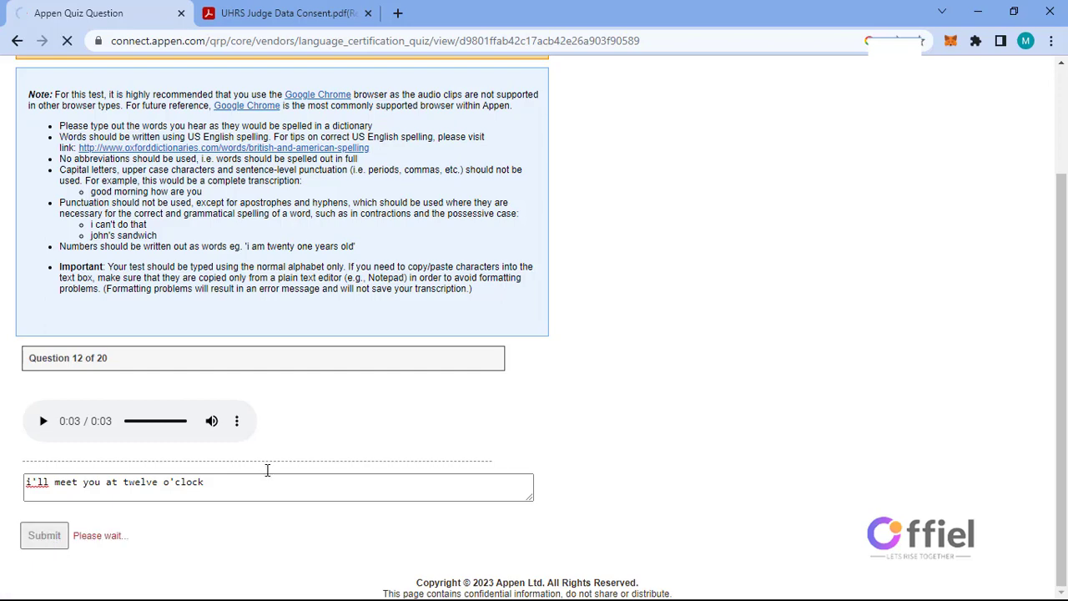
mouse_move(271, 476)
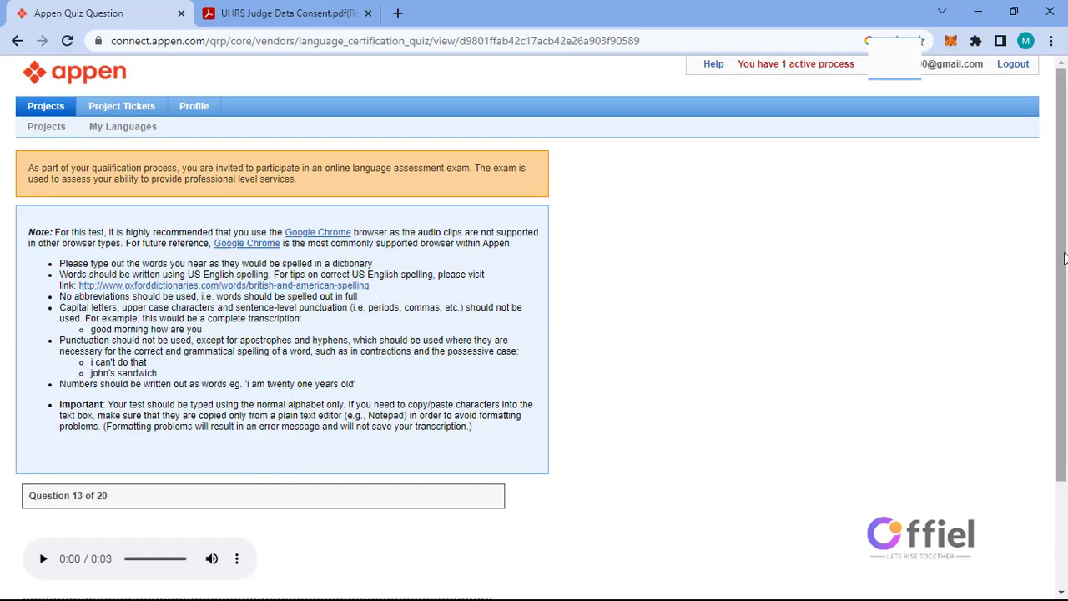
Step: Submit question 13 and transcribe 'at first he was skeptical about it' for question 14
scroll("down", 3)
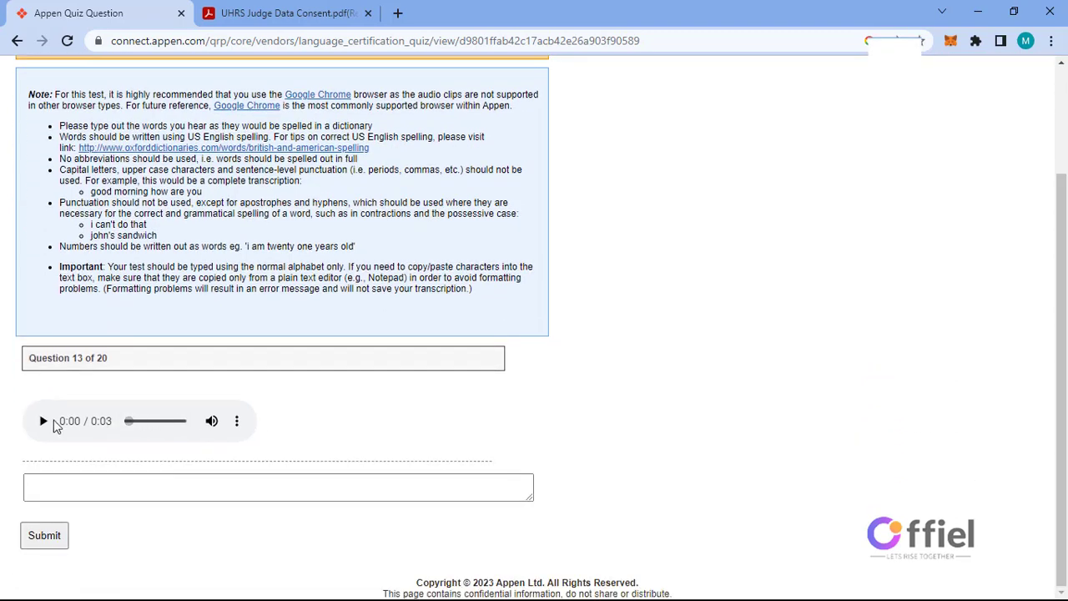
left_click(40, 420)
type("i advise you to hurry up")
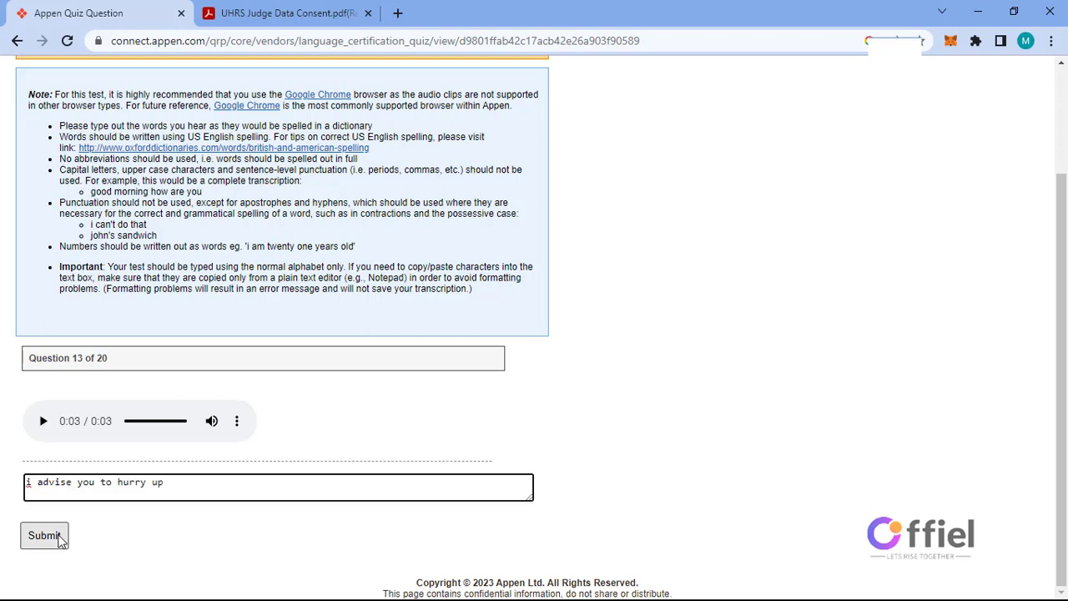
left_click(47, 536)
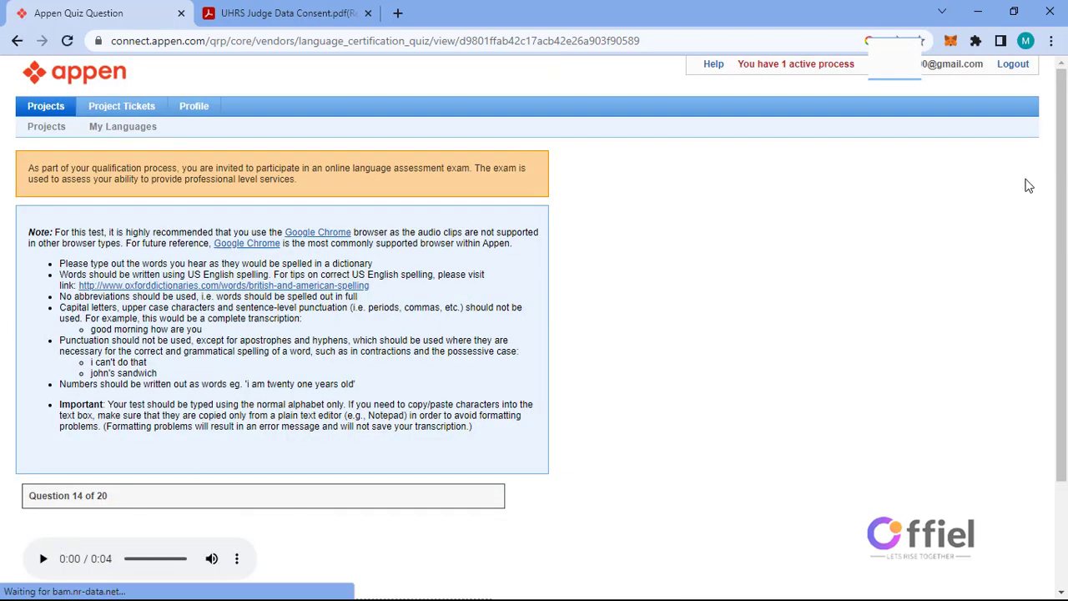
scroll("down", 3)
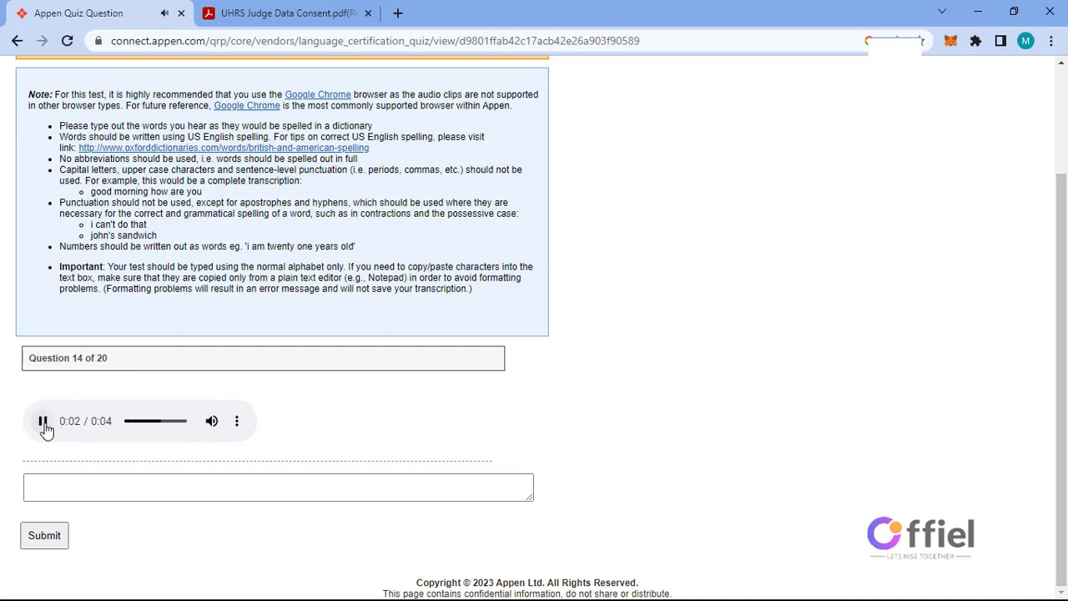
type("at first he was skeptical about it")
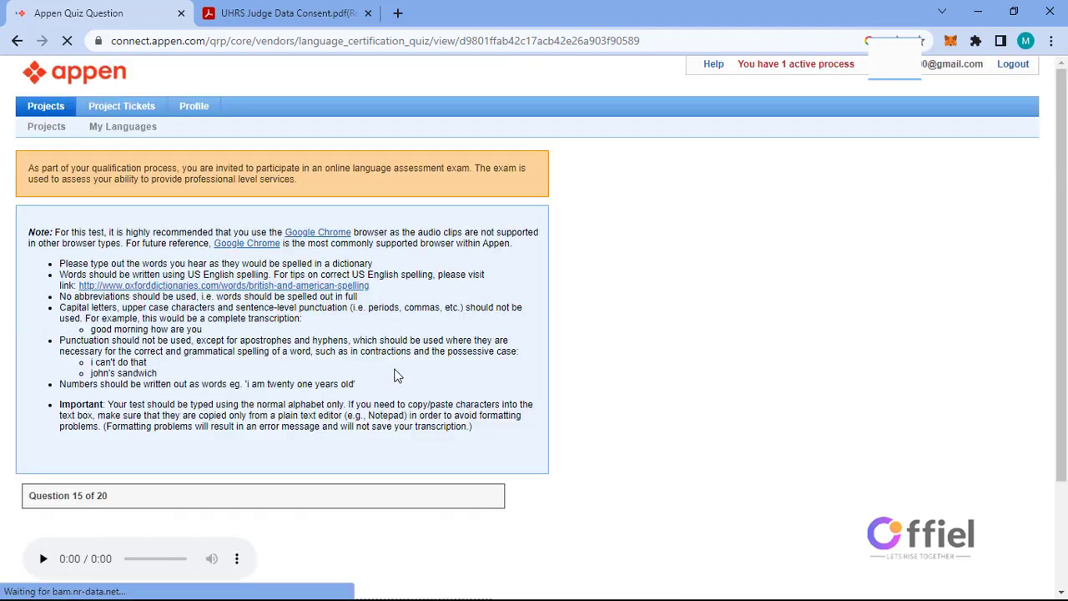
Step: Submit 'we were slowed down by bad weather' for question 15 and 'the fight will be left verses right' for question 16
scroll("down", 3)
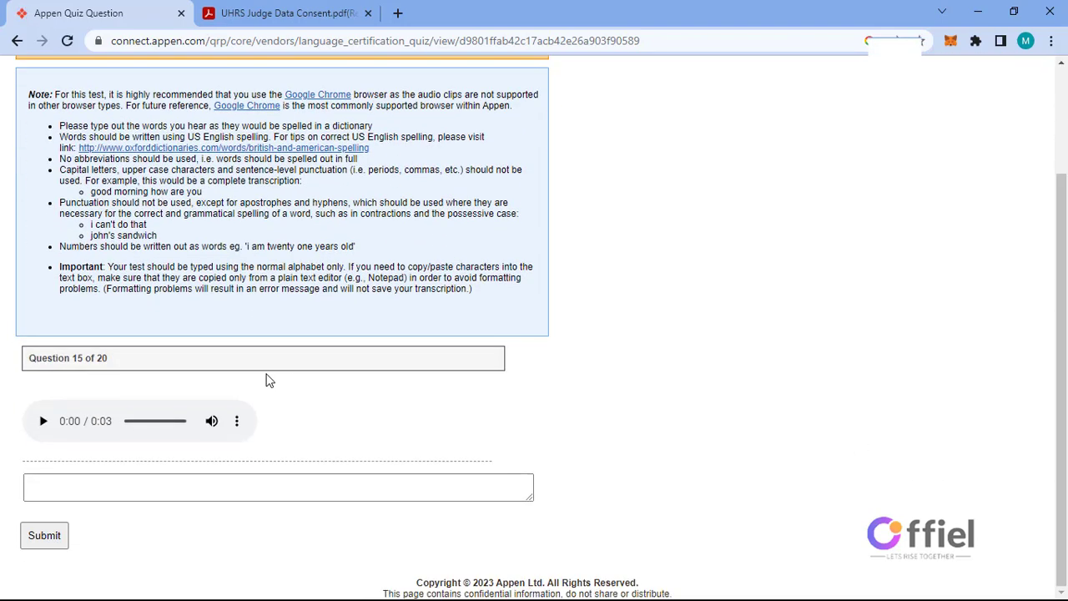
left_click(43, 420)
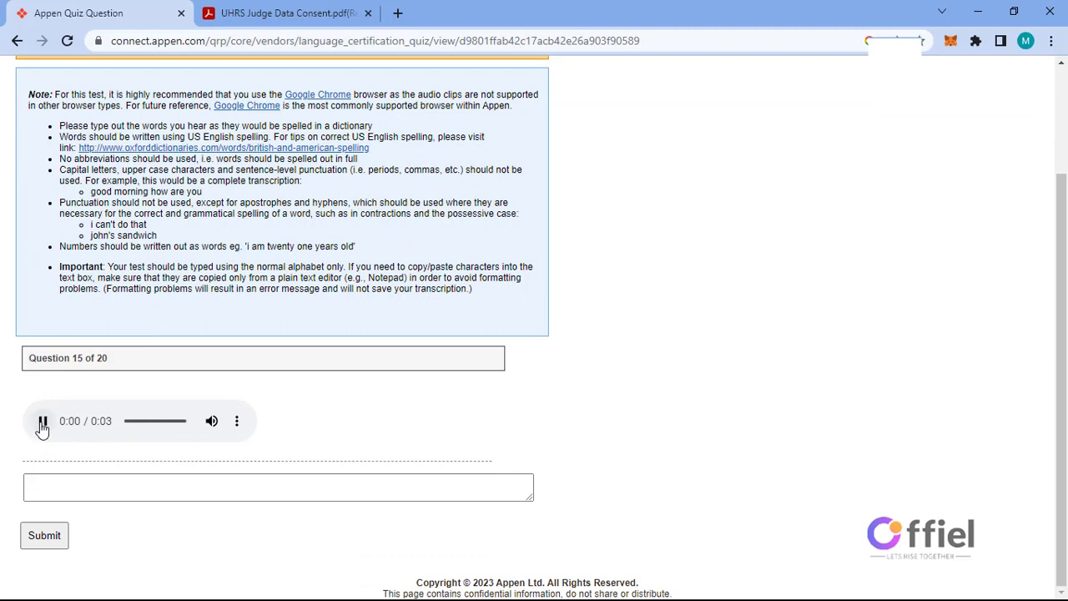
left_click(41, 418)
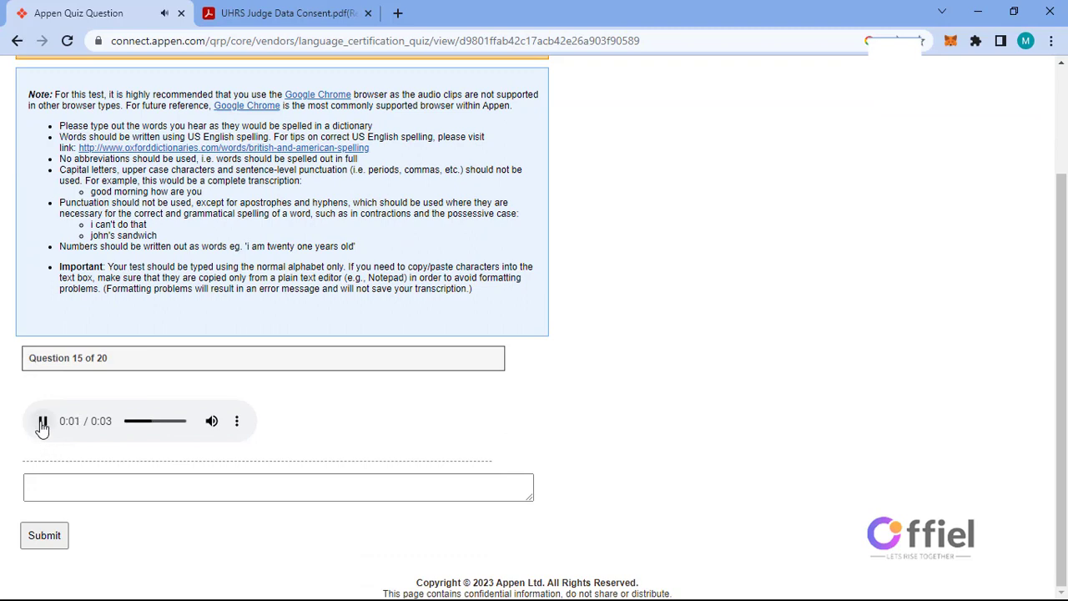
type("we were slowed down by bad weather")
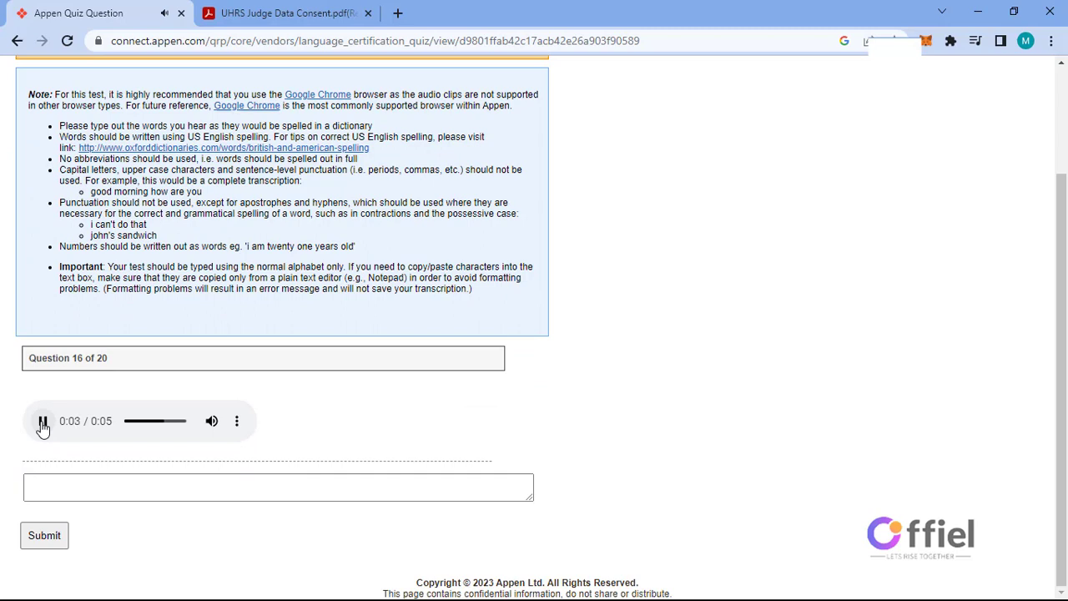
type("the fight will be left verses right")
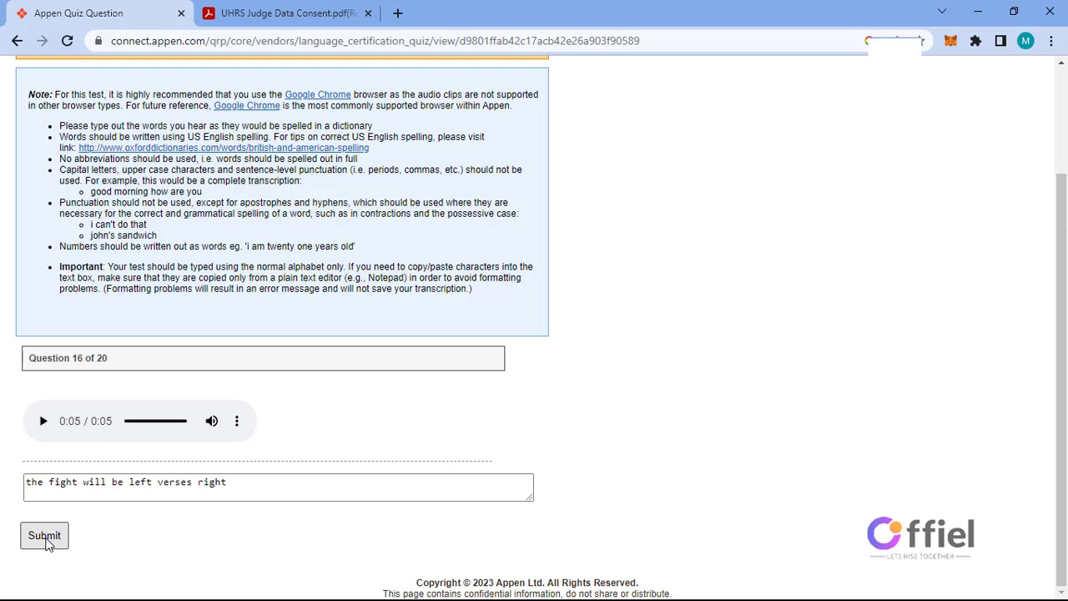
left_click(45, 535)
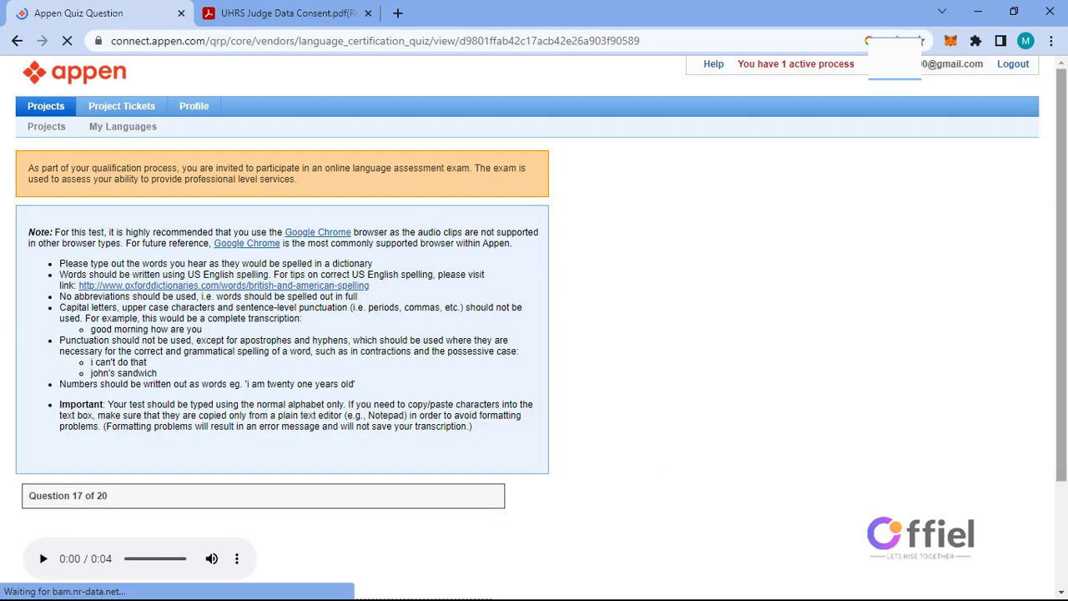
Step: Transcribe and submit questions 17 and 18, reaching question 19's audio clip
scroll("down", 3)
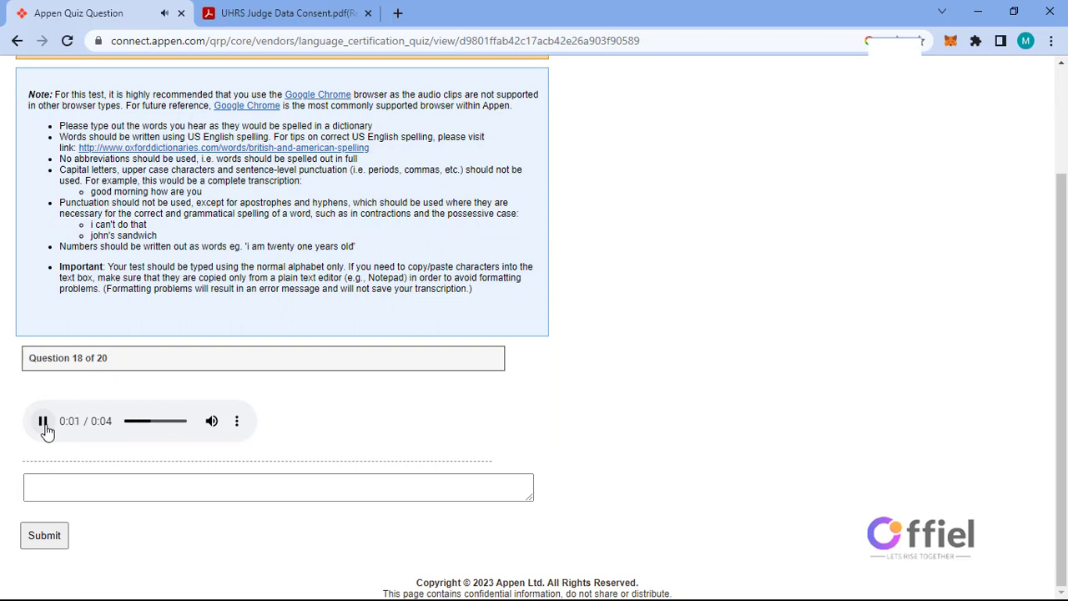
mouse_move(870, 243)
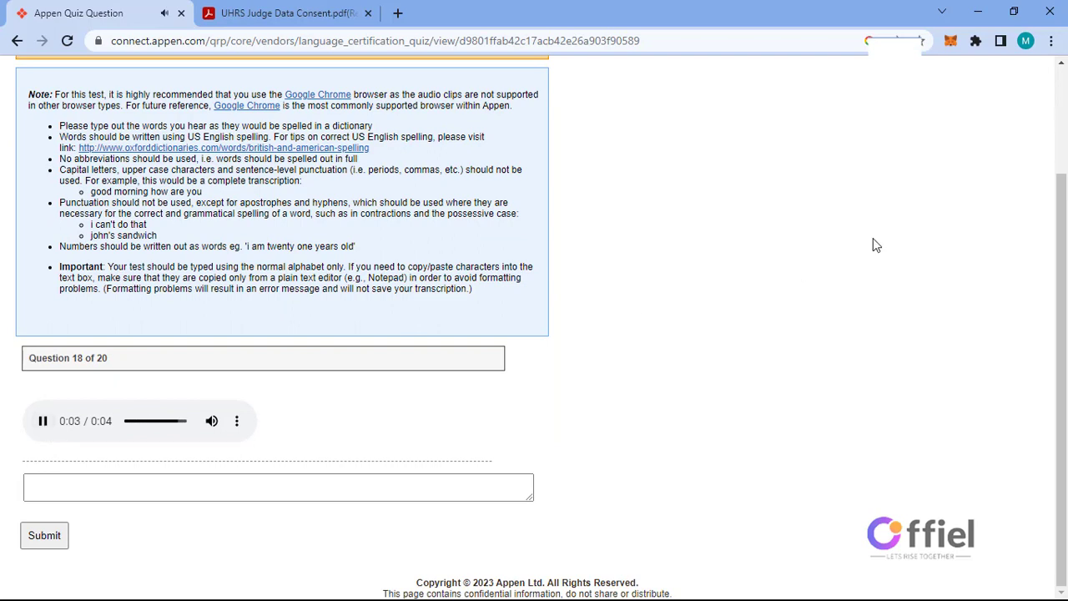
left_click(43, 535)
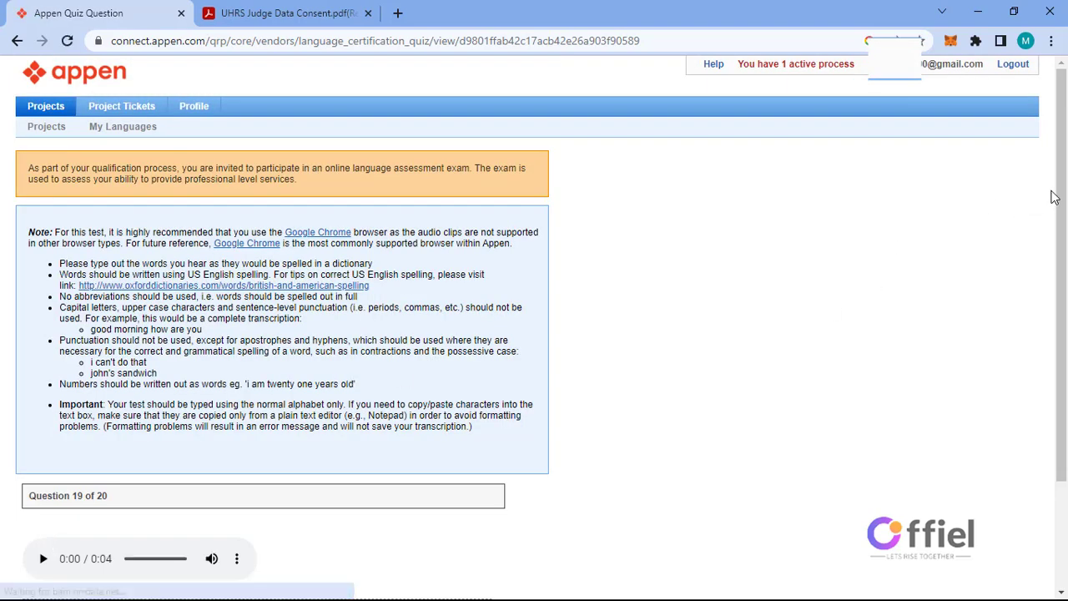
scroll("down", 3)
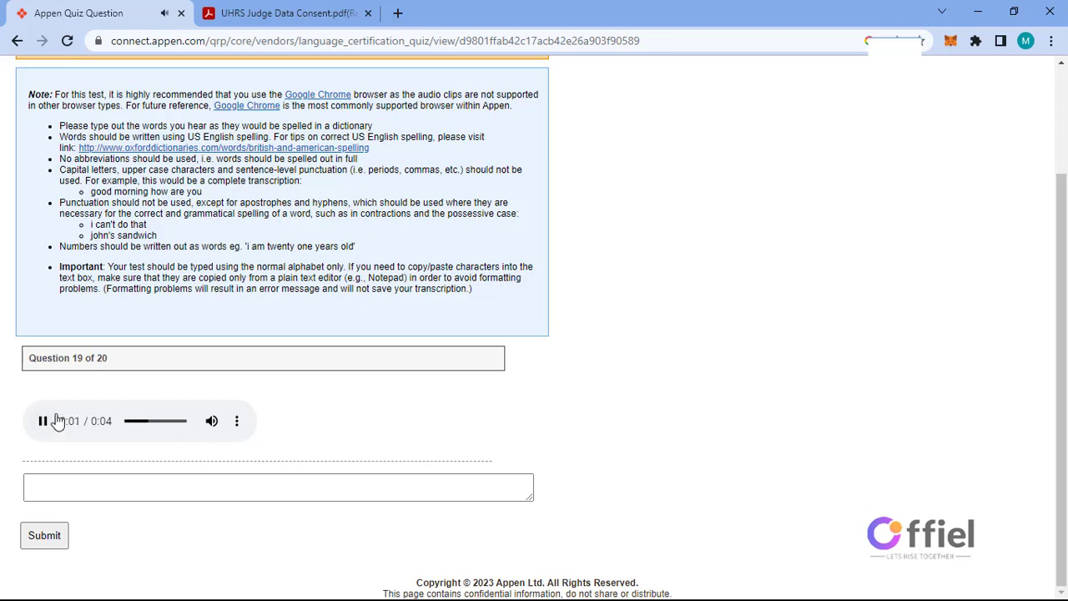
mouse_move(806, 355)
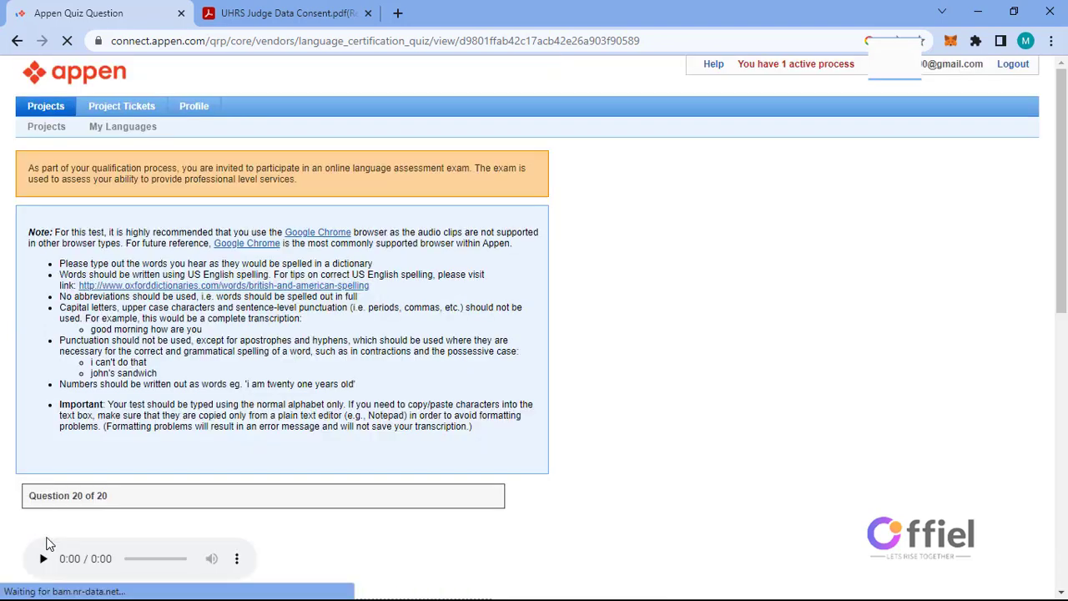
Step: Submit 'i am taking base lessons to expand my repertoire' as the final answer for question 20
scroll("down", 3)
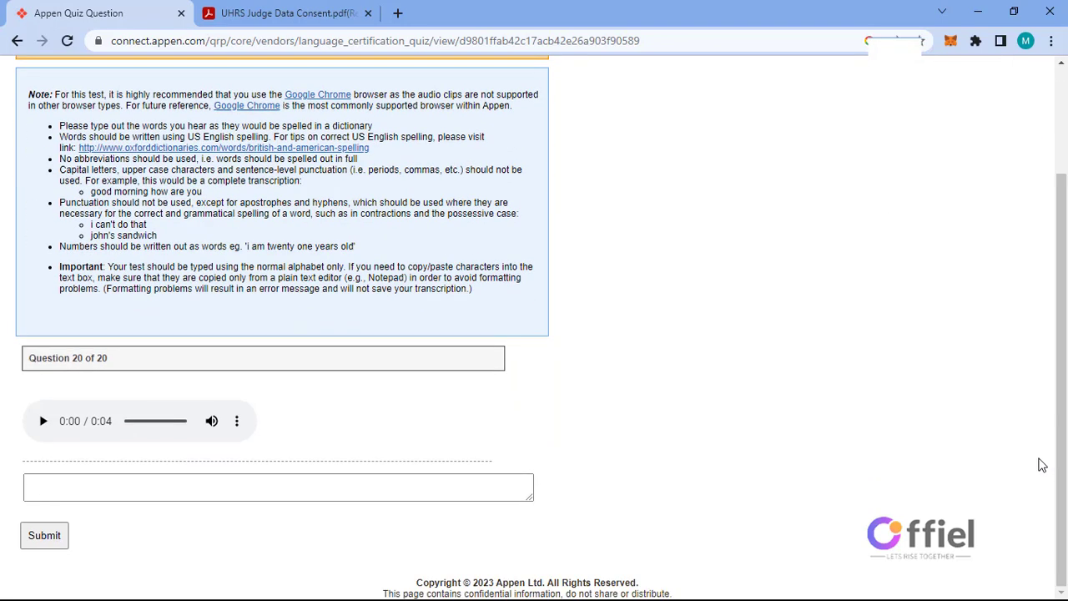
mouse_move(44, 420)
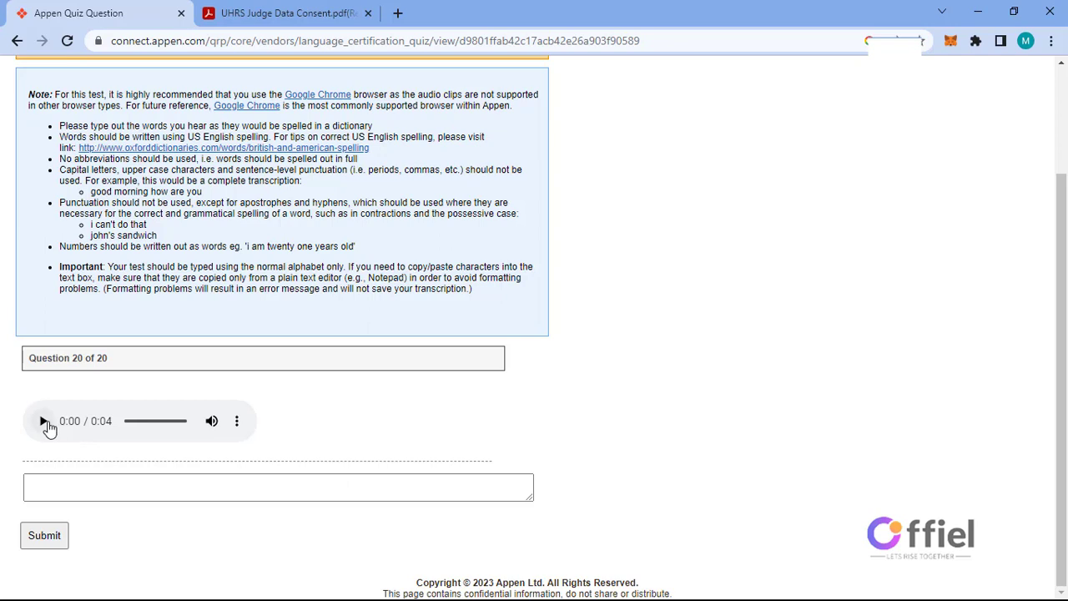
left_click(42, 420)
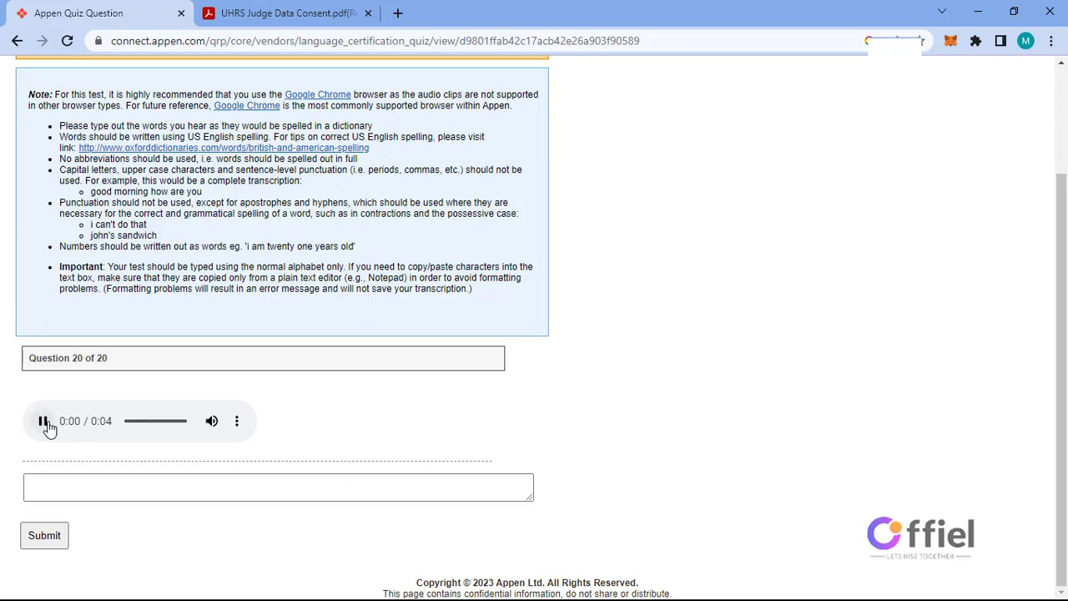
left_click(41, 421)
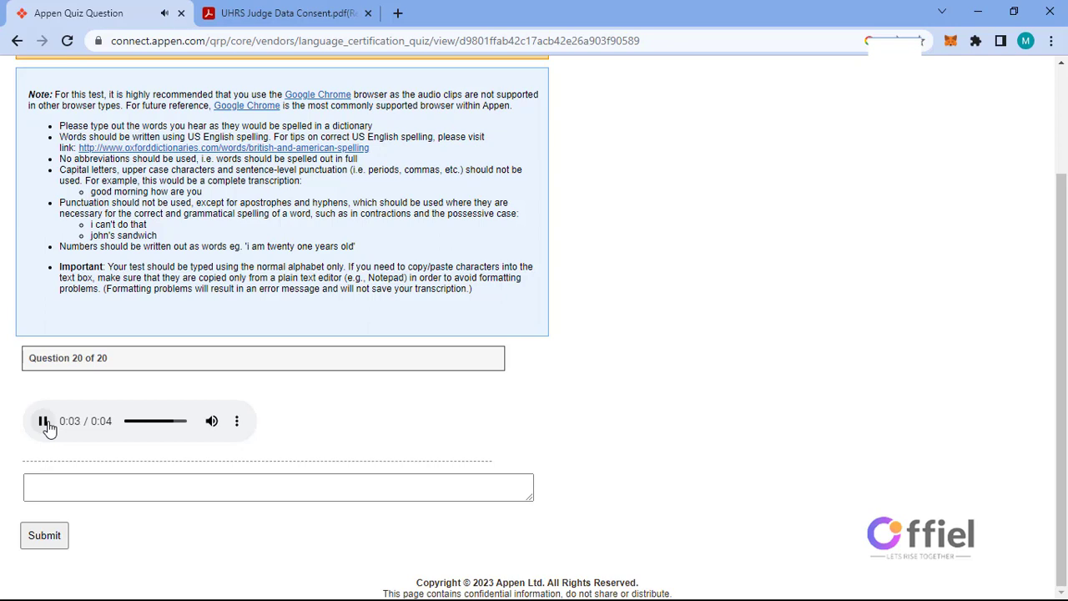
type("i am taking base lessons to expand my repertoire")
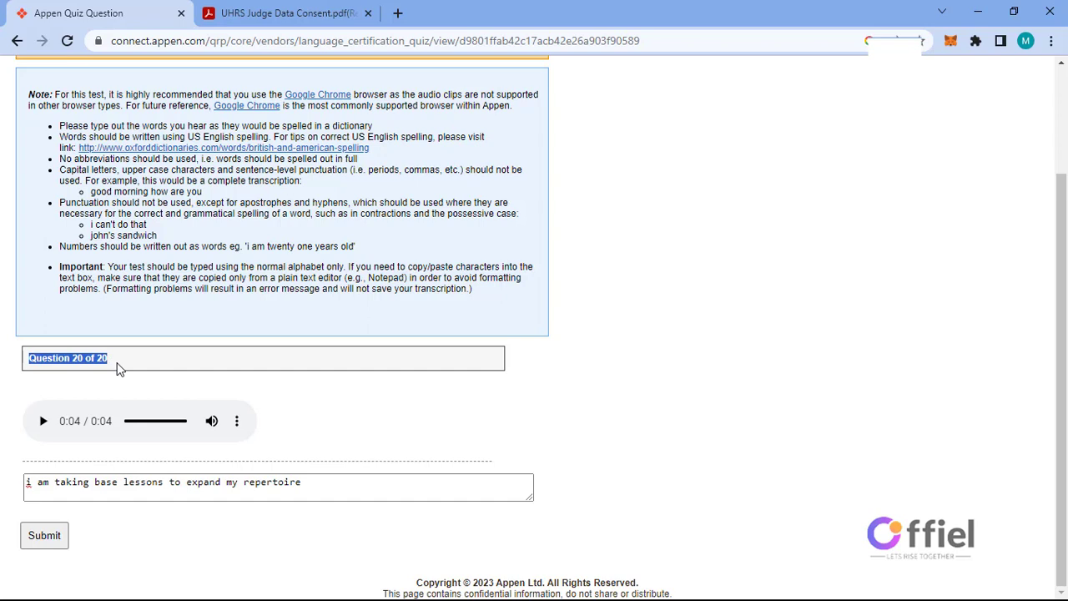
left_click(73, 357)
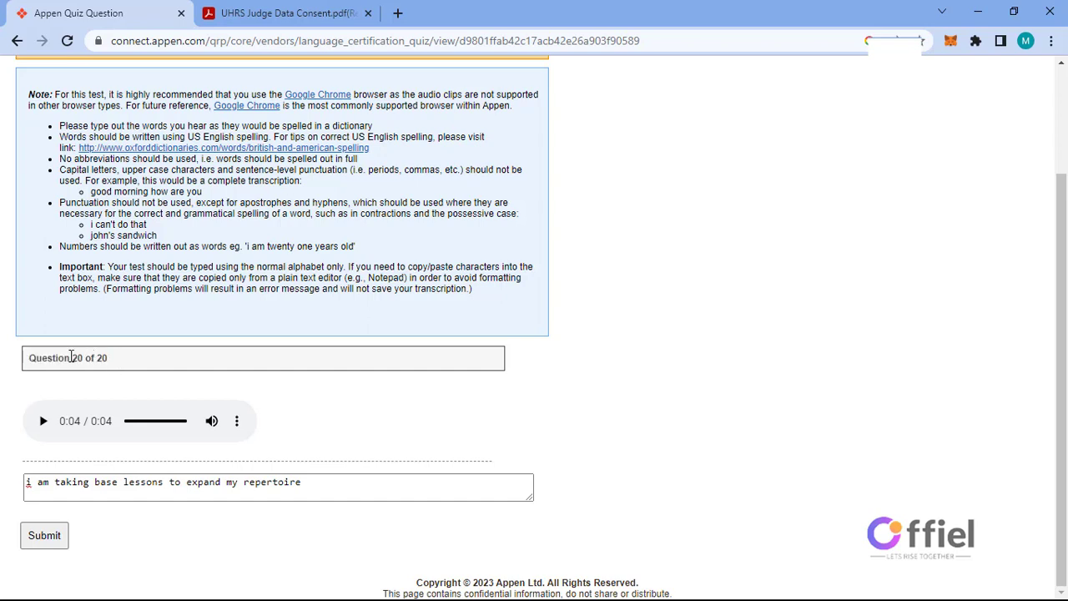
left_click(43, 535)
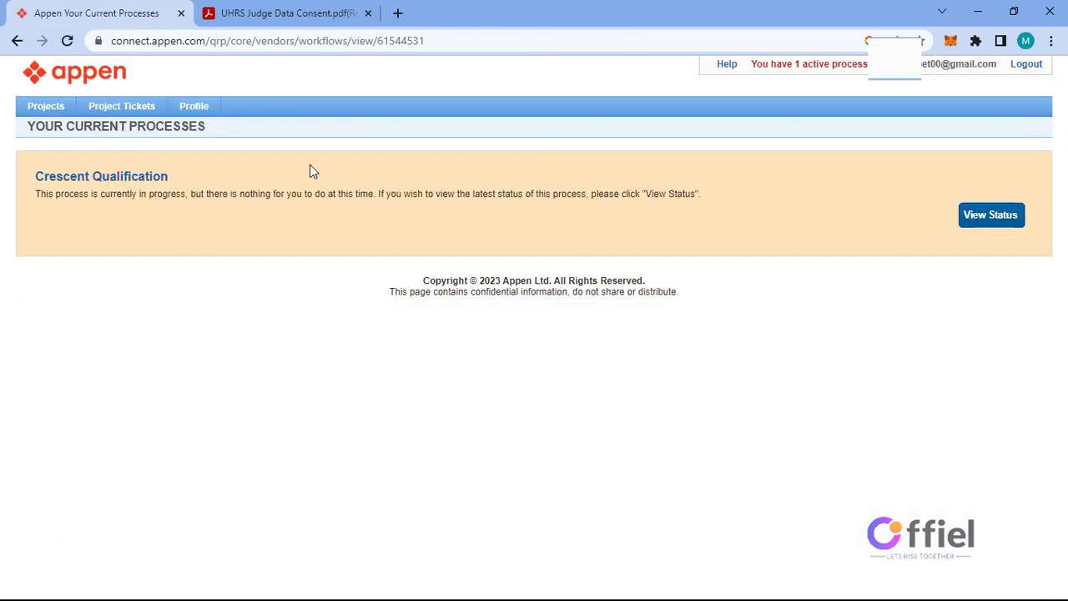
mouse_move(383, 206)
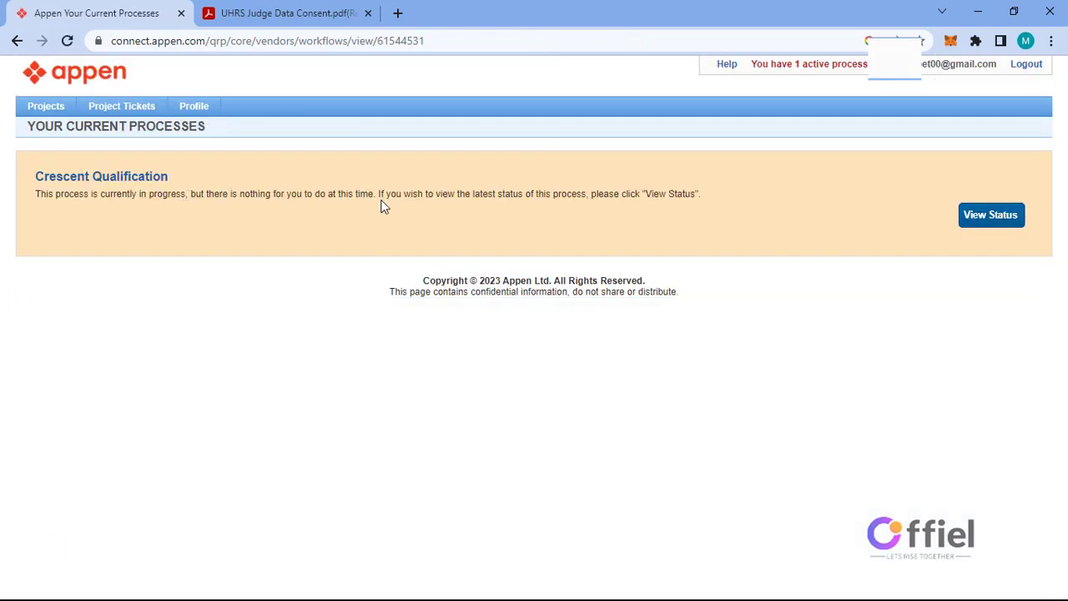
mouse_move(301, 217)
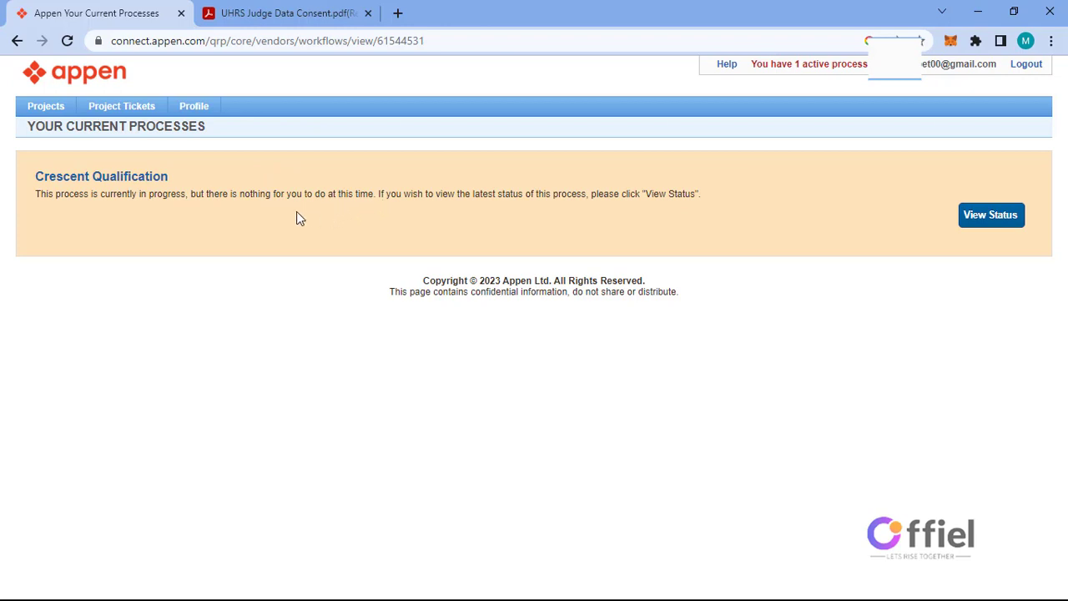
mouse_move(920, 239)
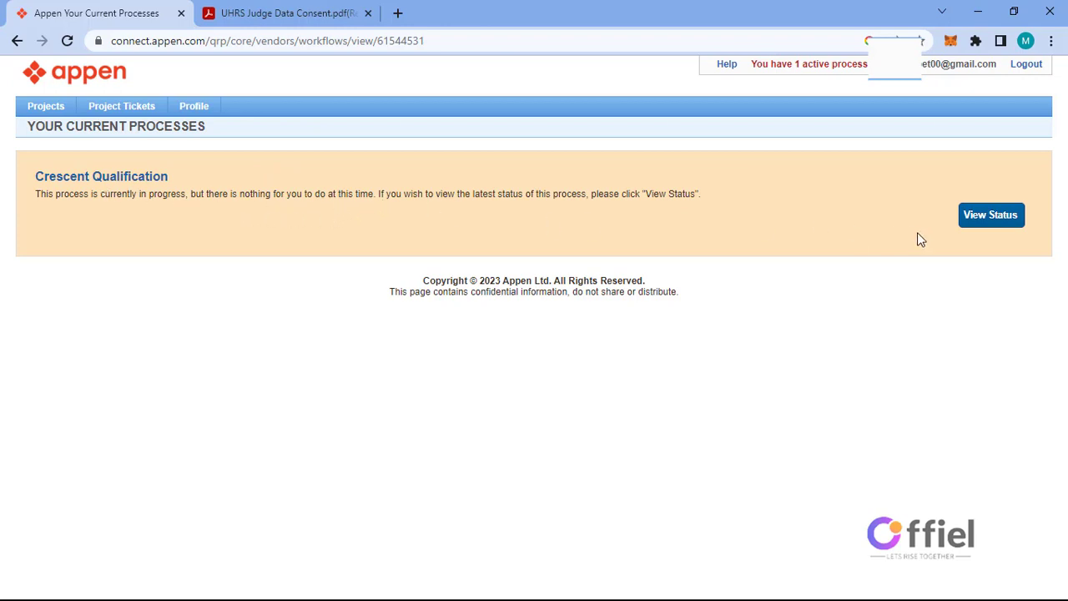